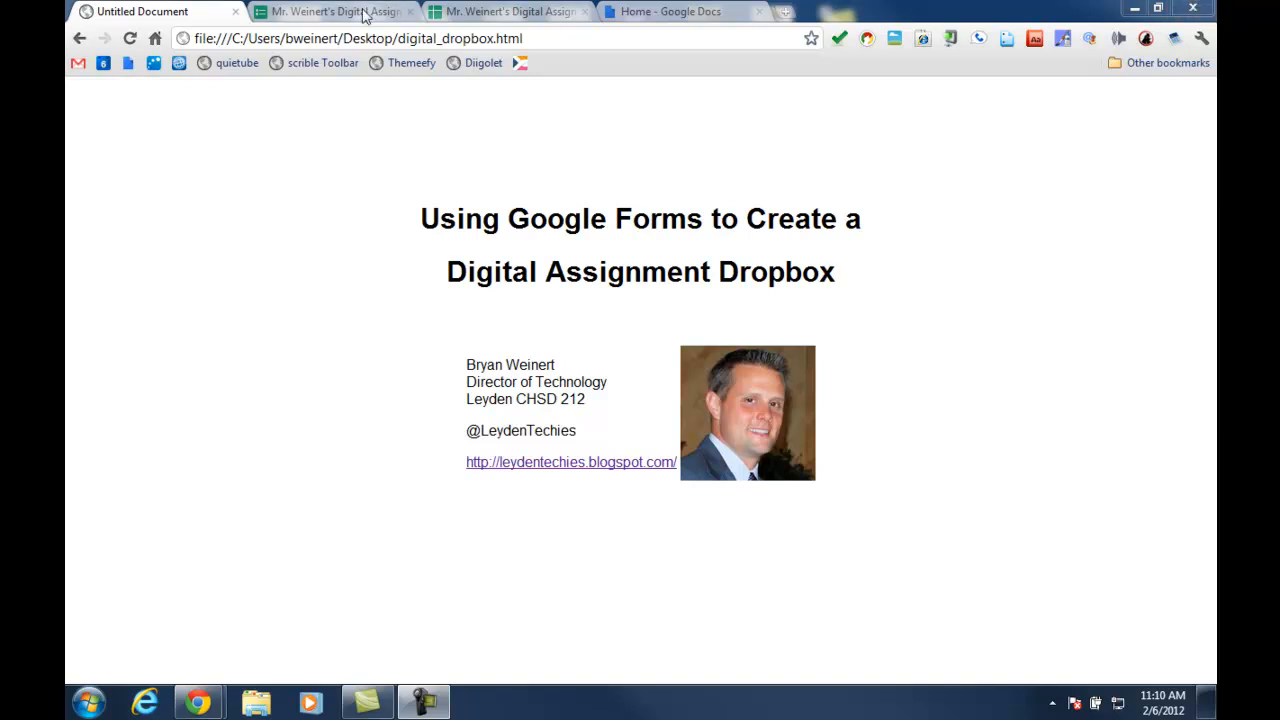
Preview the dropbox form's Period and Assignment dropdown choices, leaving Period 1 selected
{"action": "left_click", "coordinate": [335, 11]}
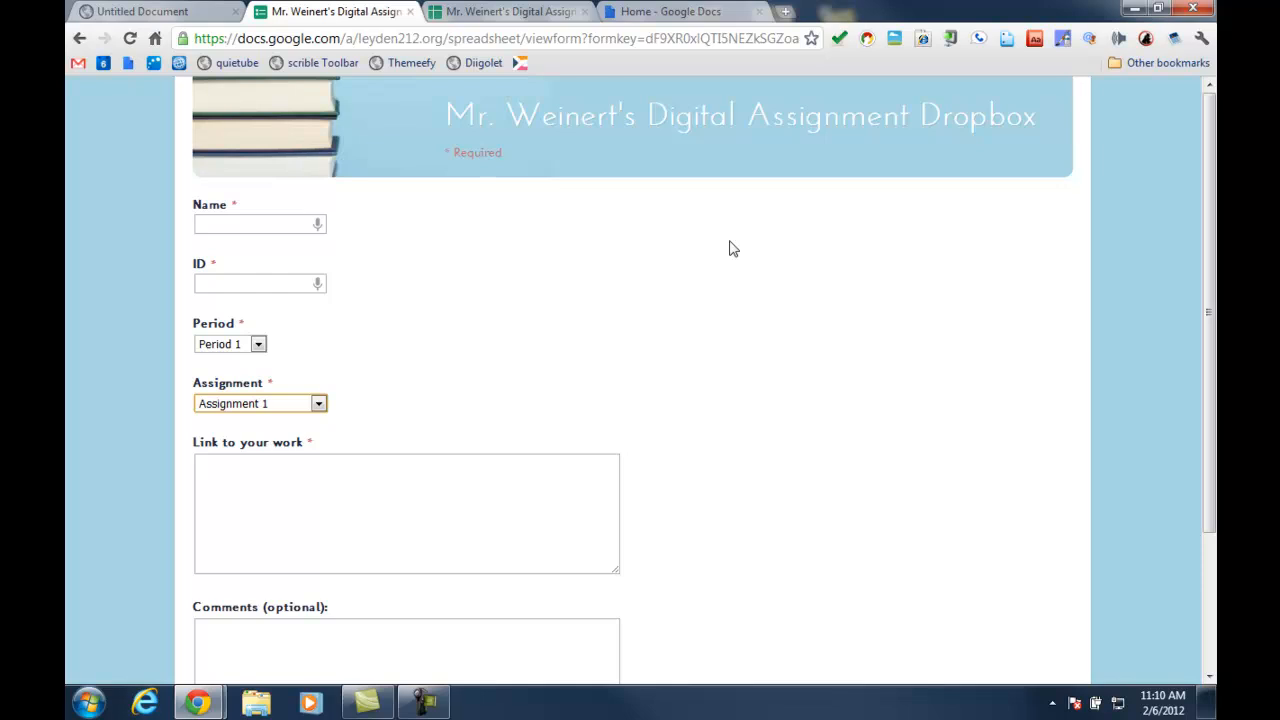
{"action": "mouse_move", "coordinate": [320, 244]}
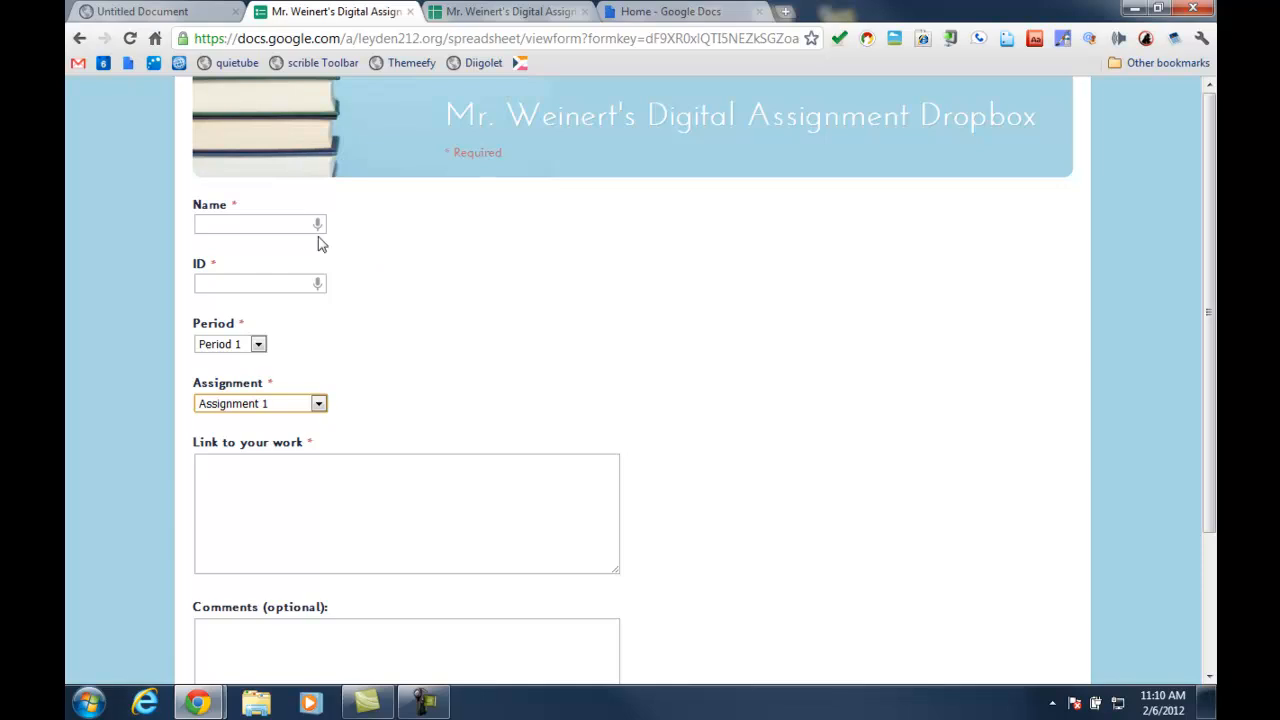
{"action": "mouse_move", "coordinate": [286, 277]}
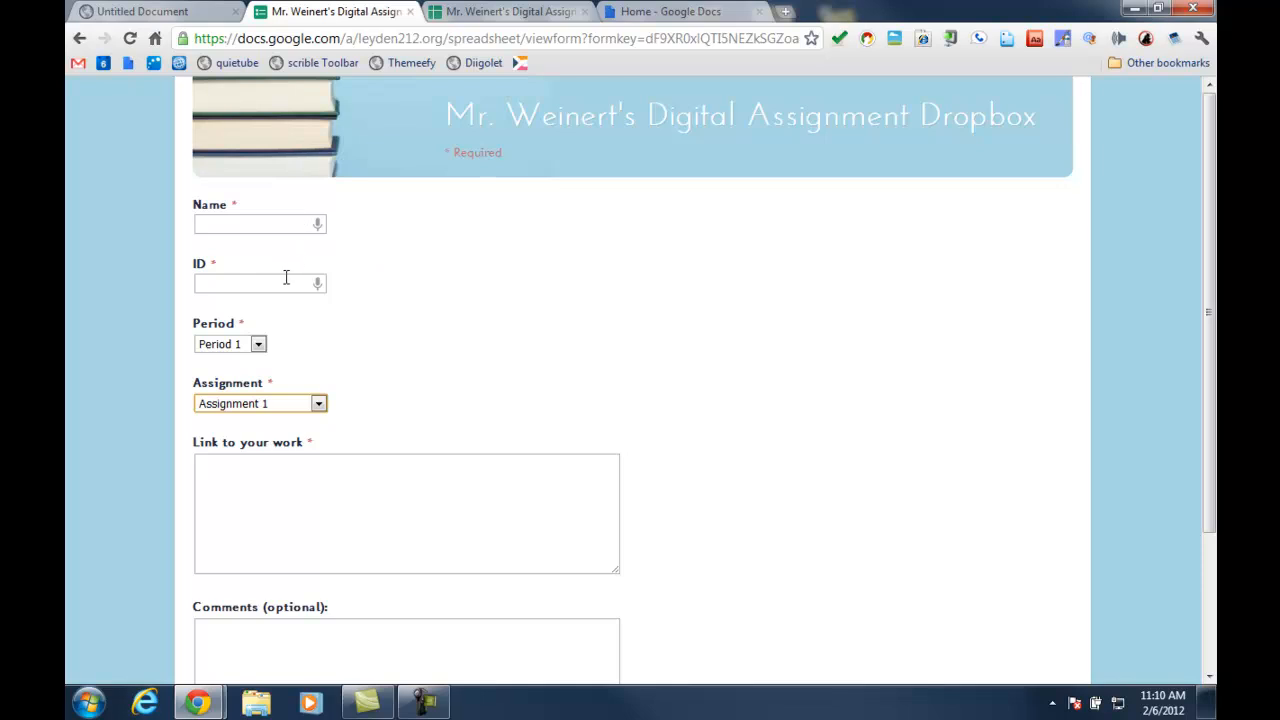
{"action": "left_click", "coordinate": [230, 343]}
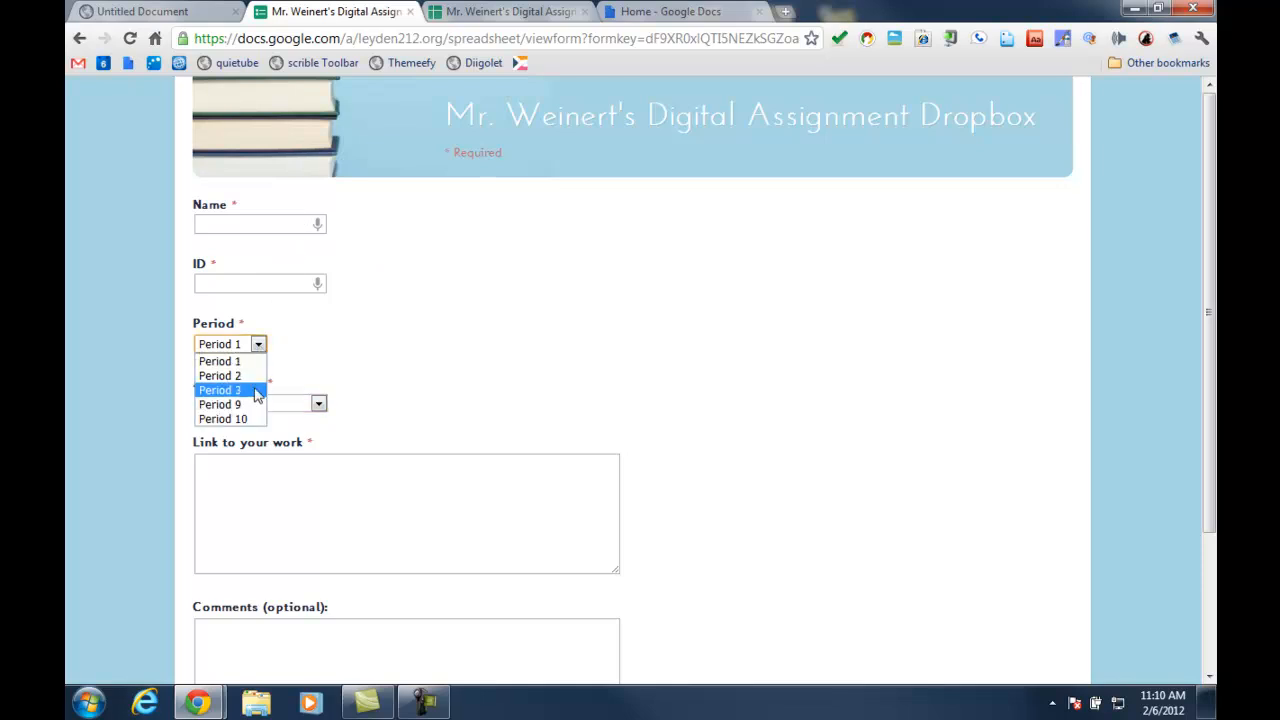
{"action": "left_click", "coordinate": [219, 361]}
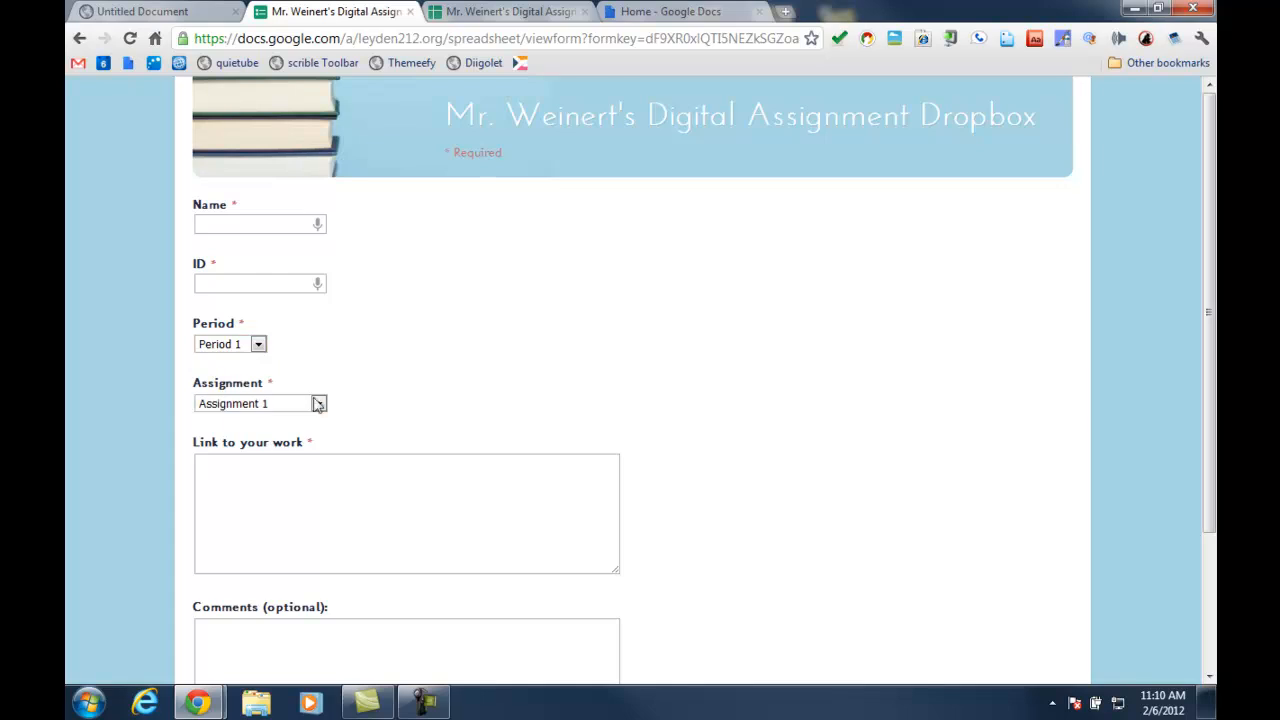
{"action": "left_click", "coordinate": [318, 403]}
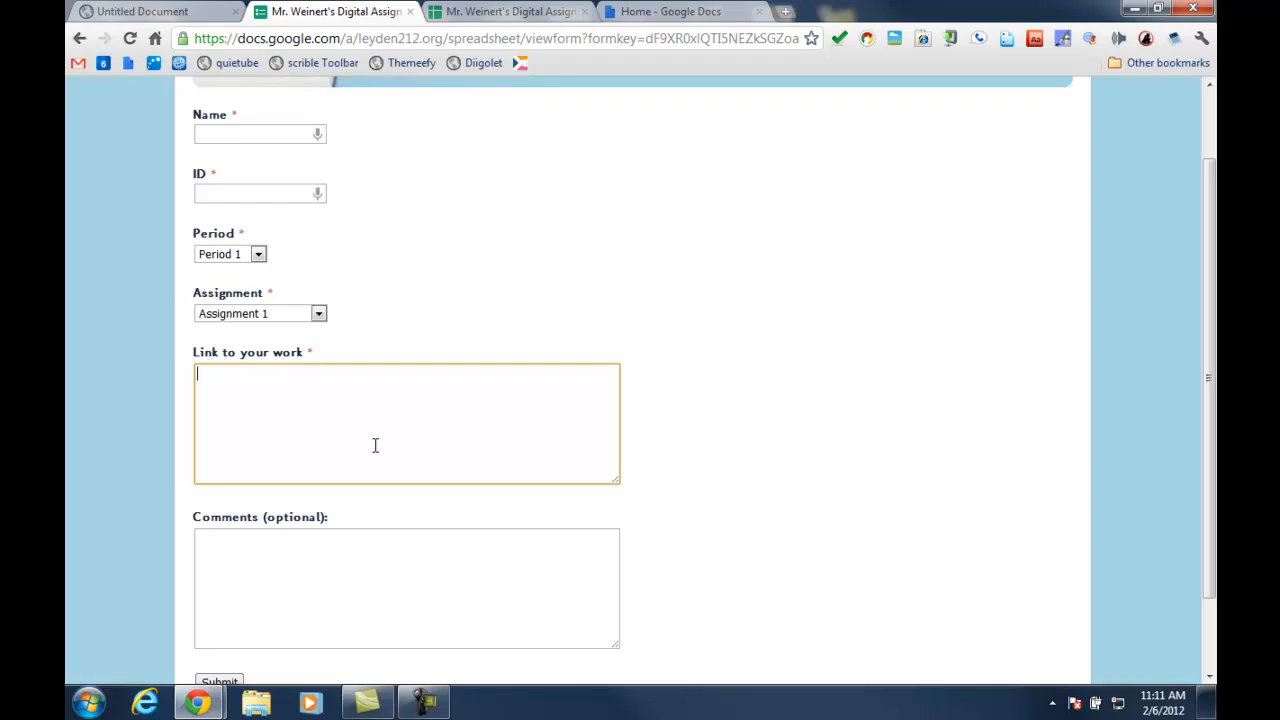
{"action": "mouse_move", "coordinate": [397, 544]}
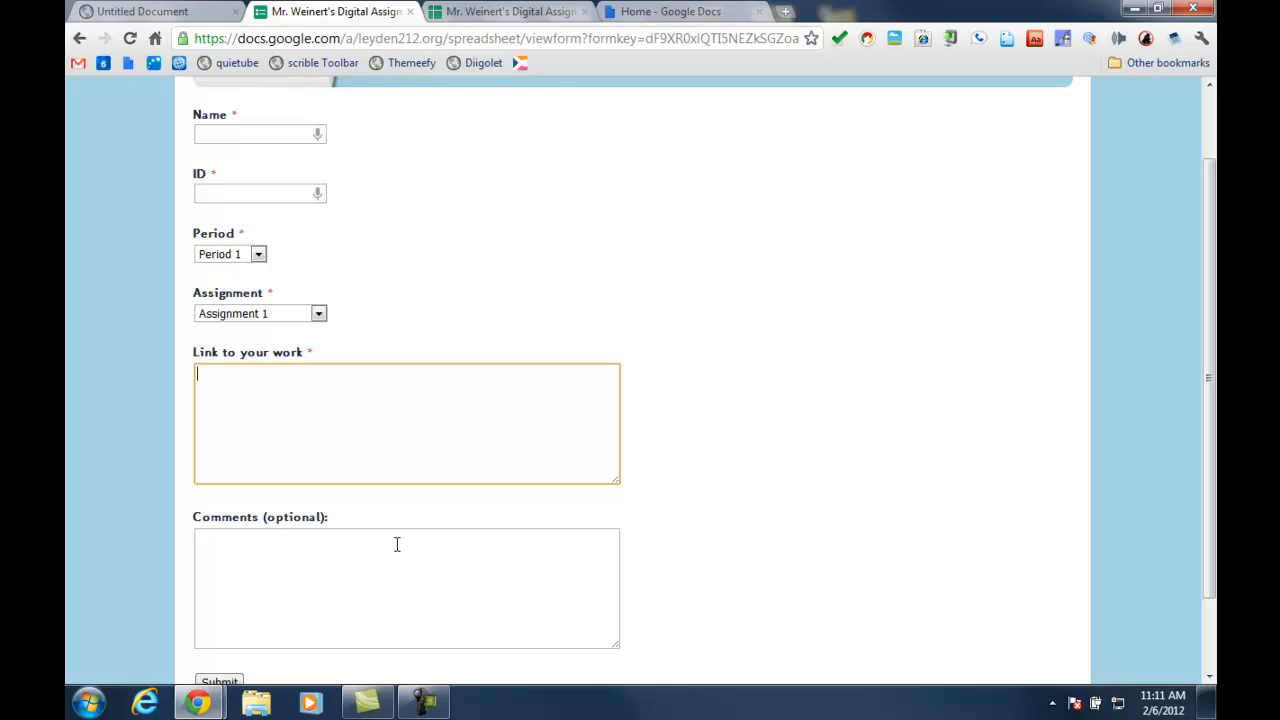
{"action": "mouse_move", "coordinate": [647, 343]}
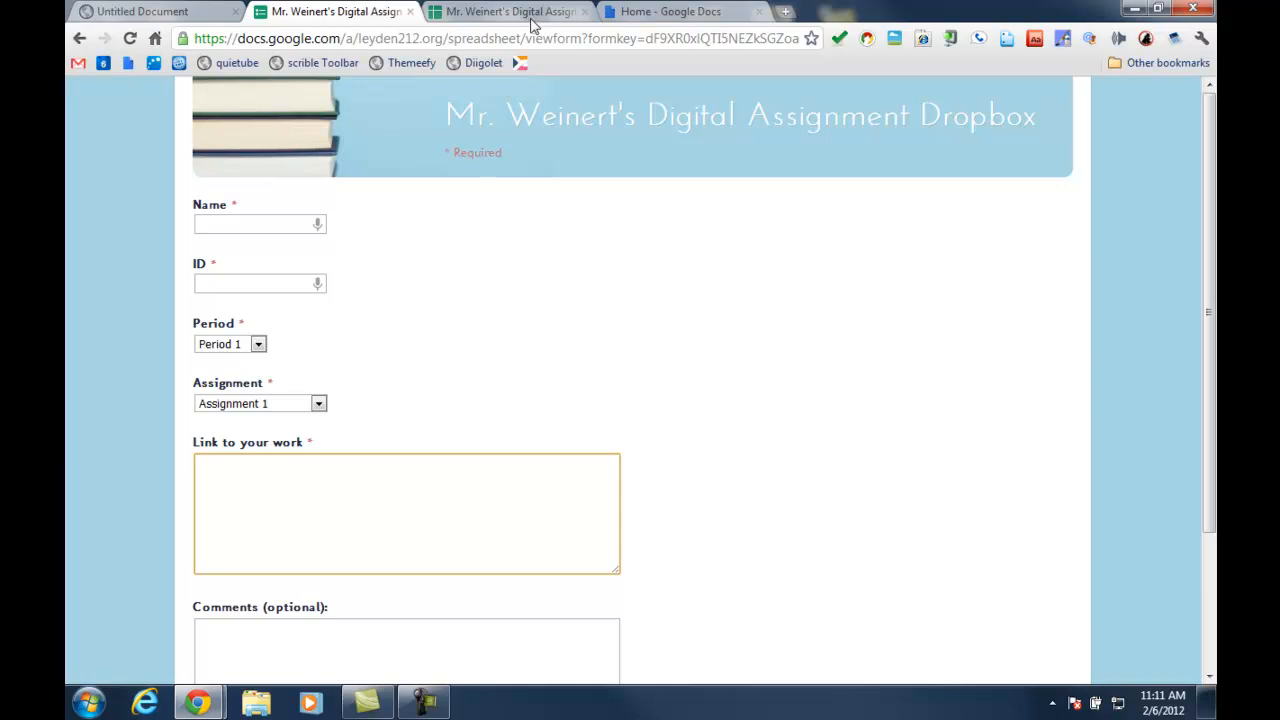
Review the response spreadsheet's three submissions, header filters and Score column
{"action": "left_click", "coordinate": [508, 11]}
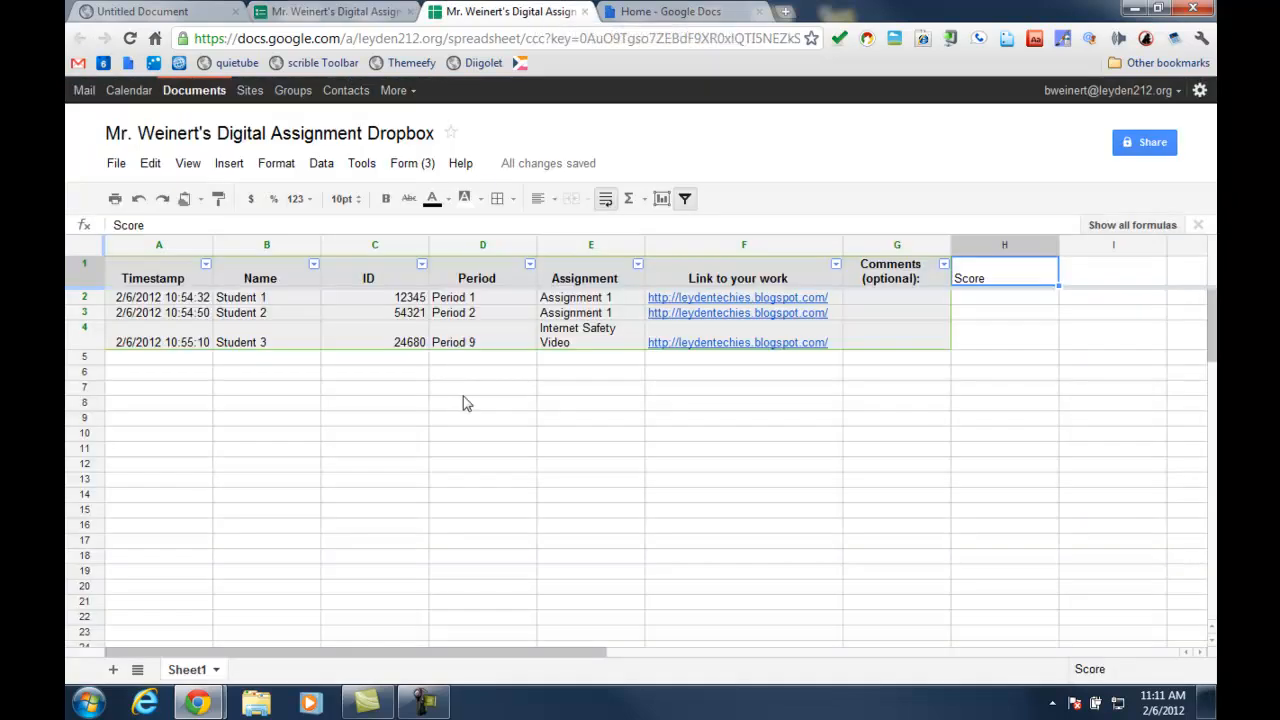
{"action": "mouse_move", "coordinate": [465, 390]}
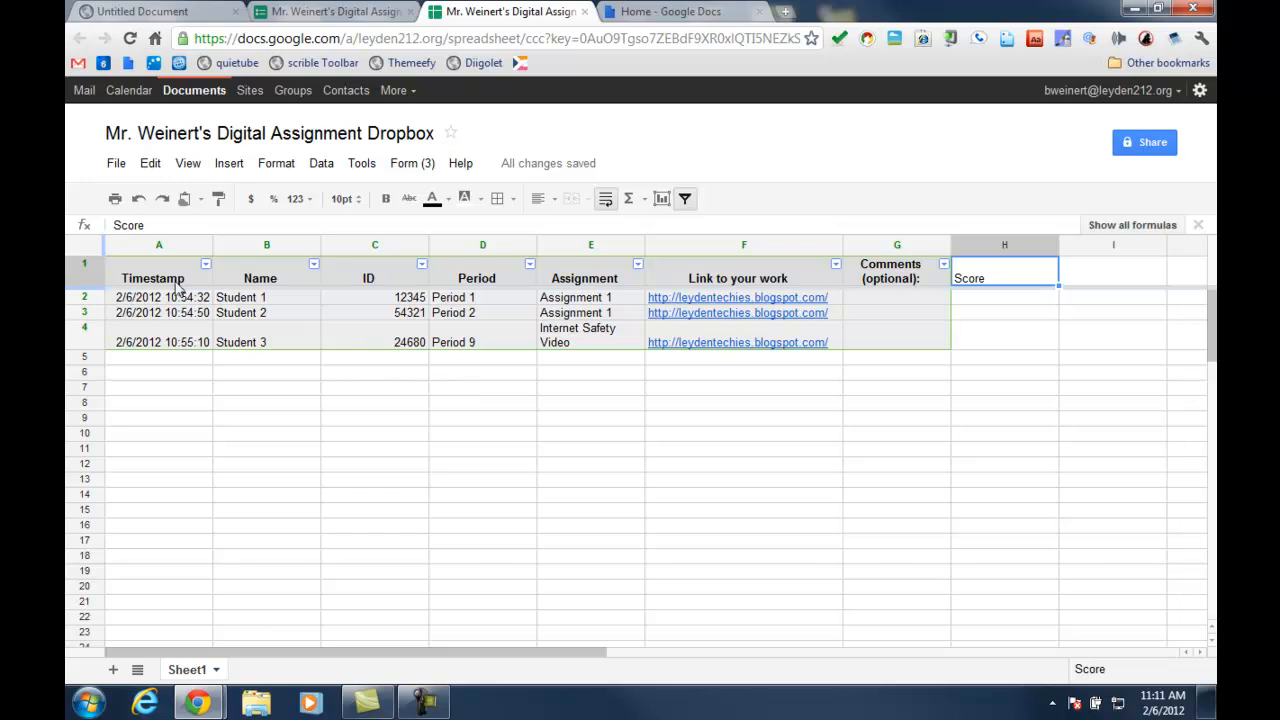
{"action": "mouse_move", "coordinate": [240, 293]}
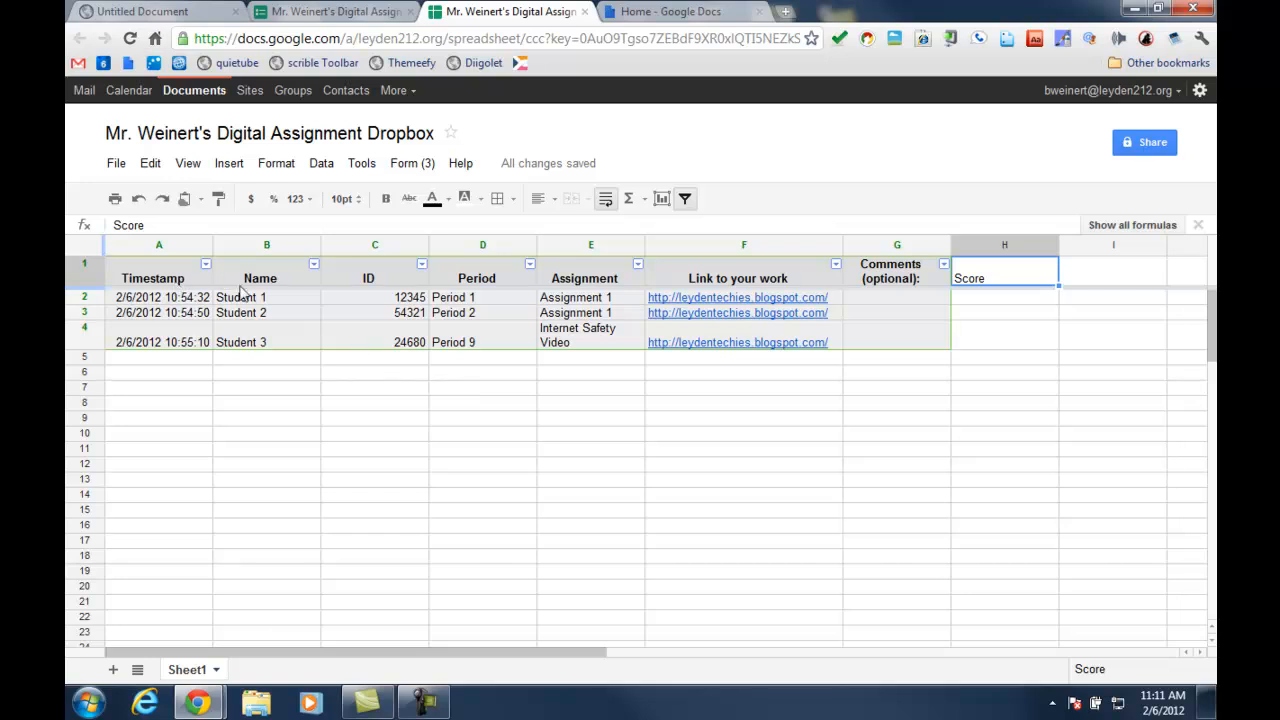
{"action": "mouse_move", "coordinate": [705, 312]}
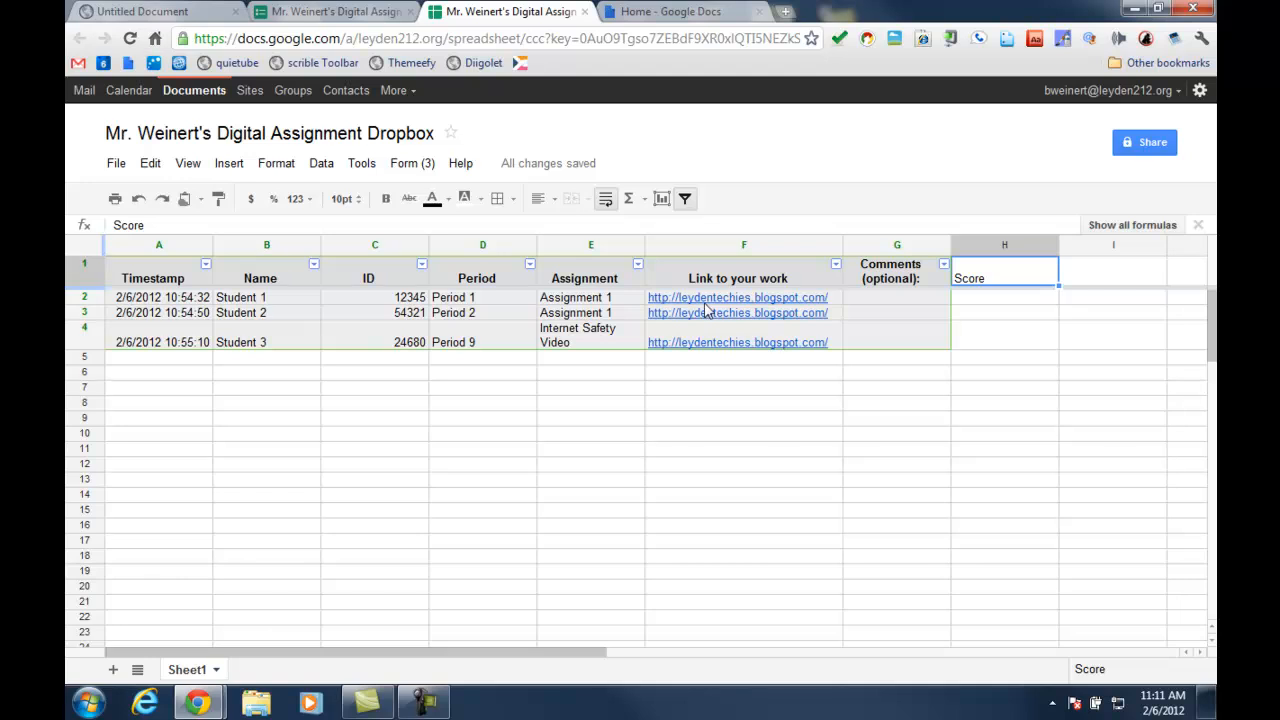
{"action": "mouse_move", "coordinate": [450, 315]}
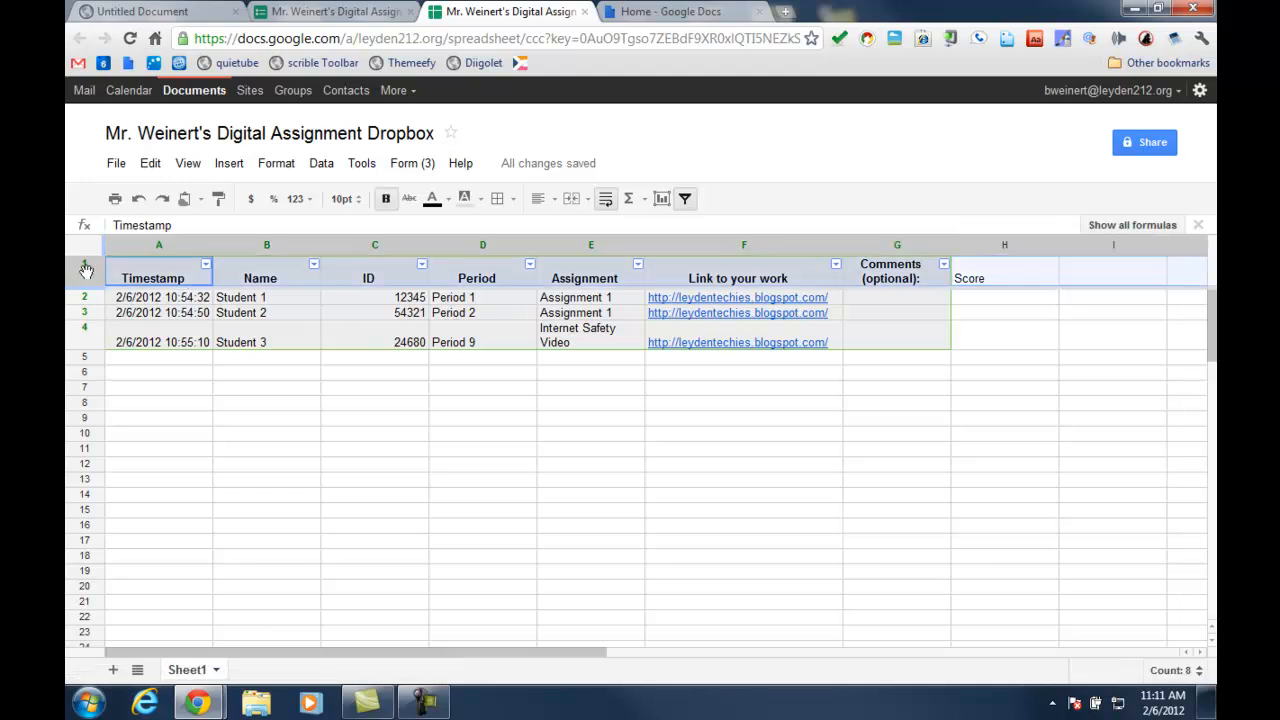
{"action": "mouse_move", "coordinate": [361, 163]}
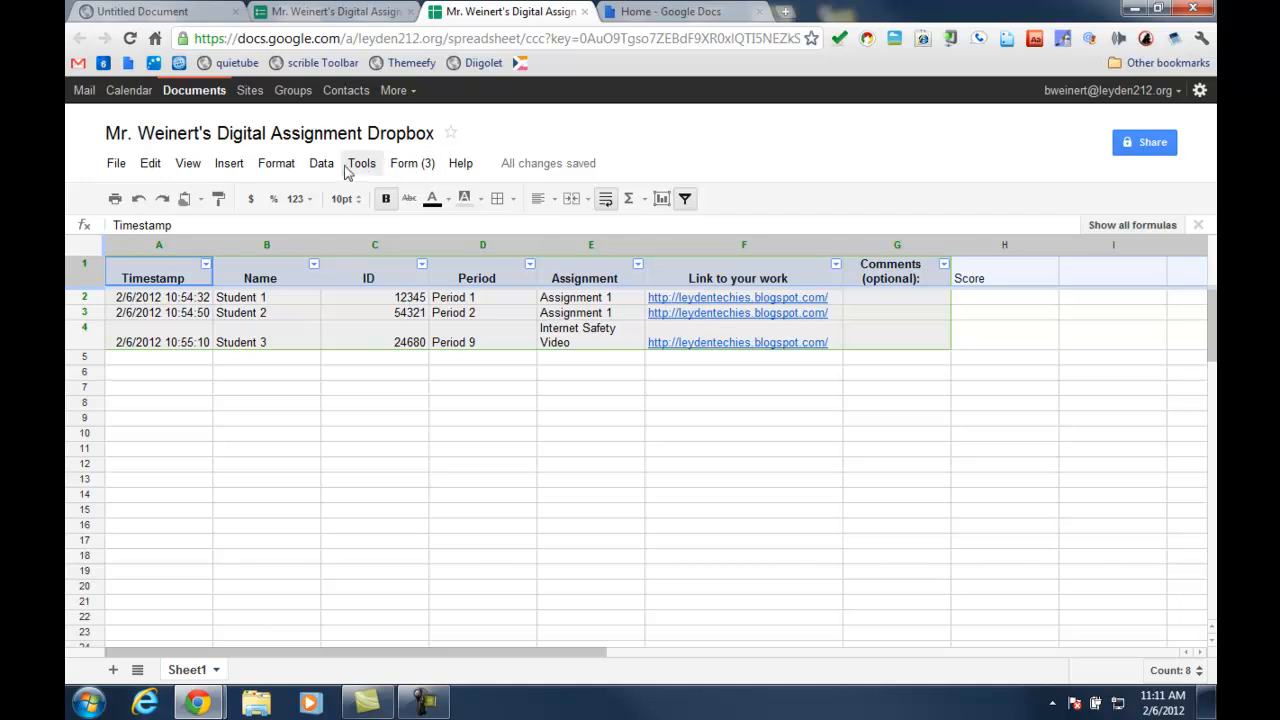
{"action": "left_click", "coordinate": [321, 163]}
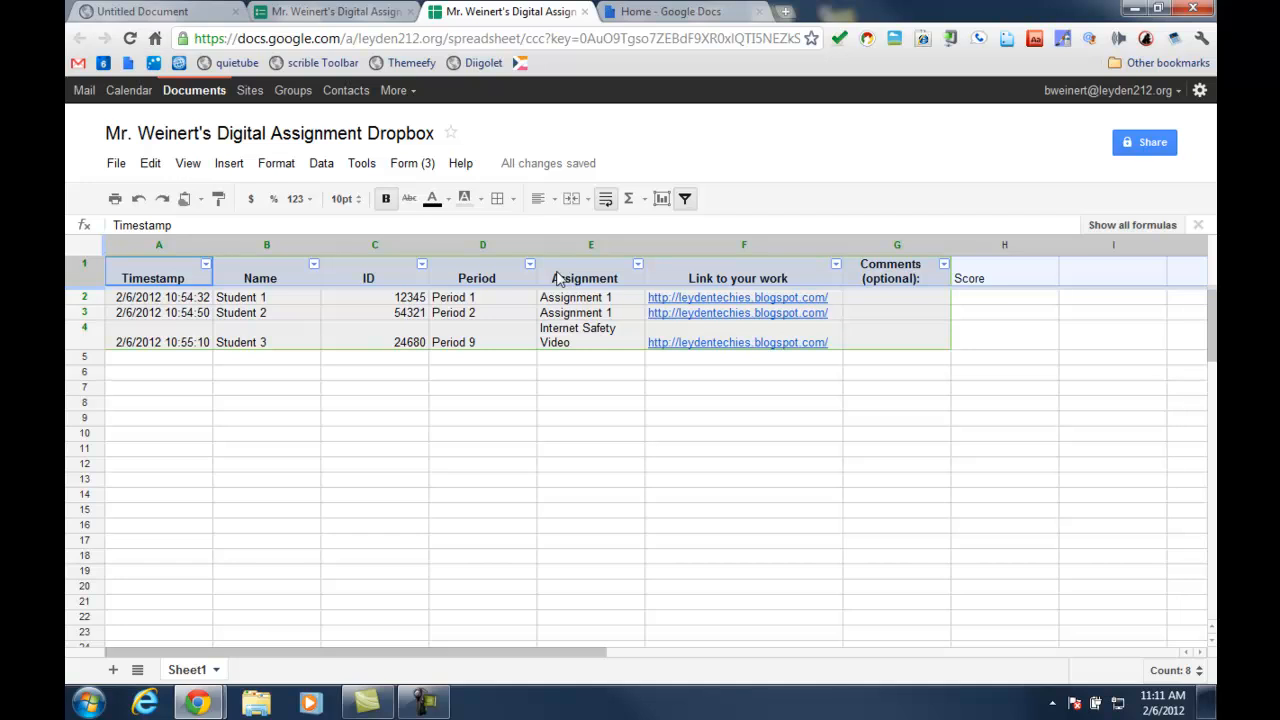
{"action": "mouse_move", "coordinate": [583, 287]}
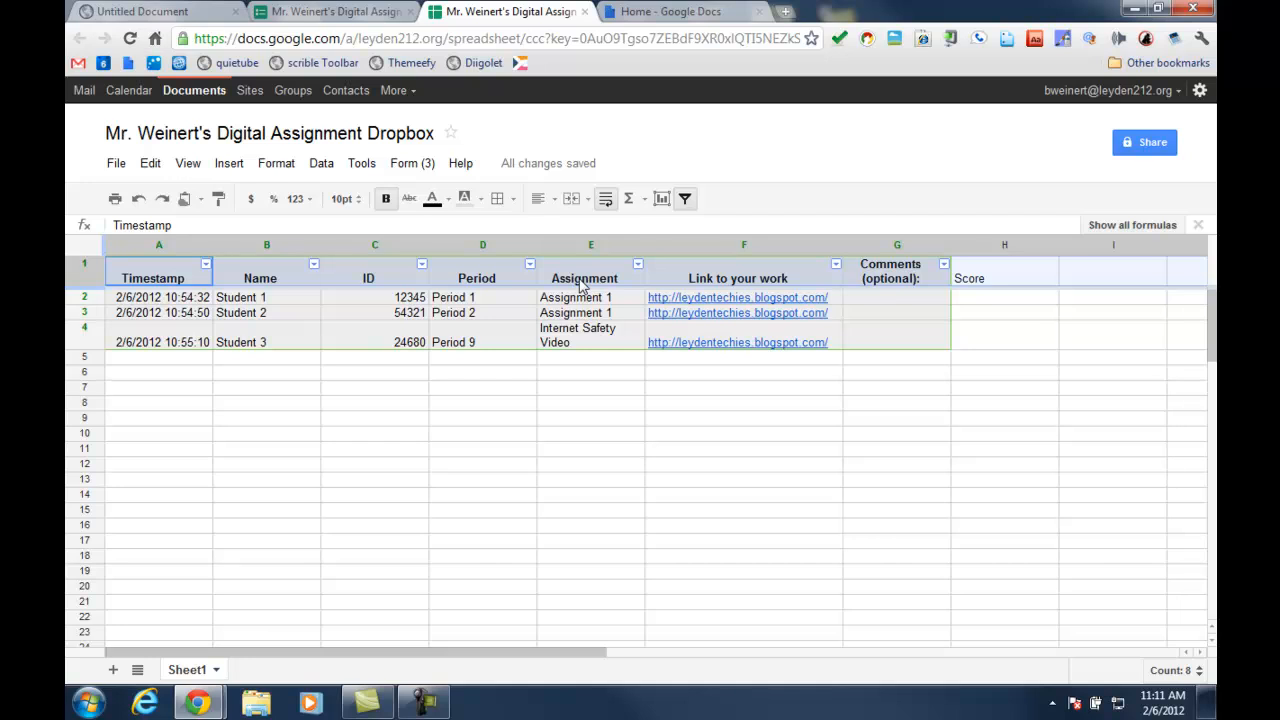
{"action": "mouse_move", "coordinate": [638, 266]}
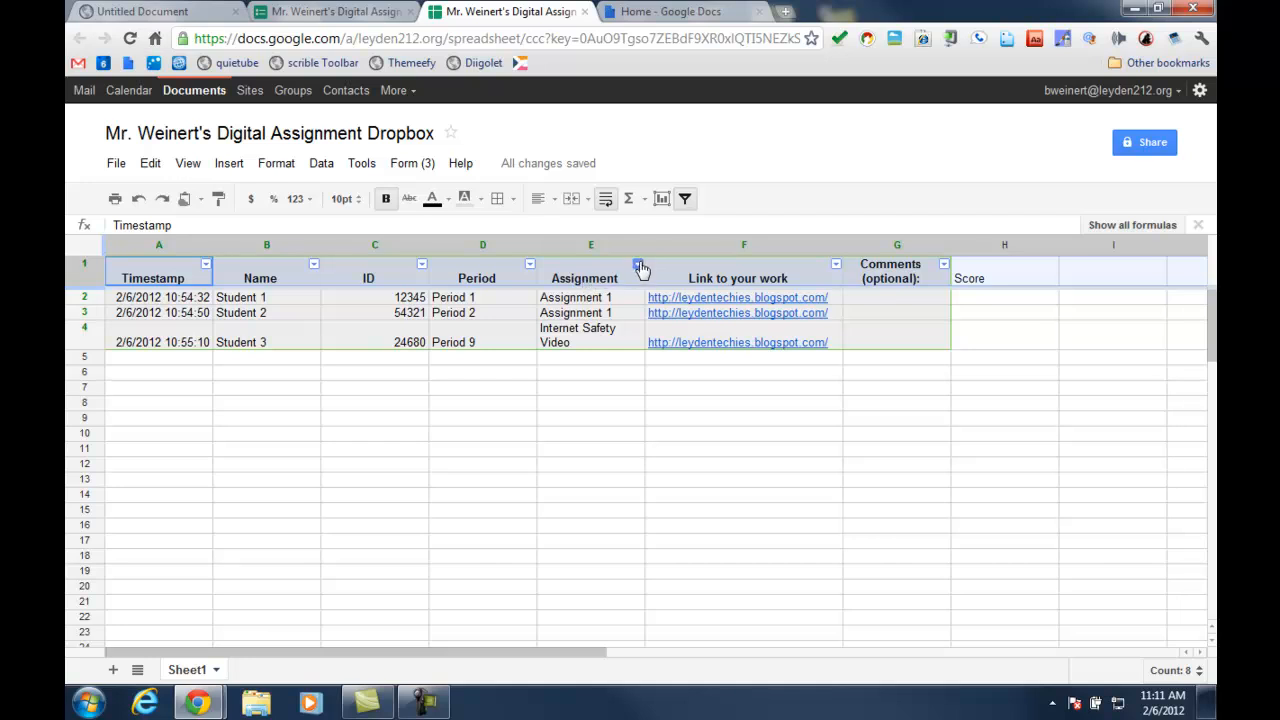
Filter the Assignment and Period columns to show only Student 1's Period 1 submission
{"action": "left_click", "coordinate": [638, 264]}
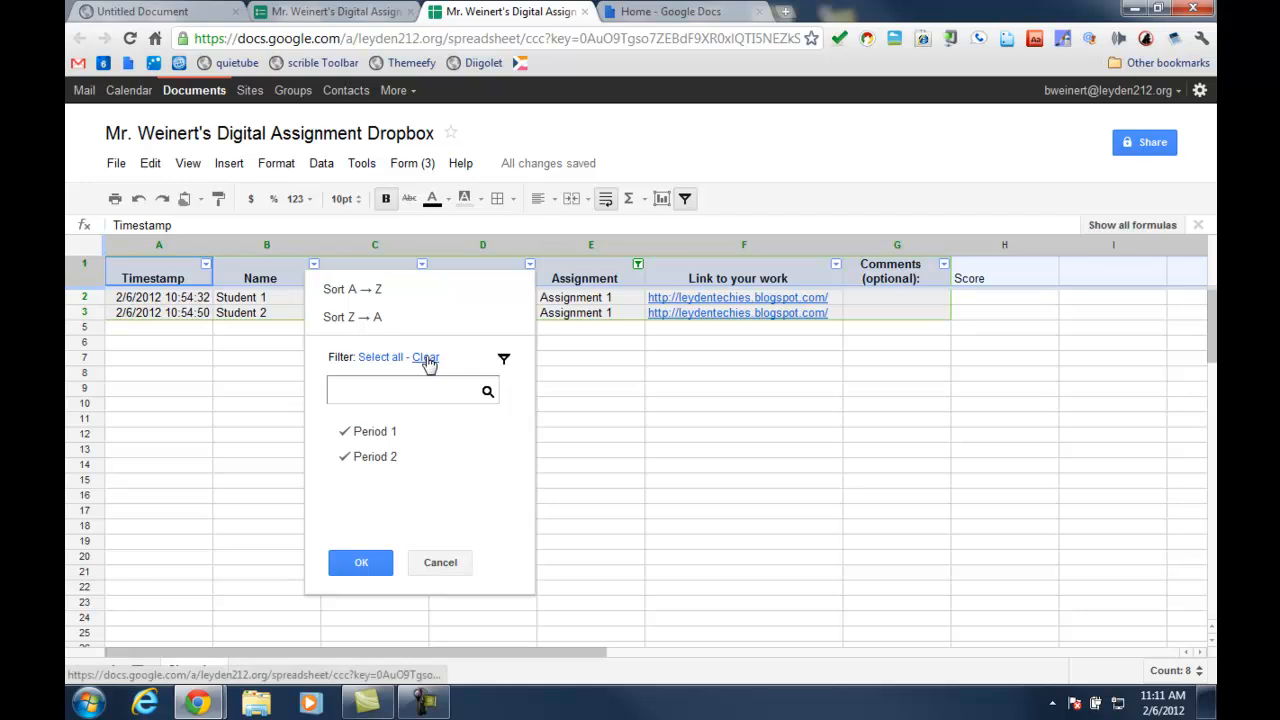
{"action": "left_click", "coordinate": [361, 562]}
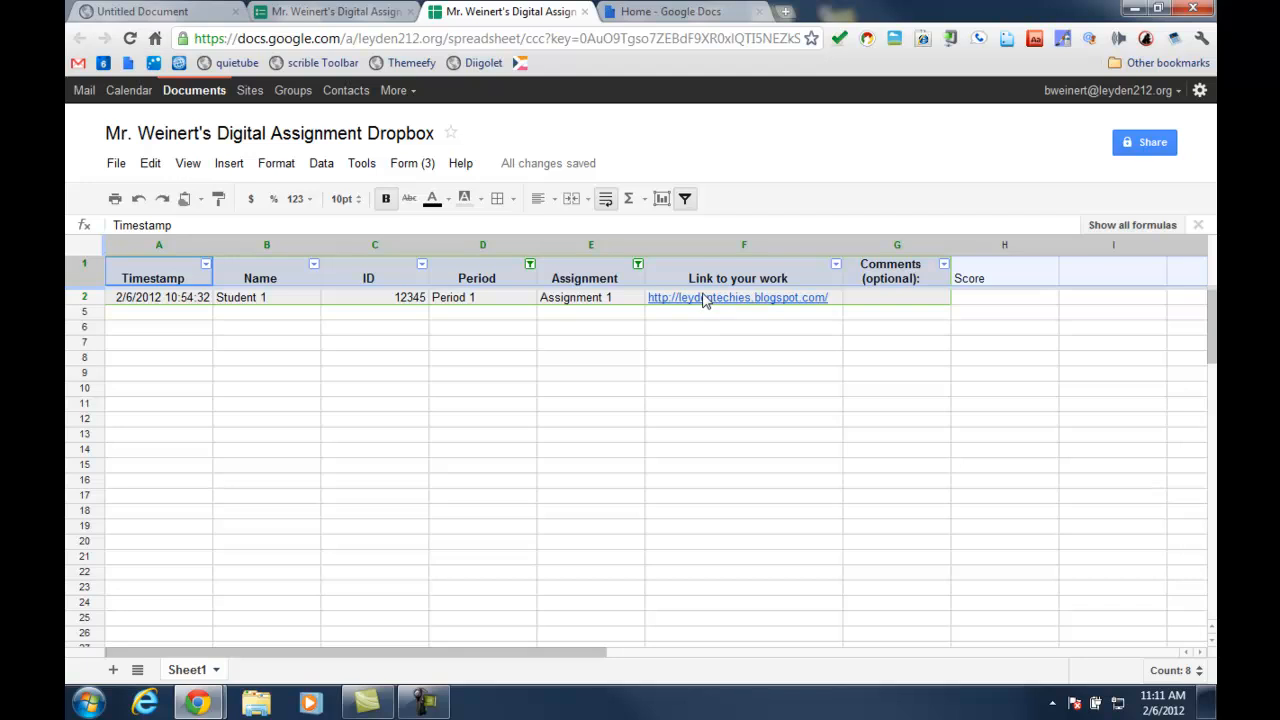
{"action": "mouse_move", "coordinate": [708, 455]}
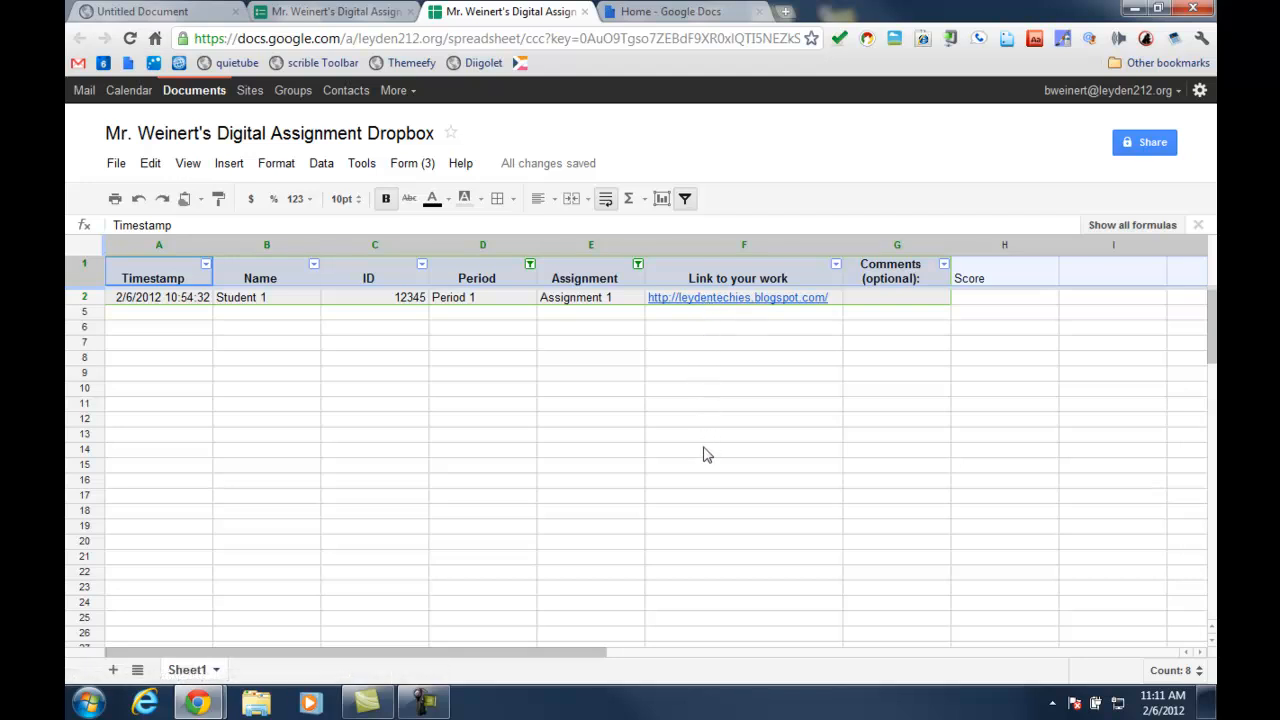
{"action": "mouse_move", "coordinate": [713, 497]}
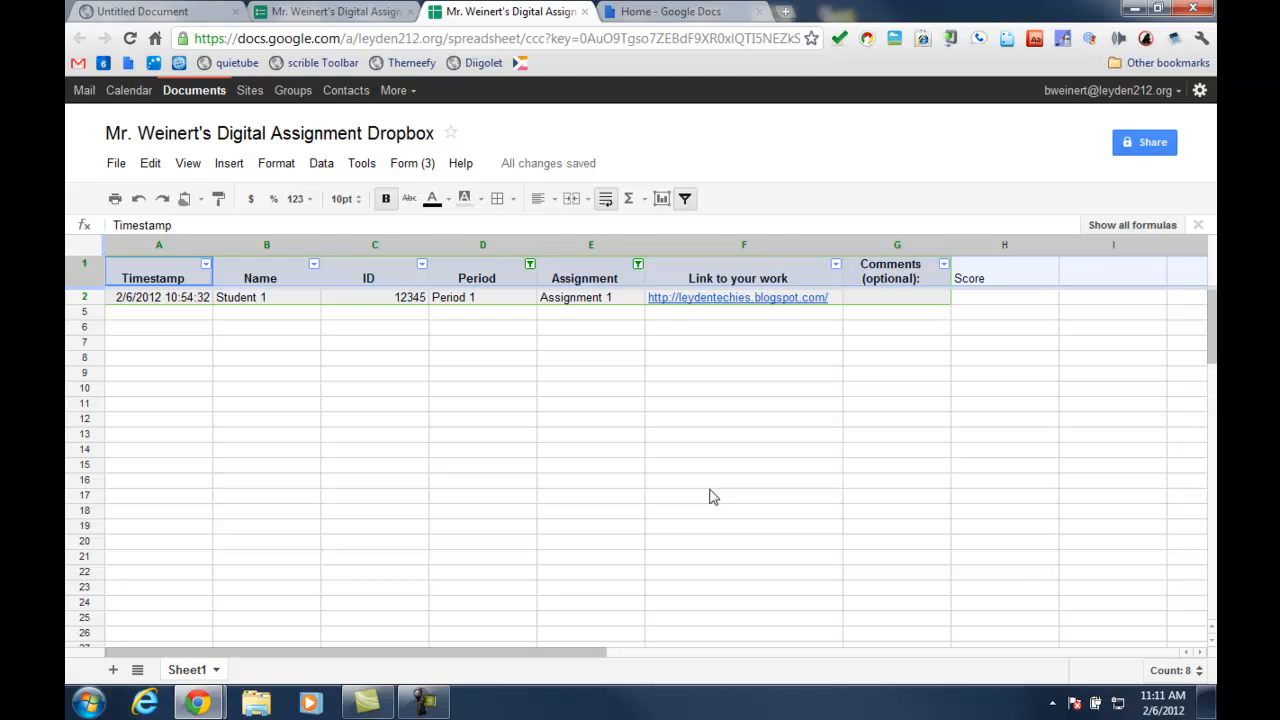
{"action": "mouse_move", "coordinate": [997, 262]}
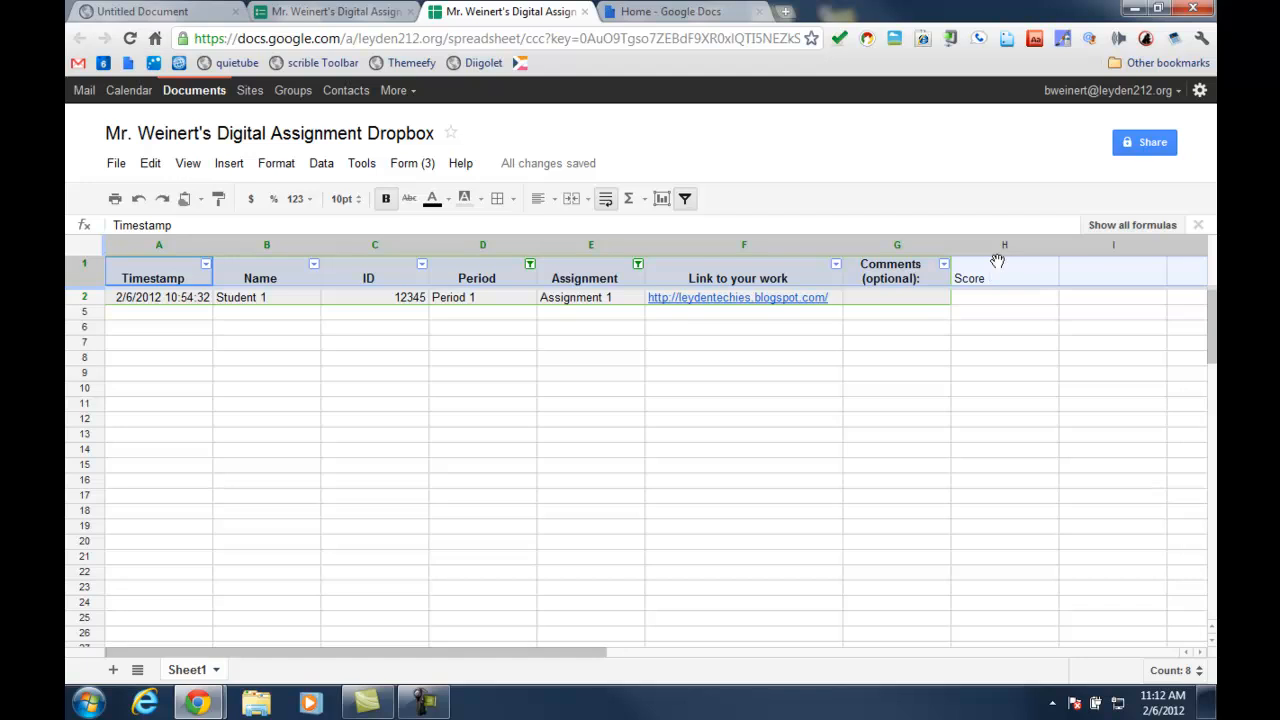
{"action": "mouse_move", "coordinate": [1000, 280]}
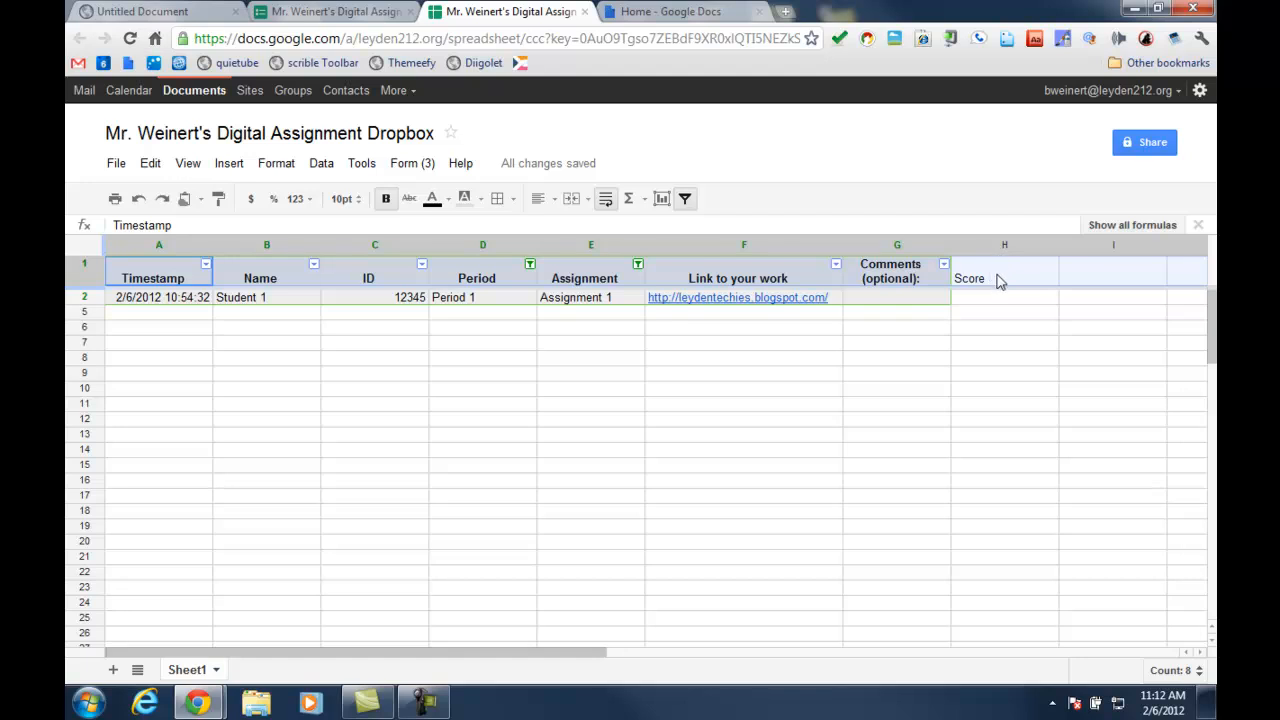
Enter a score of 5 in cell H2 for Student 1
{"action": "left_click", "coordinate": [1004, 297]}
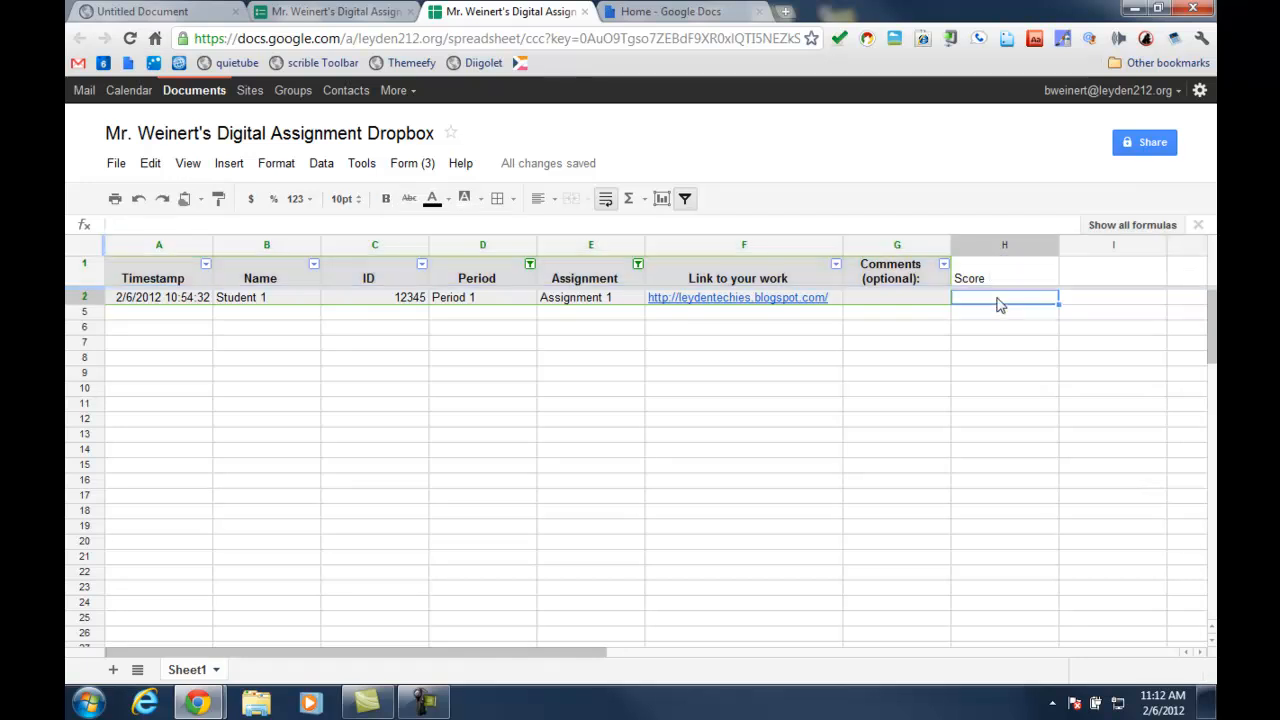
{"action": "type", "text": "5"}
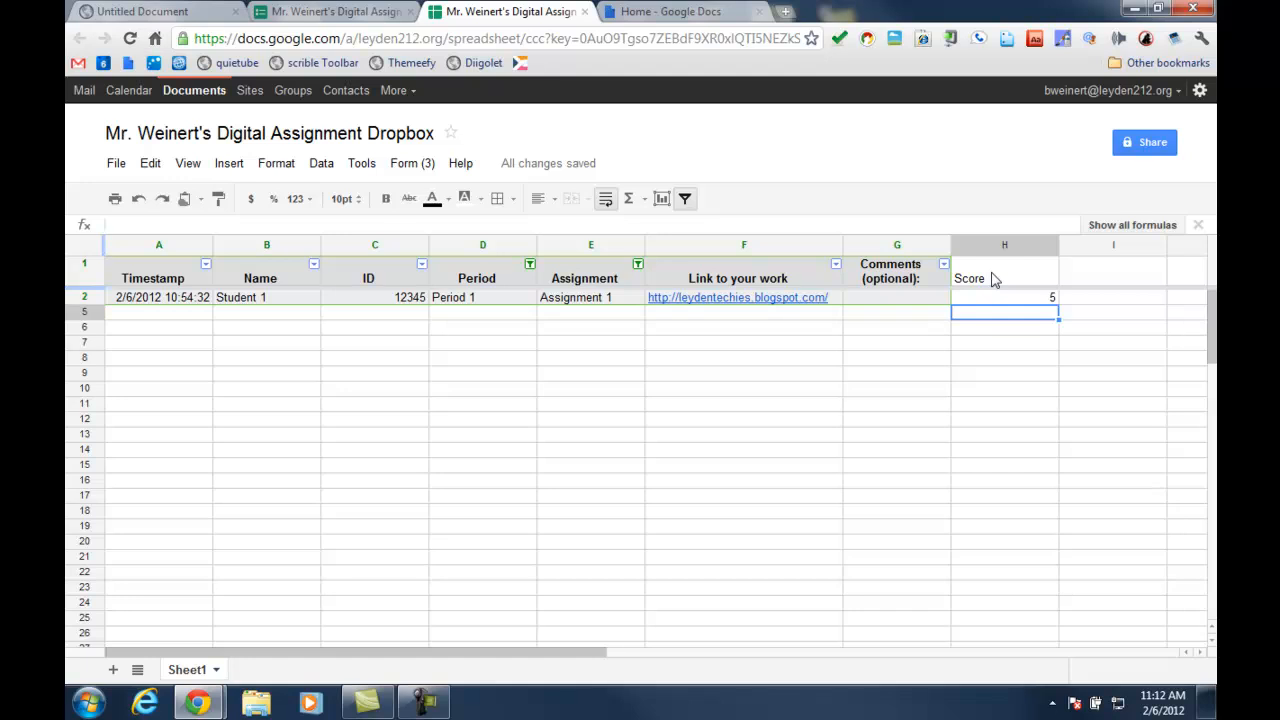
{"action": "mouse_move", "coordinate": [580, 325]}
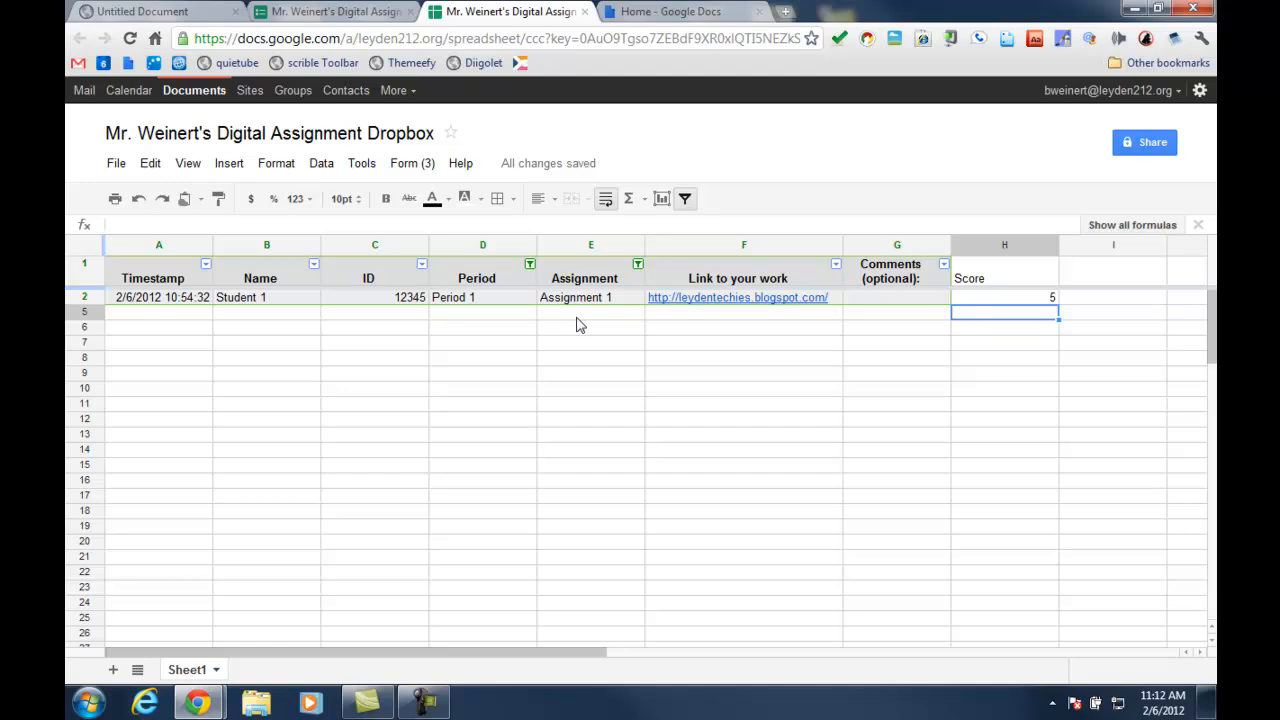
{"action": "left_click", "coordinate": [412, 163]}
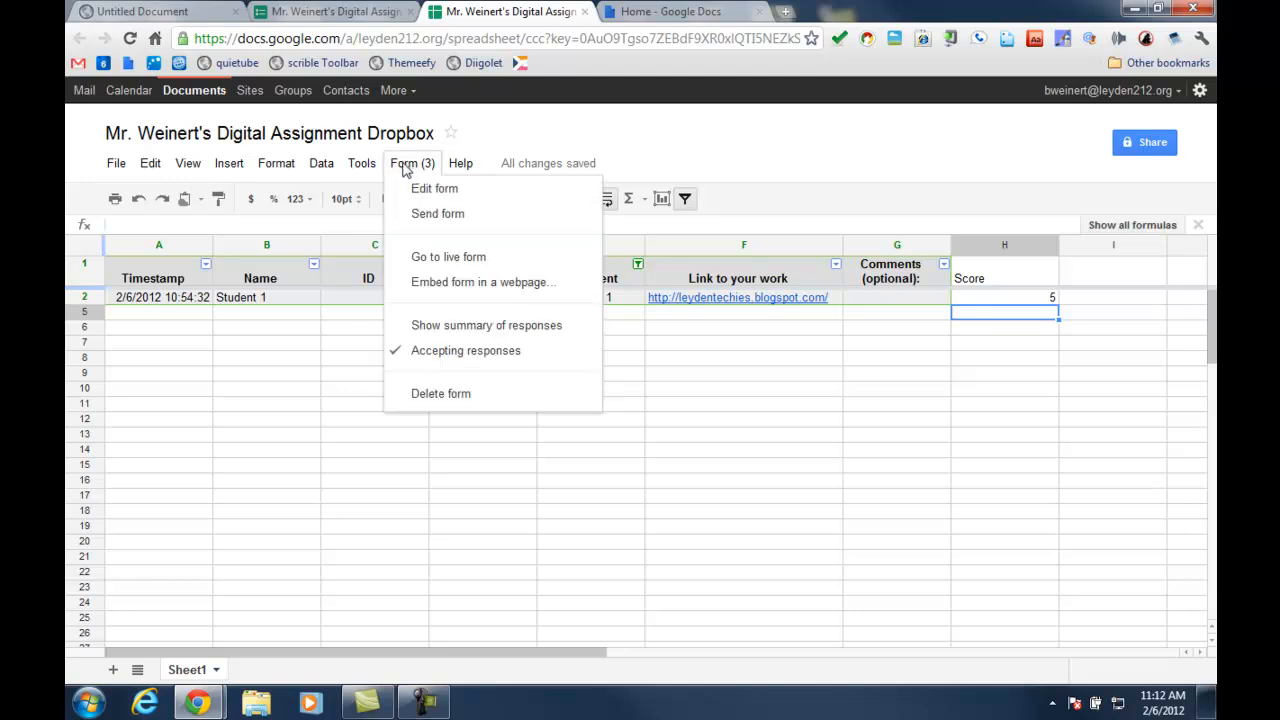
Add 'Assignment 3' as a fourth Assignment option and save the form
{"action": "left_click", "coordinate": [434, 188]}
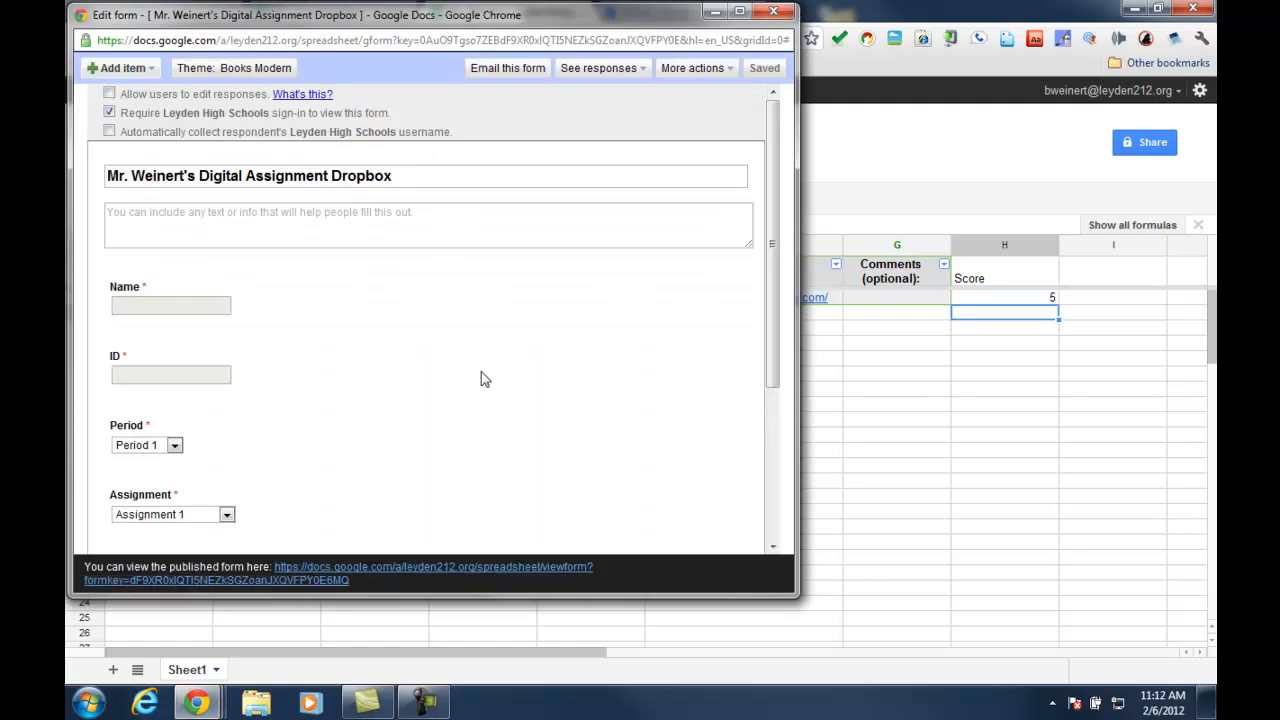
{"action": "scroll", "scroll_direction": "down", "scroll_amount": 3}
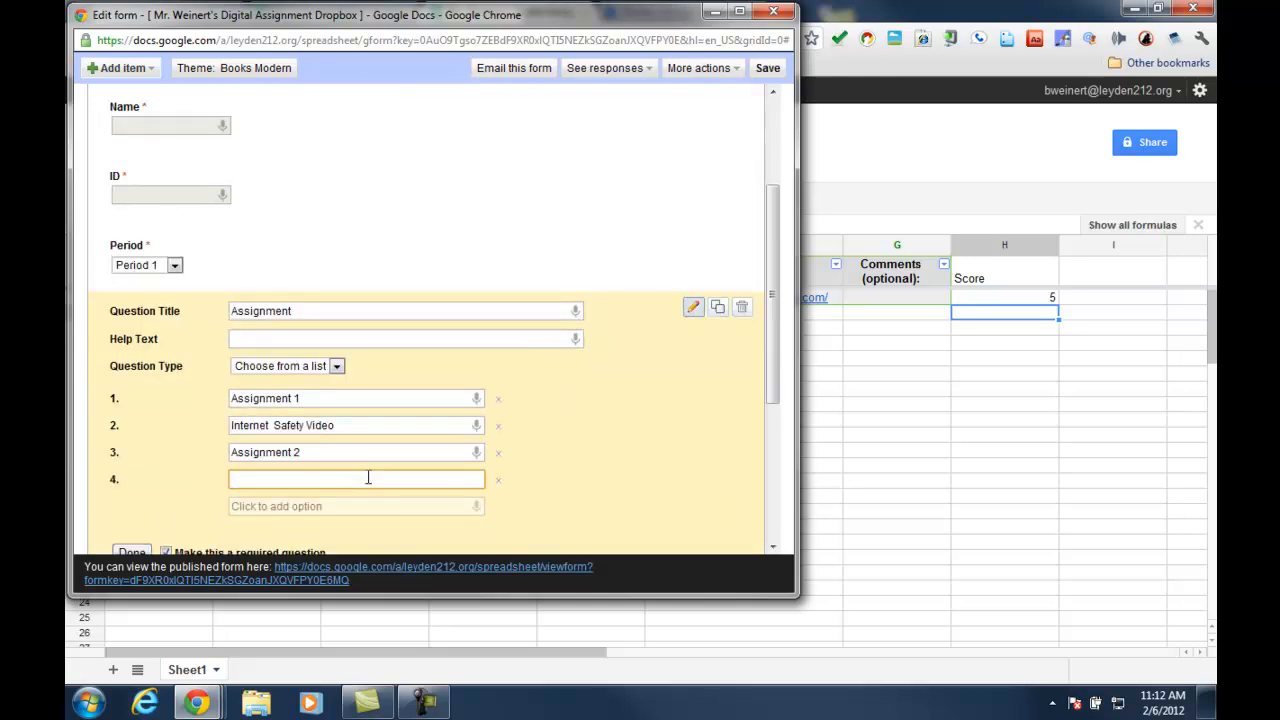
{"action": "type", "text": "Assignment 3"}
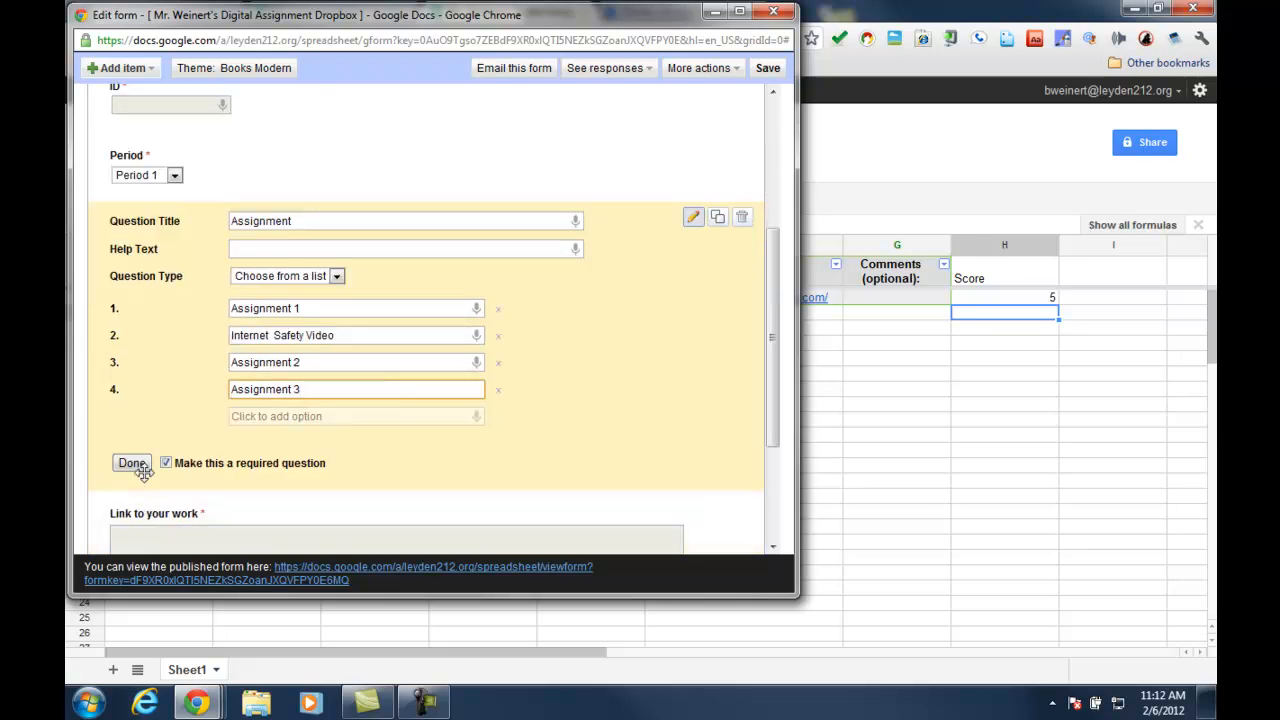
{"action": "left_click", "coordinate": [131, 463]}
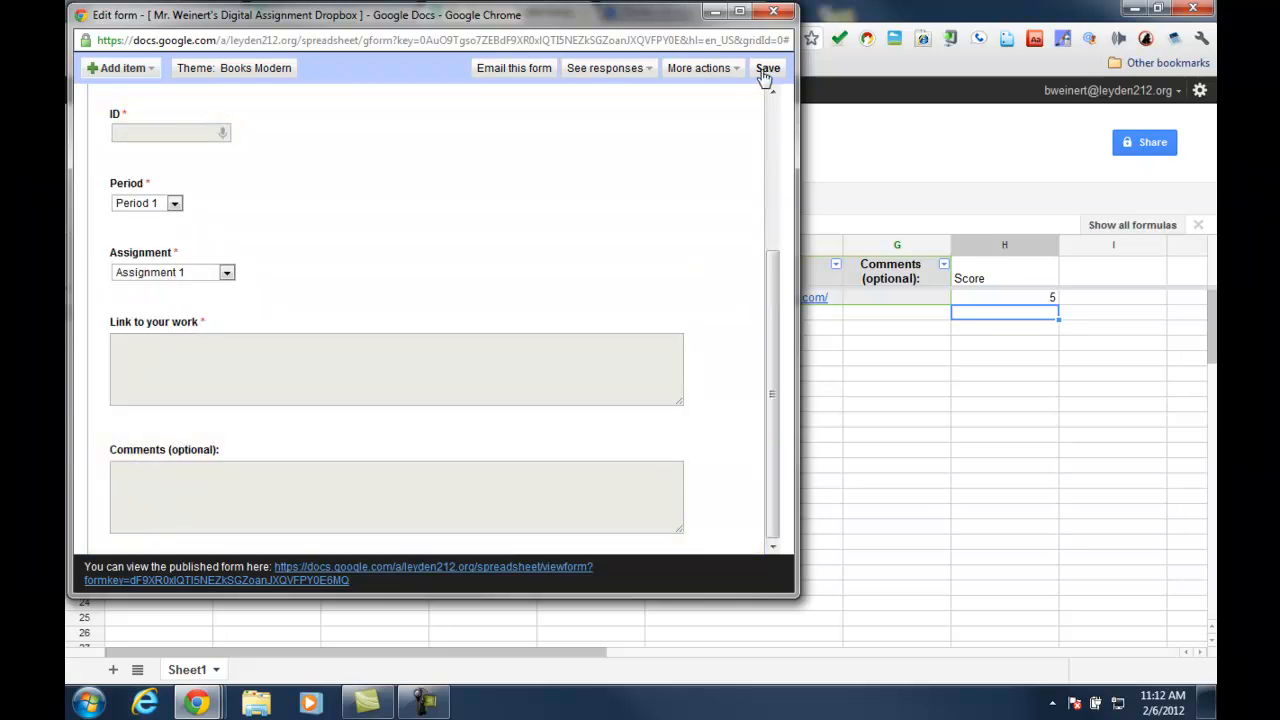
{"action": "left_click", "coordinate": [767, 68]}
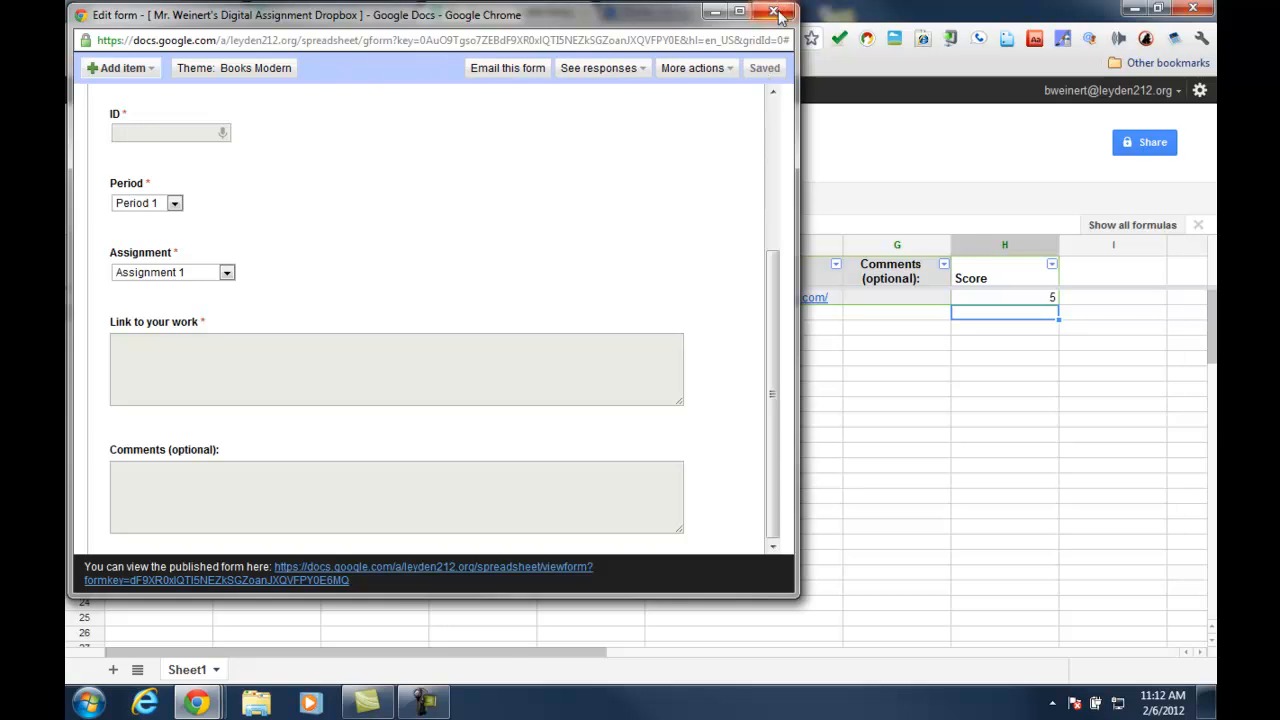
{"action": "left_click", "coordinate": [775, 14]}
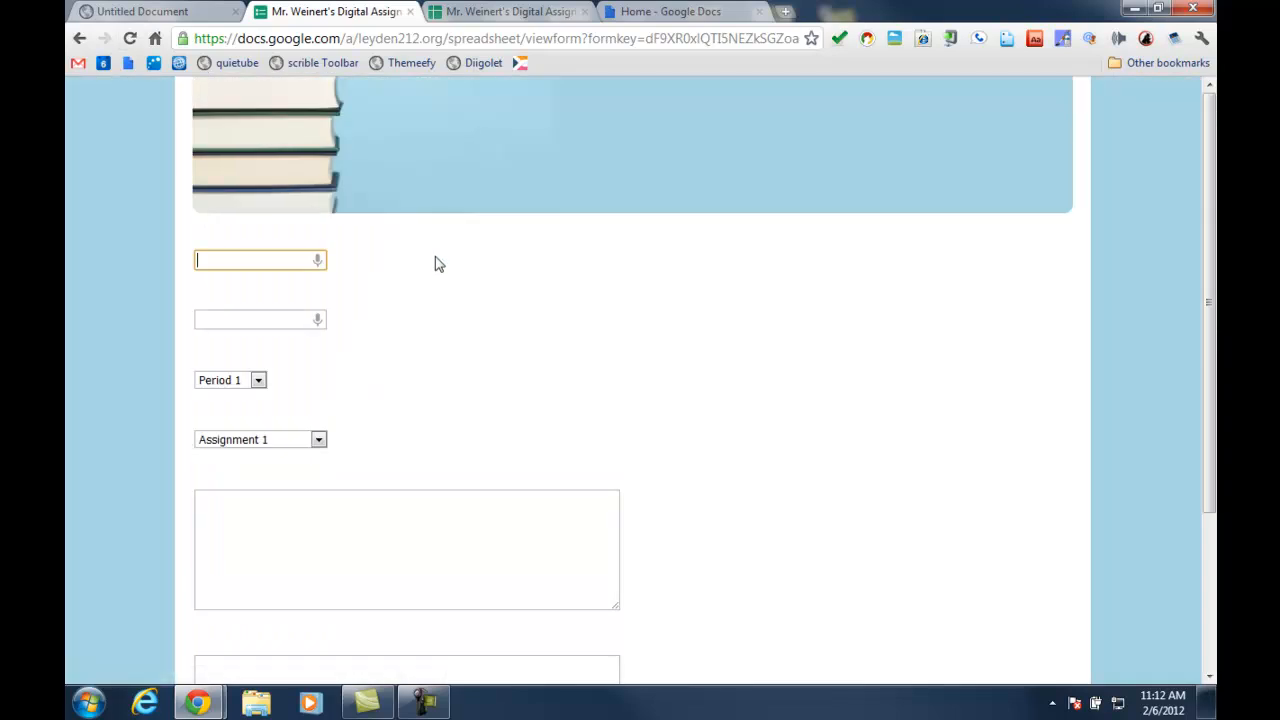
Look over the live dropbox form, then go to the Google Docs home list
{"action": "left_click", "coordinate": [318, 403]}
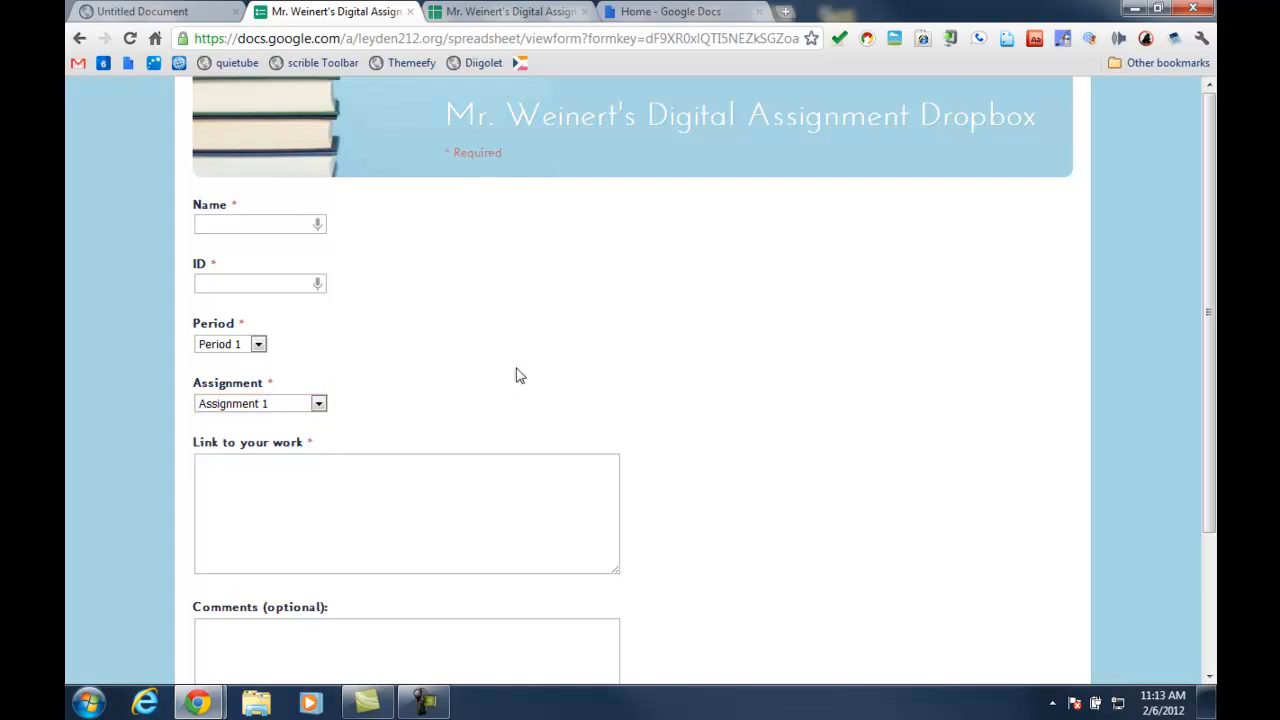
{"action": "left_click", "coordinate": [507, 11]}
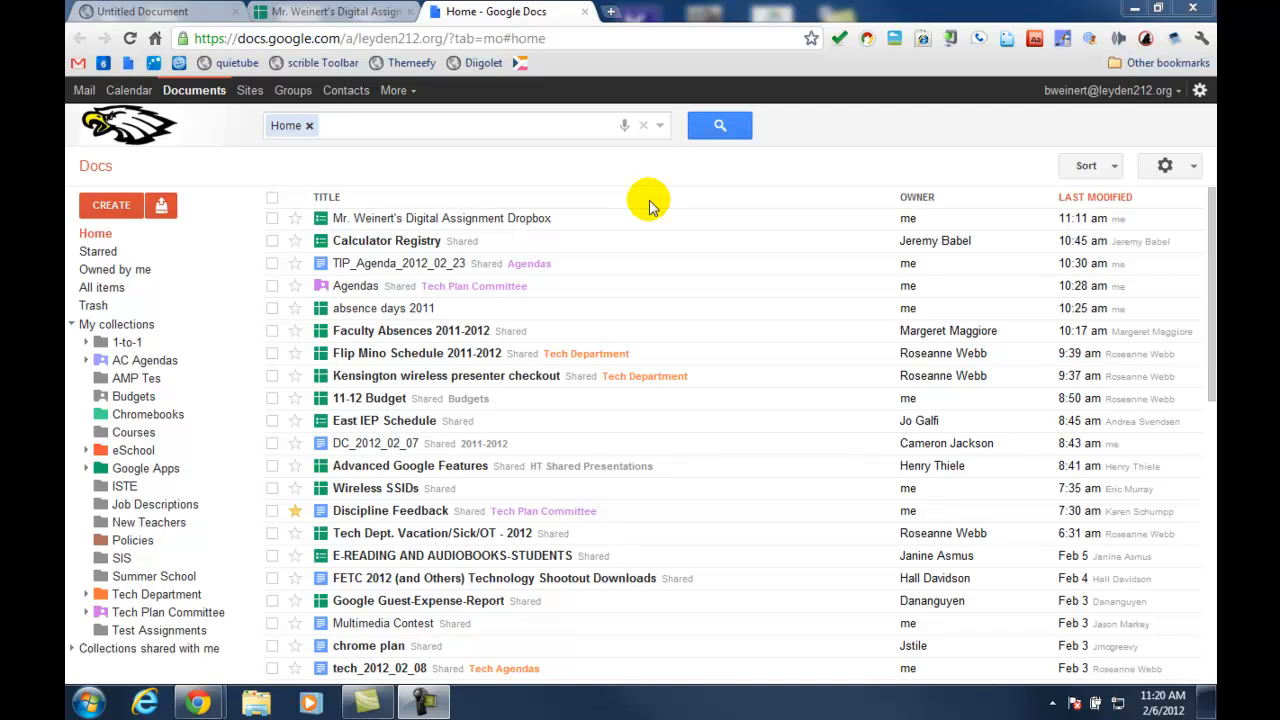
{"action": "mouse_move", "coordinate": [220, 185]}
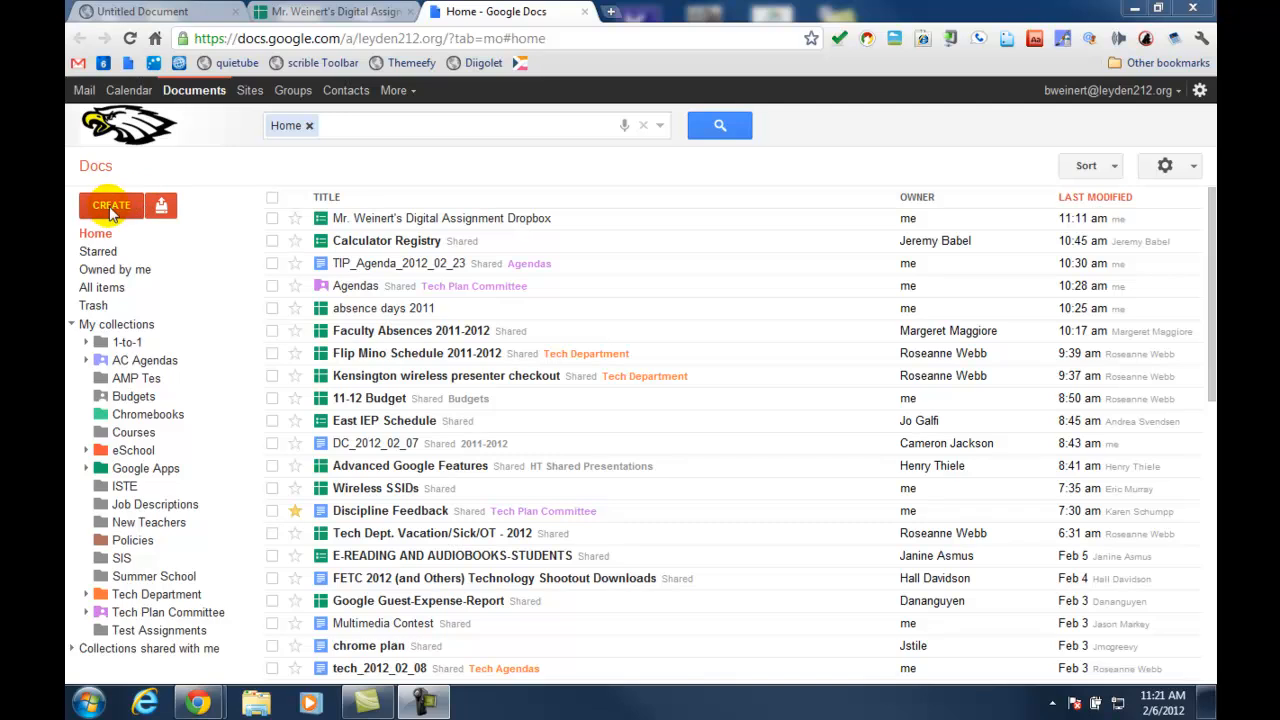
Create a new form titled 'Mr. W's Digital Assignment Dropbox'
{"action": "left_click", "coordinate": [111, 205]}
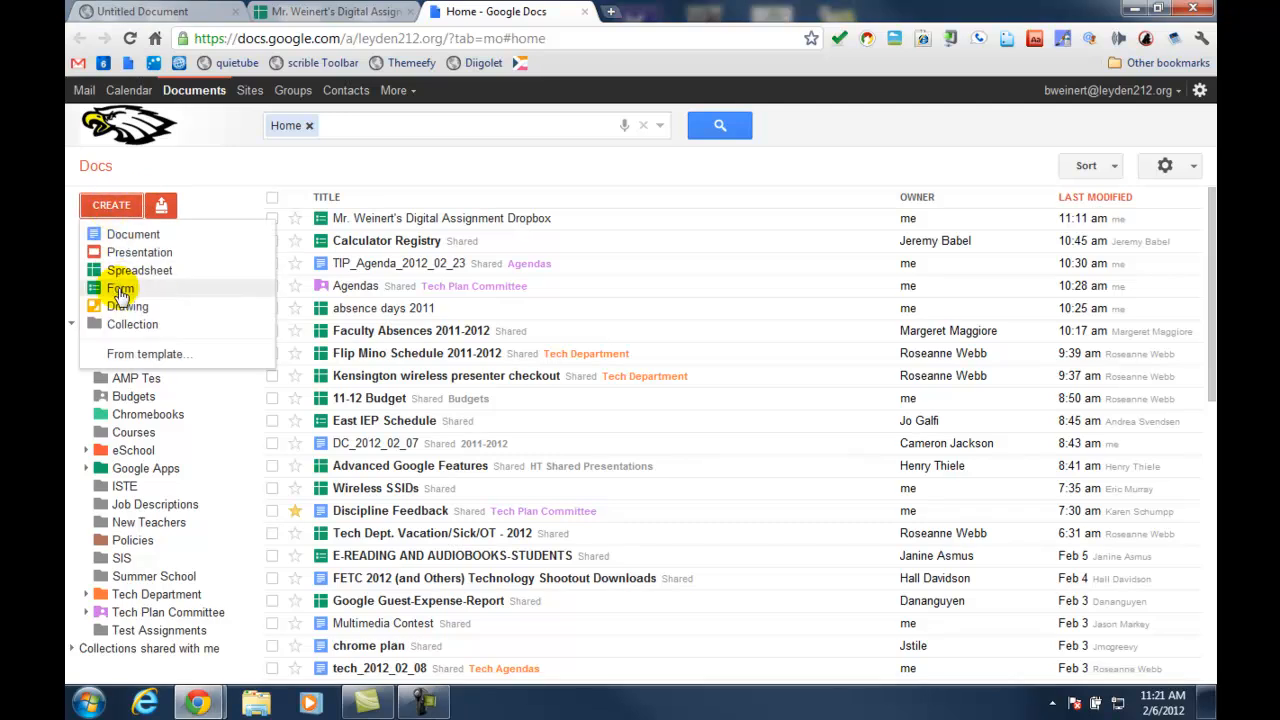
{"action": "left_click", "coordinate": [120, 288]}
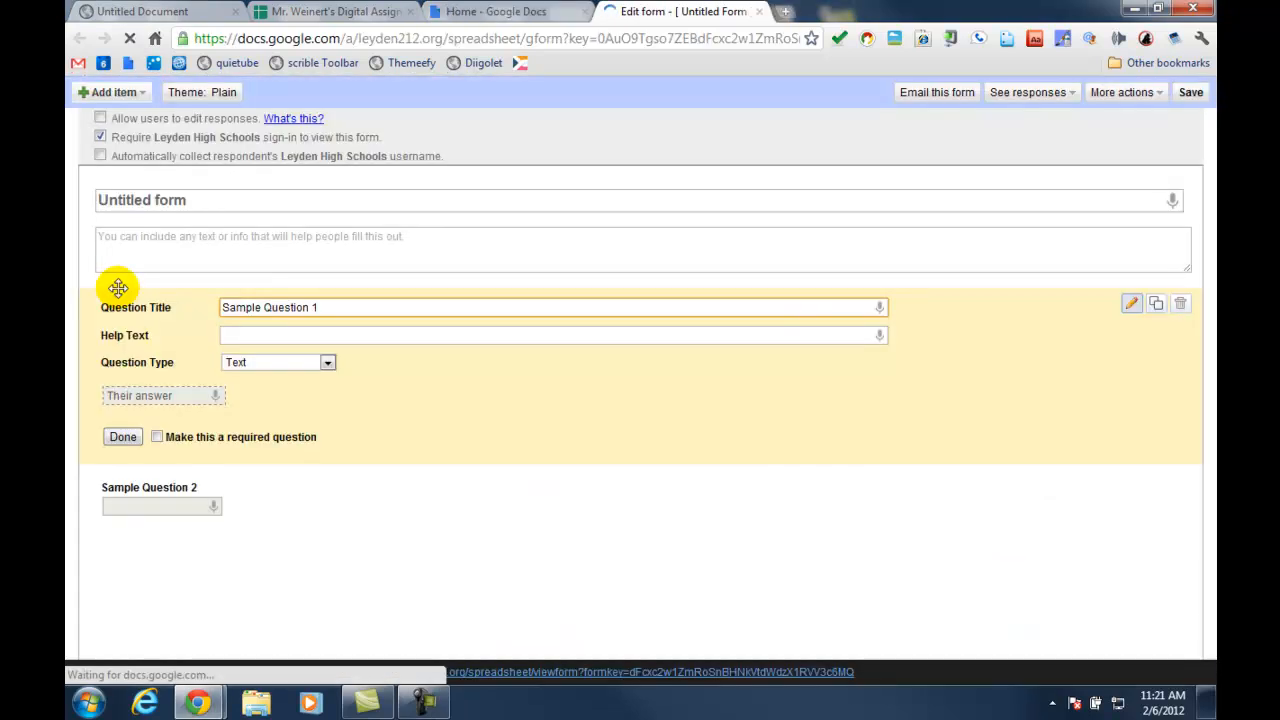
{"action": "mouse_move", "coordinate": [240, 203]}
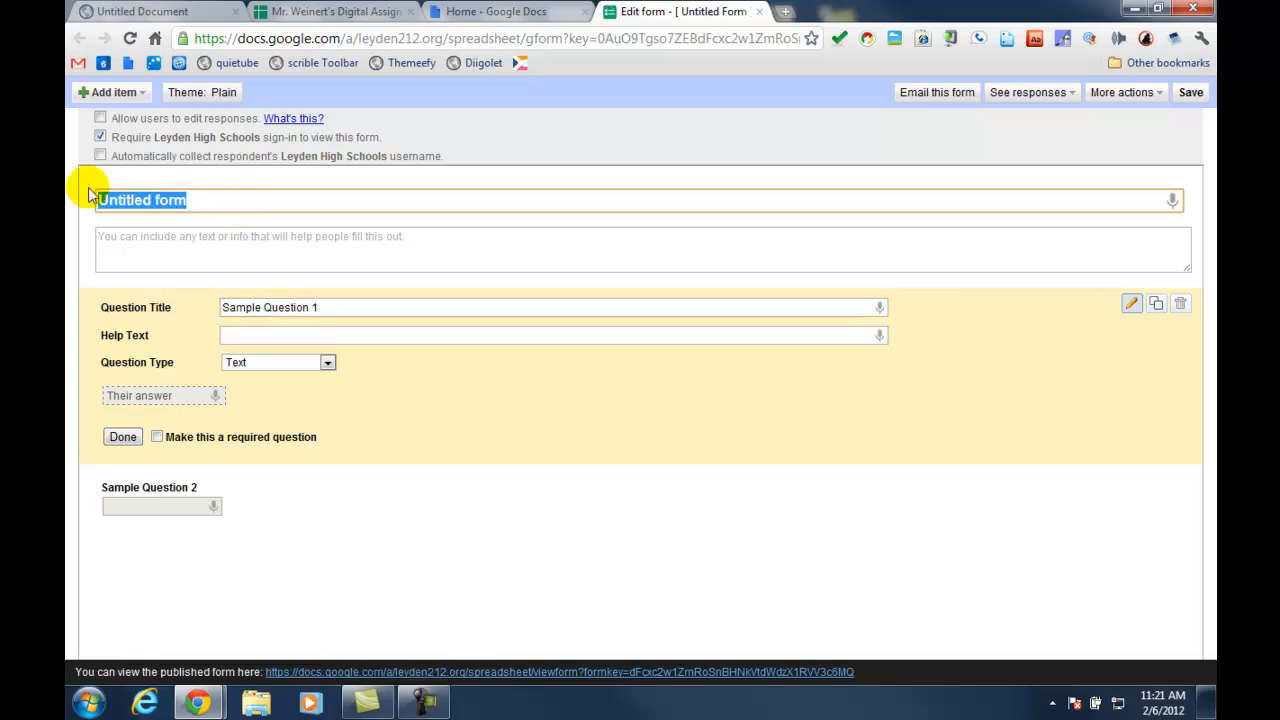
{"action": "type", "text": "Mr. W"}
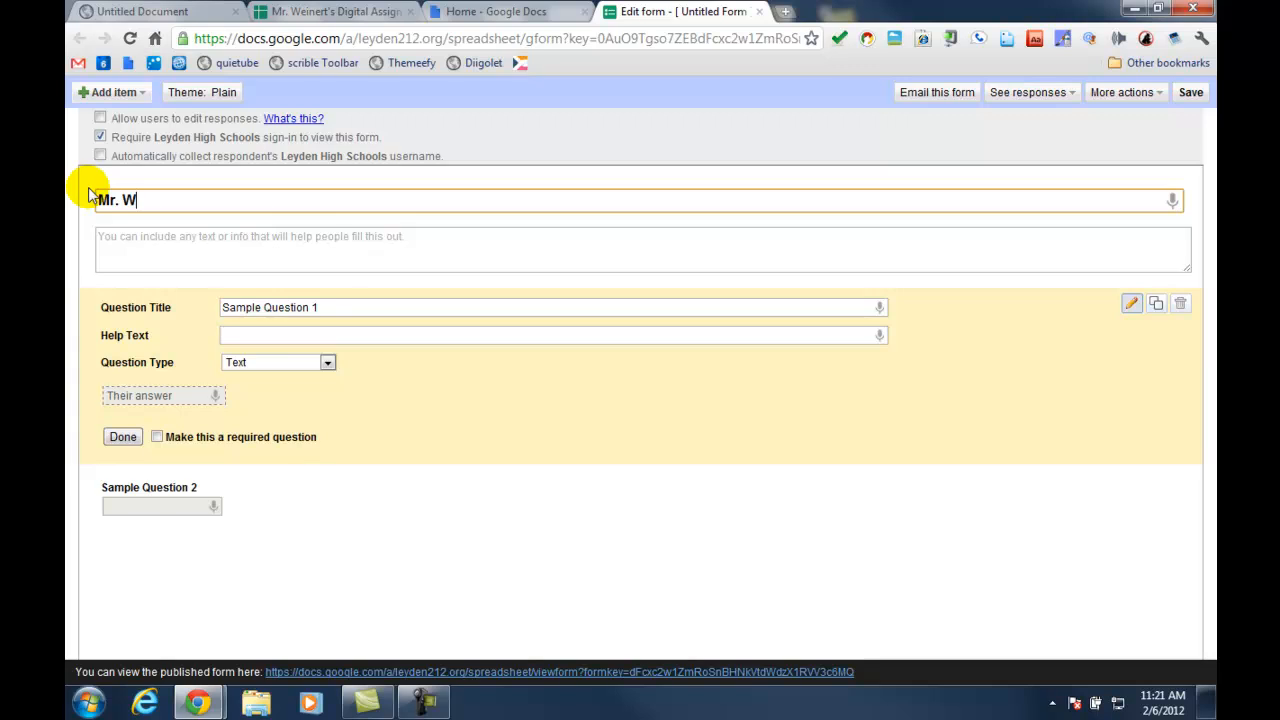
{"action": "type", "text": "'s Dig"}
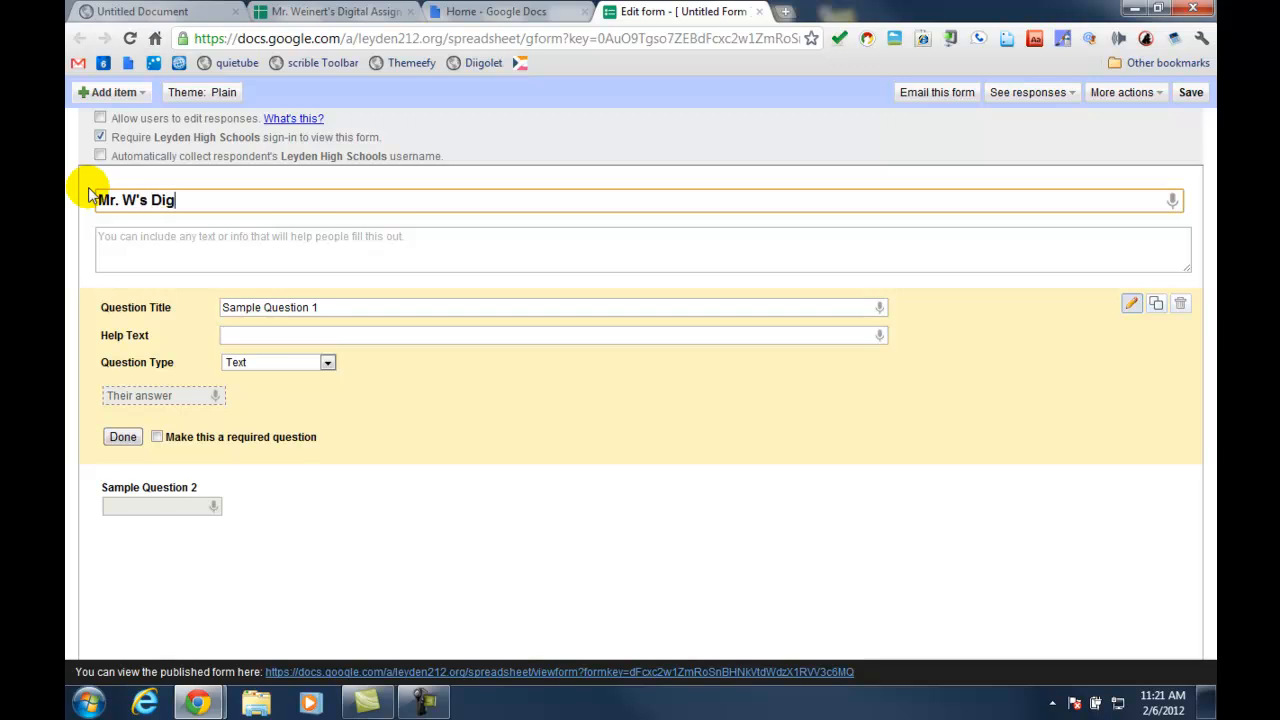
{"action": "type", "text": "ital Assignment Drop"}
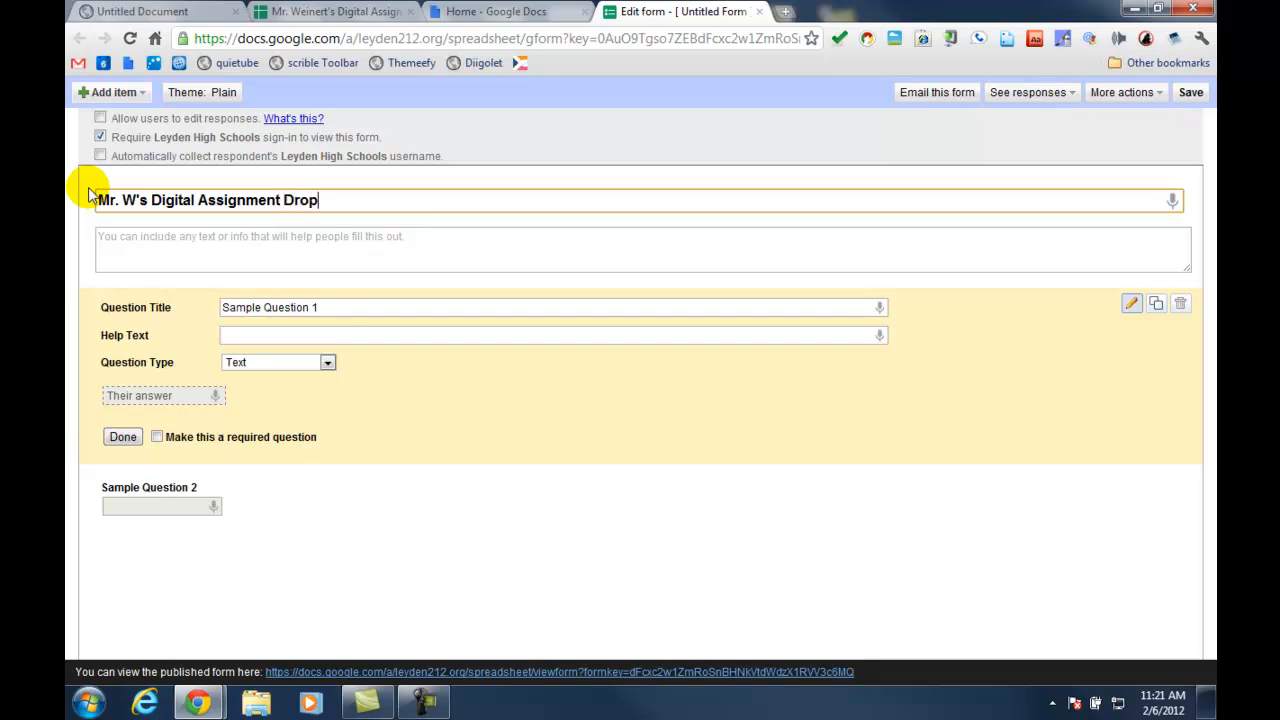
{"action": "type", "text": "box"}
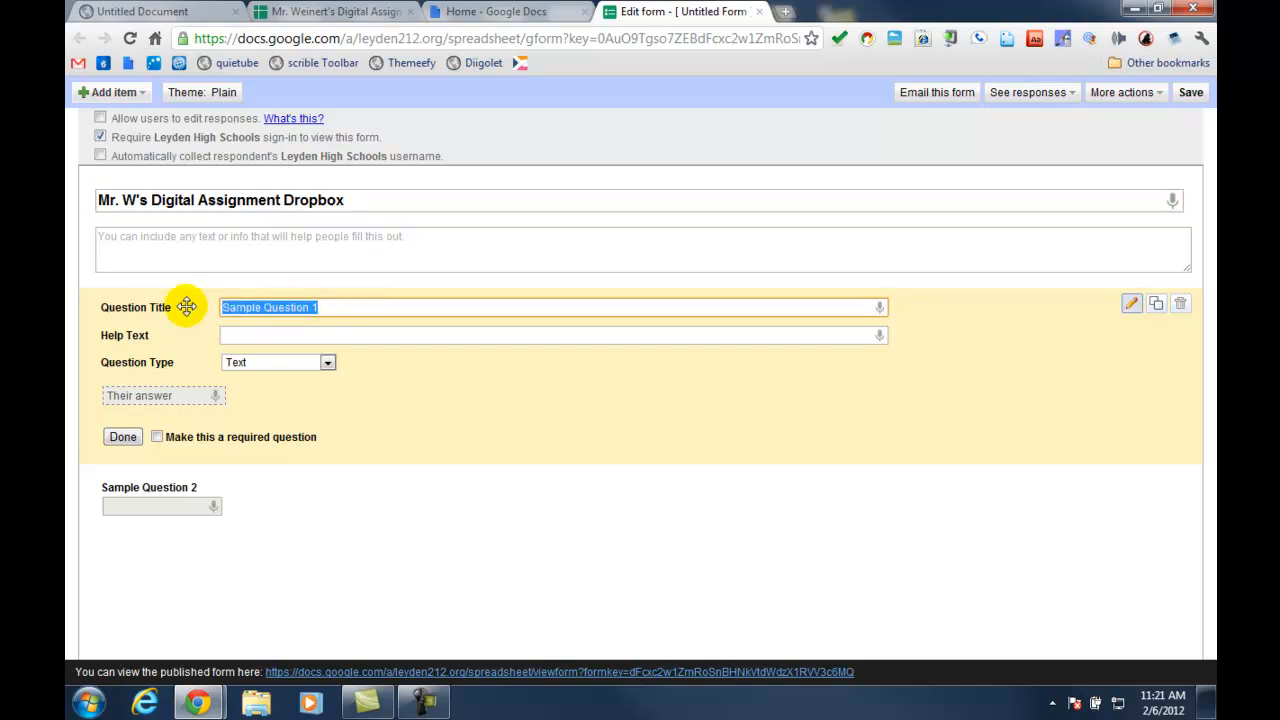
Turn the two sample questions into required Name and ID questions
{"action": "type", "text": "Name"}
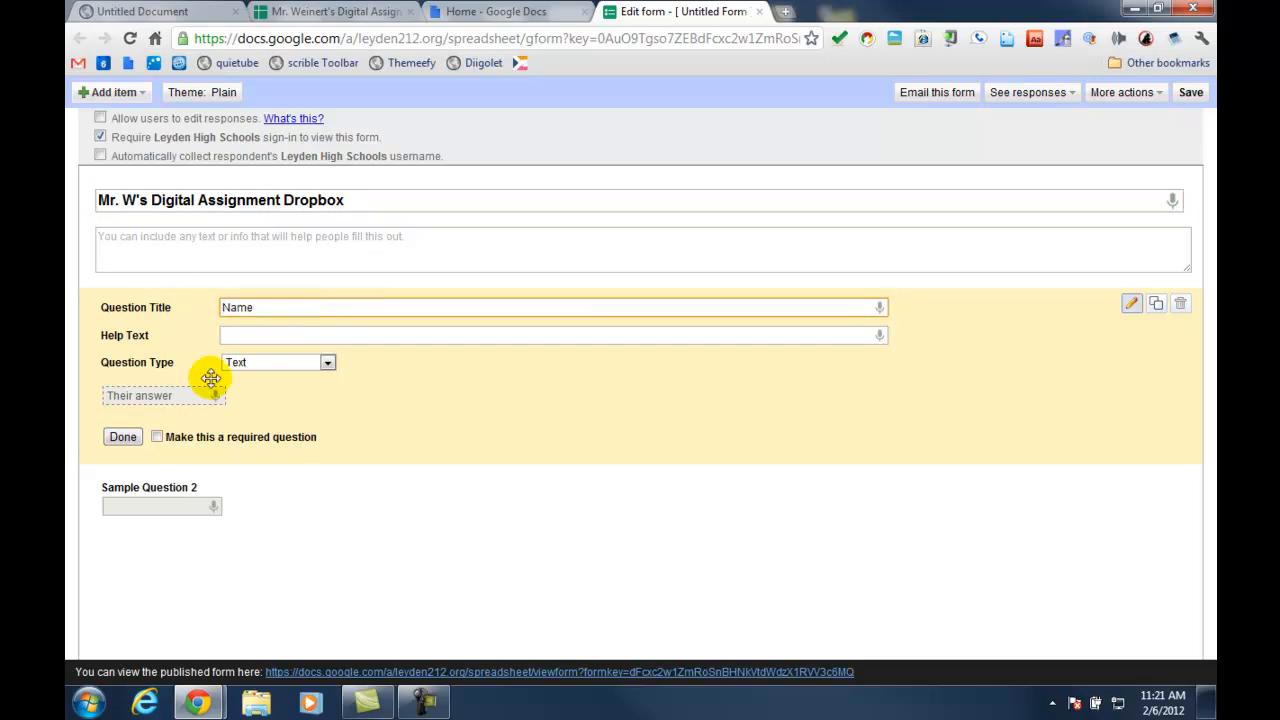
{"action": "left_click", "coordinate": [157, 437]}
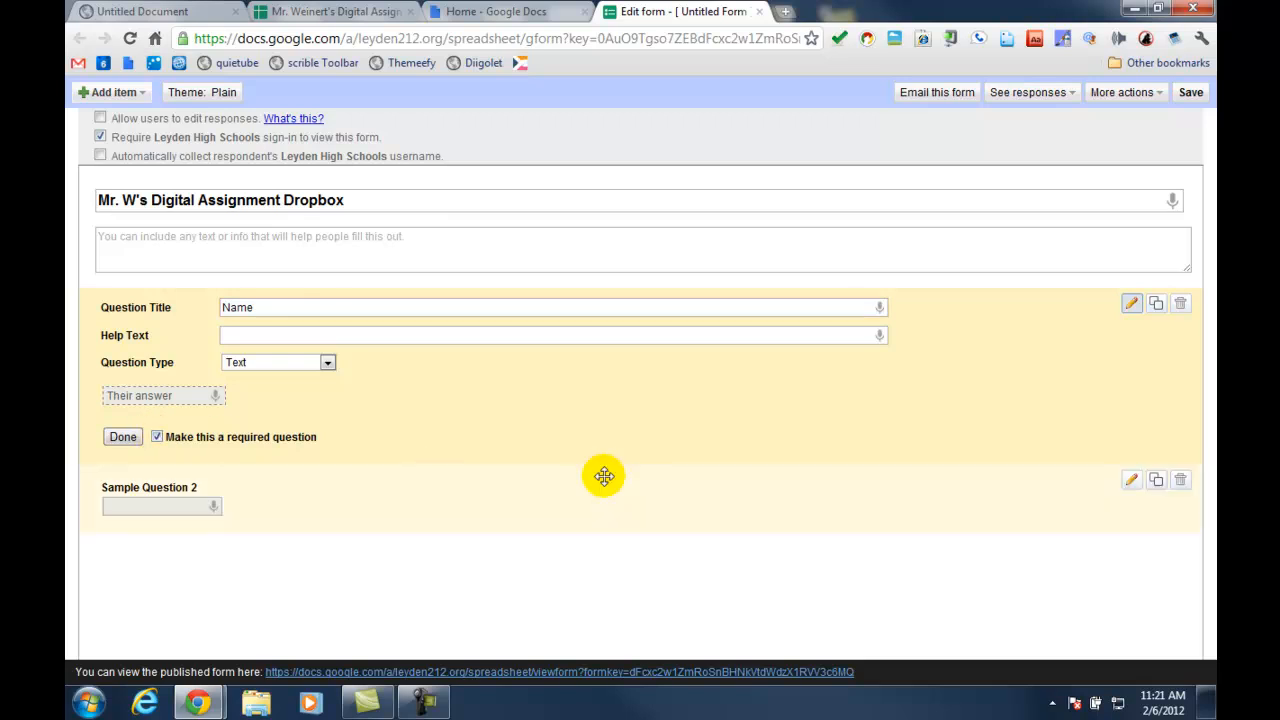
{"action": "left_click", "coordinate": [122, 437]}
{"action": "type", "text": "ID"}
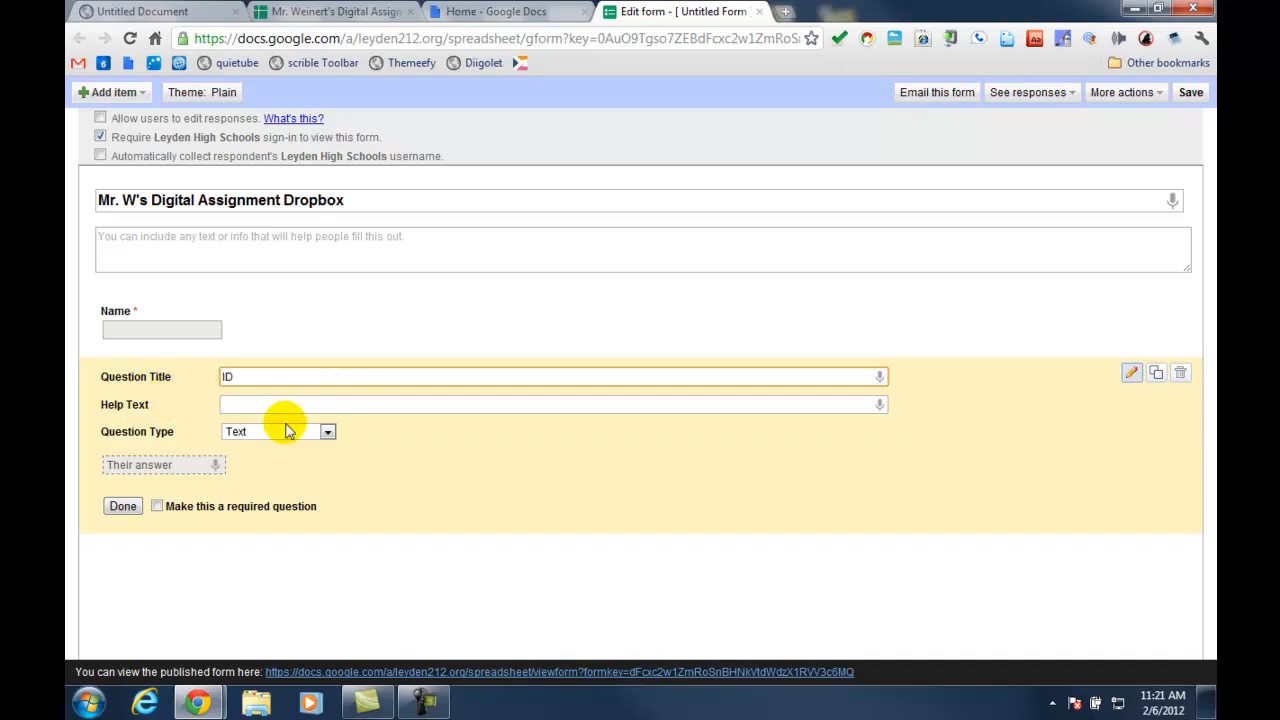
{"action": "mouse_move", "coordinate": [280, 446]}
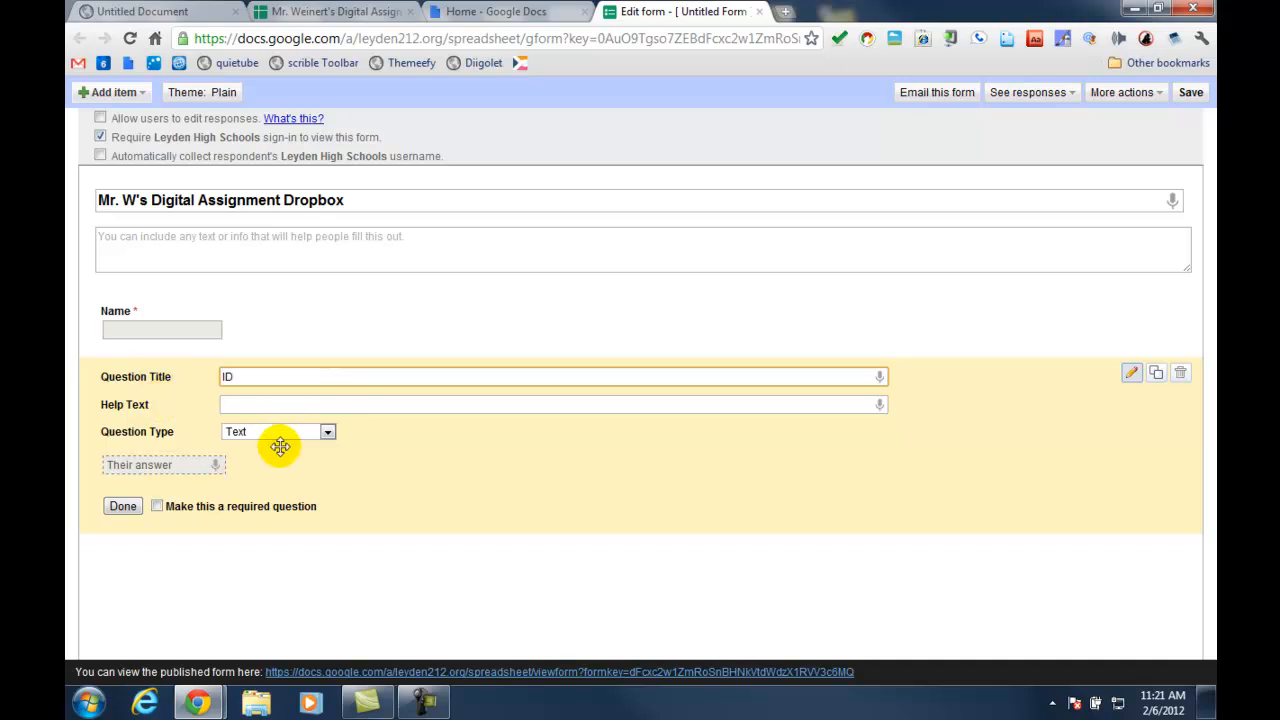
{"action": "left_click", "coordinate": [157, 505]}
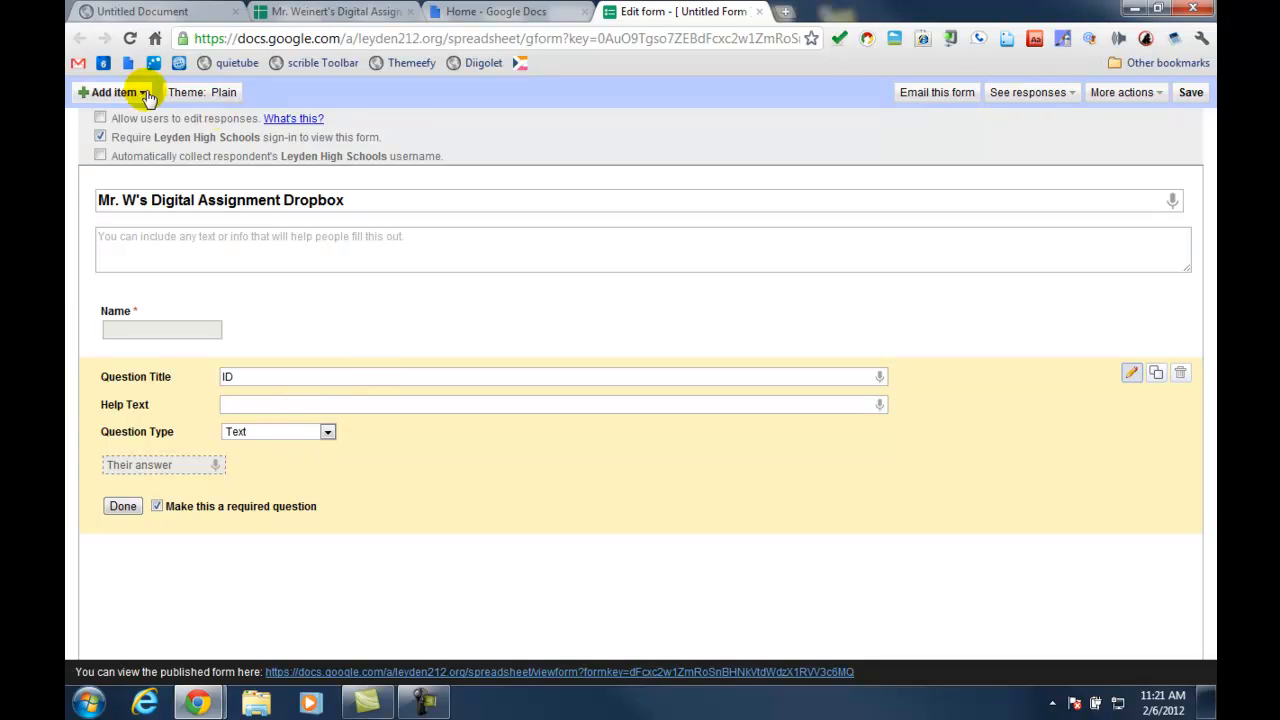
Add a required Period list question with options Period 1, Period 2 and Period 3
{"action": "left_click", "coordinate": [112, 92]}
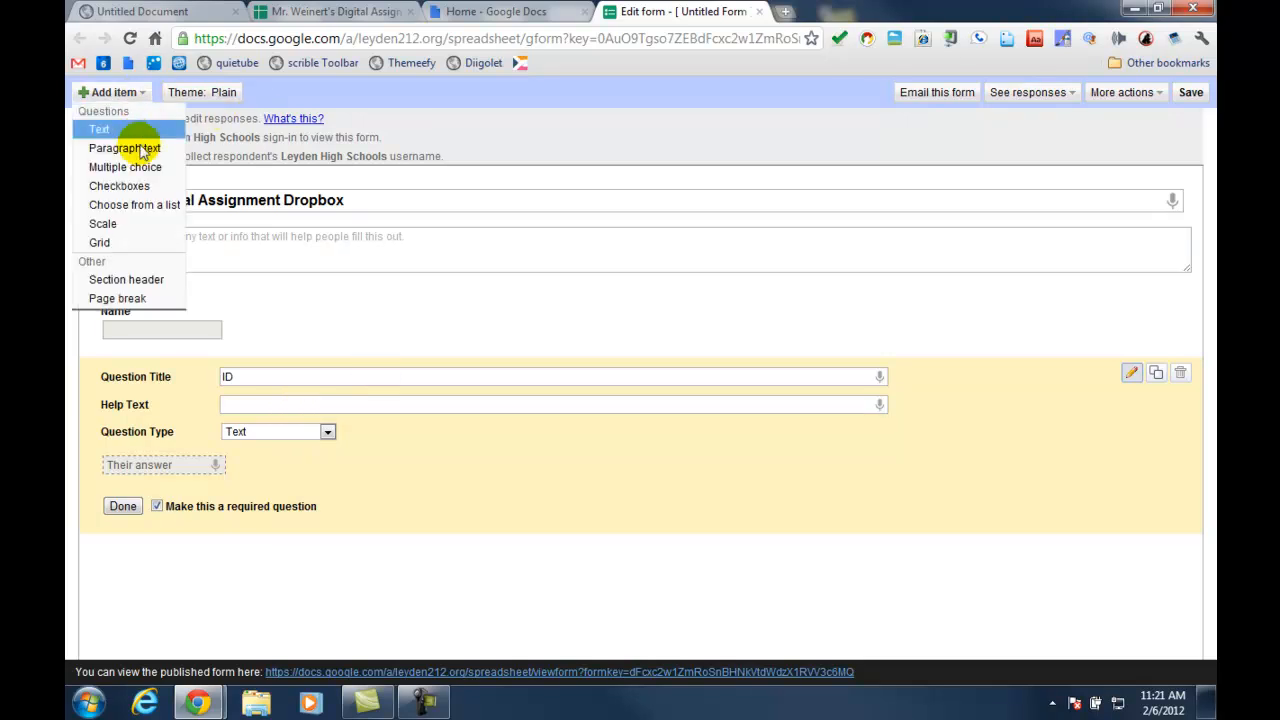
{"action": "left_click", "coordinate": [134, 205]}
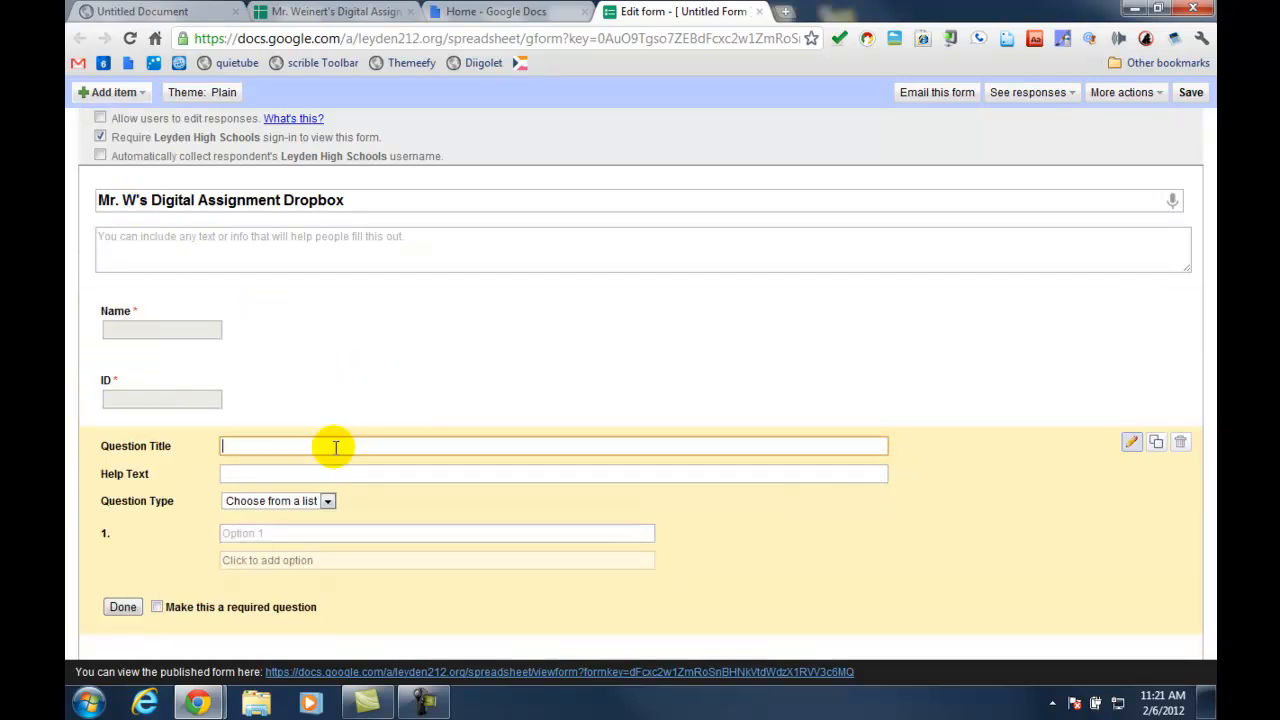
{"action": "type", "text": "Period"}
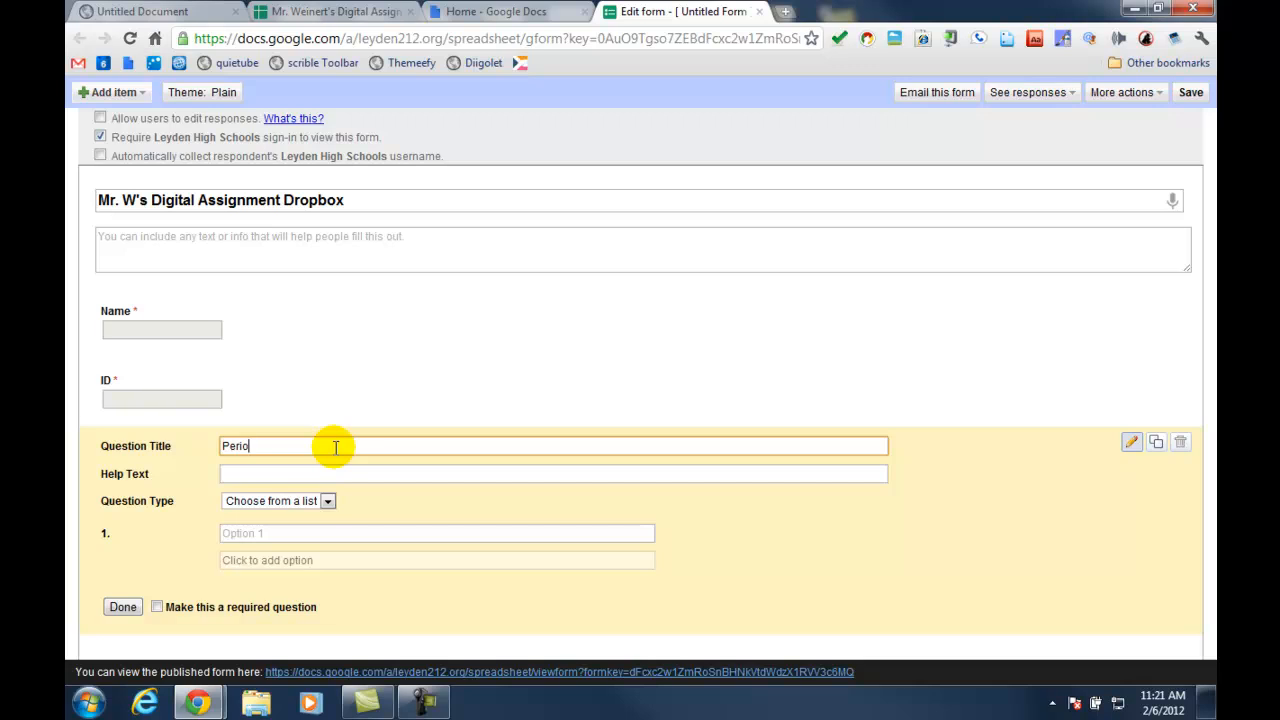
{"action": "type", "text": "d"}
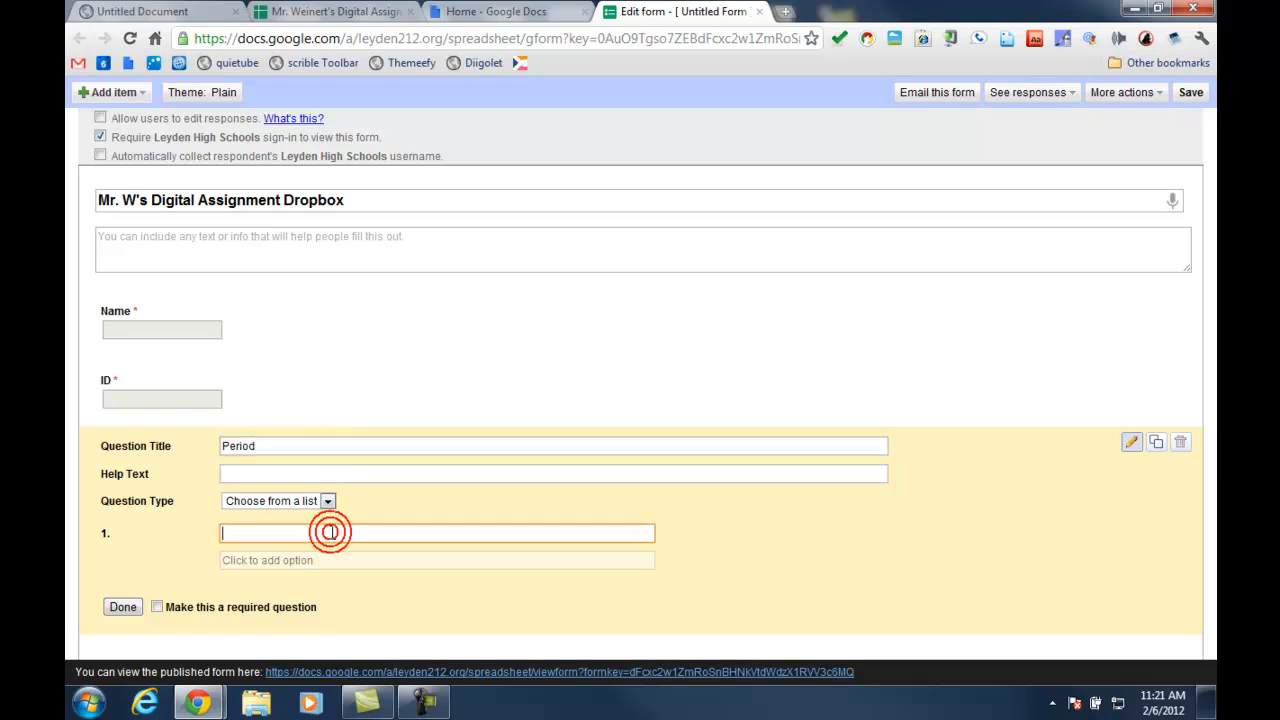
{"action": "type", "text": "Period 1"}
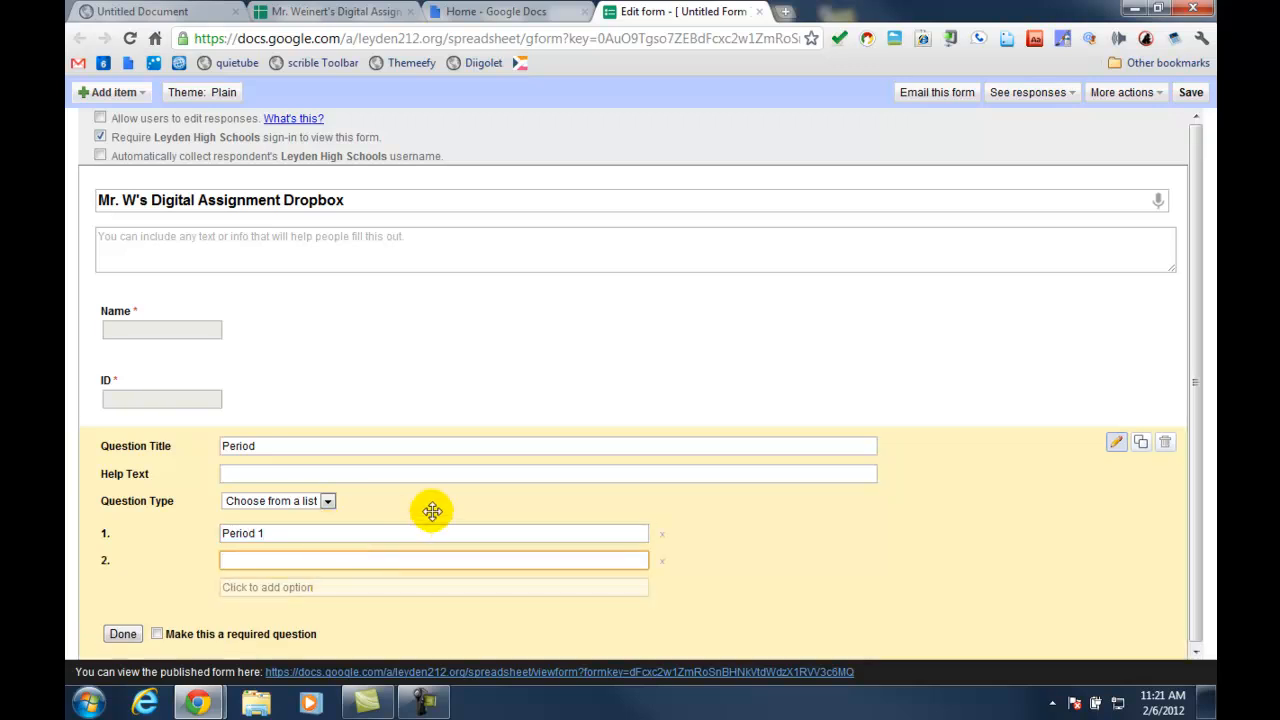
{"action": "mouse_move", "coordinate": [457, 500]}
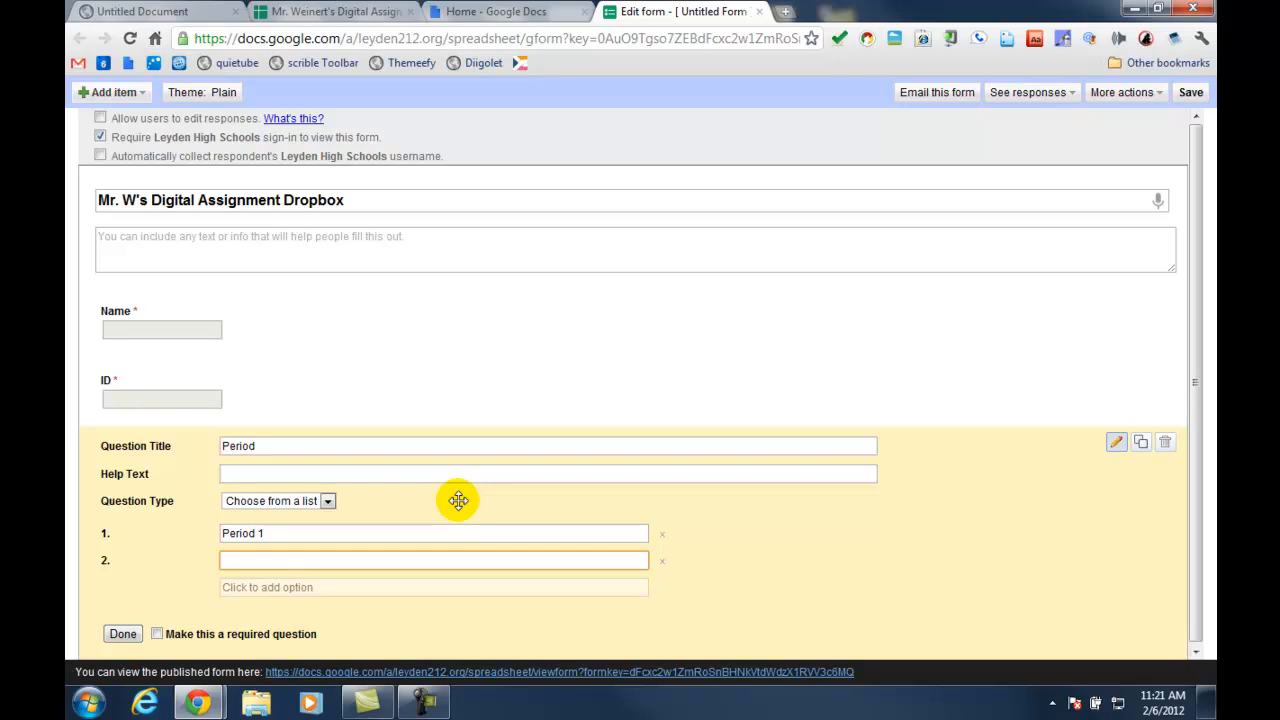
{"action": "left_click", "coordinate": [433, 560]}
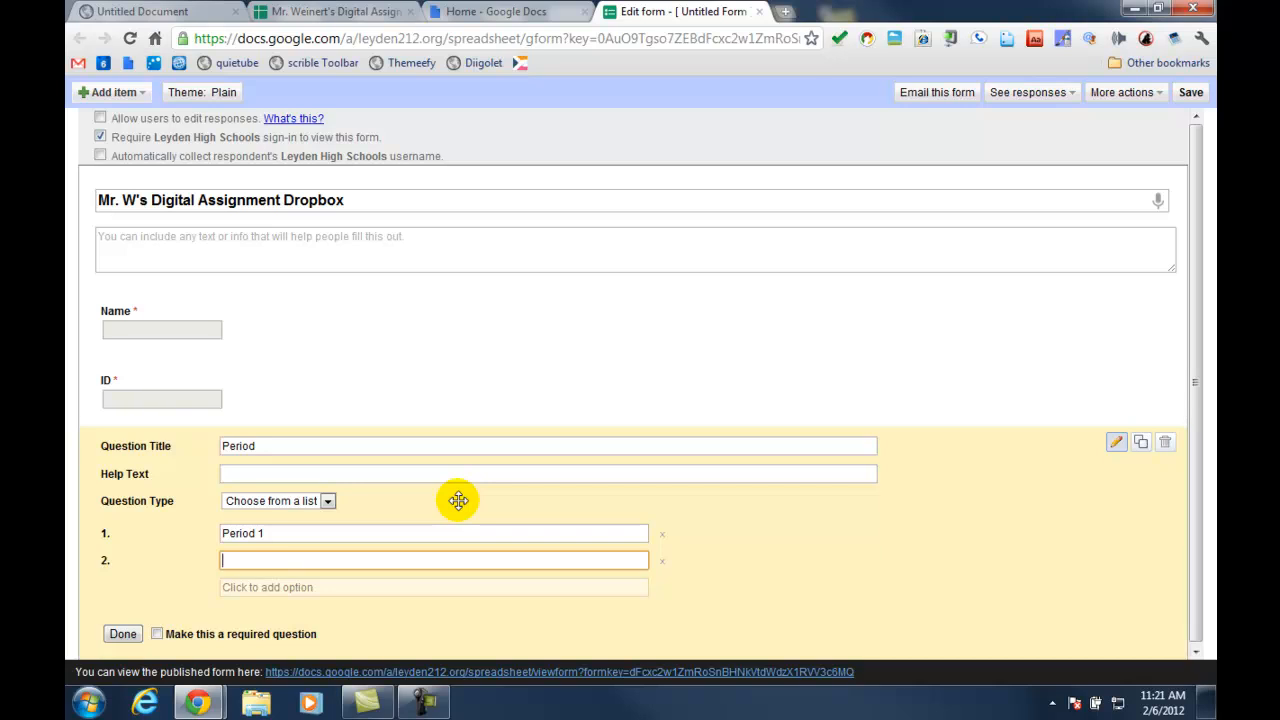
{"action": "type", "text": "Period 3"}
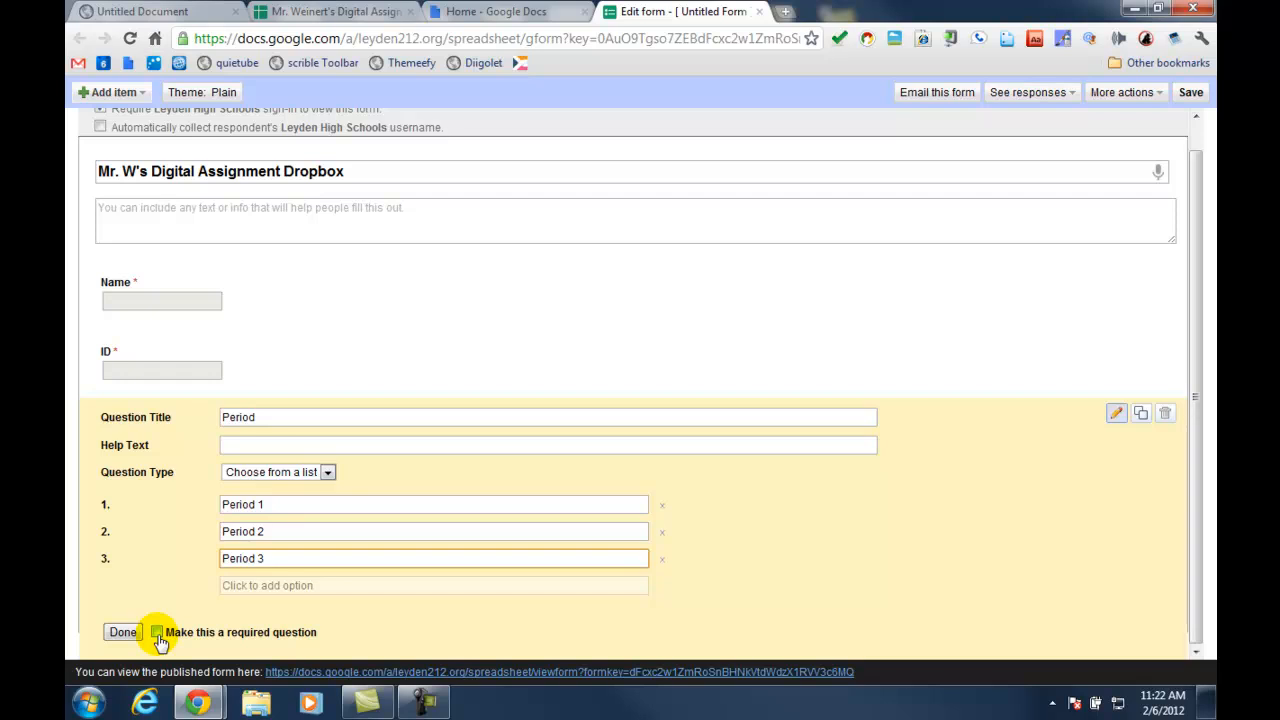
{"action": "left_click", "coordinate": [157, 632]}
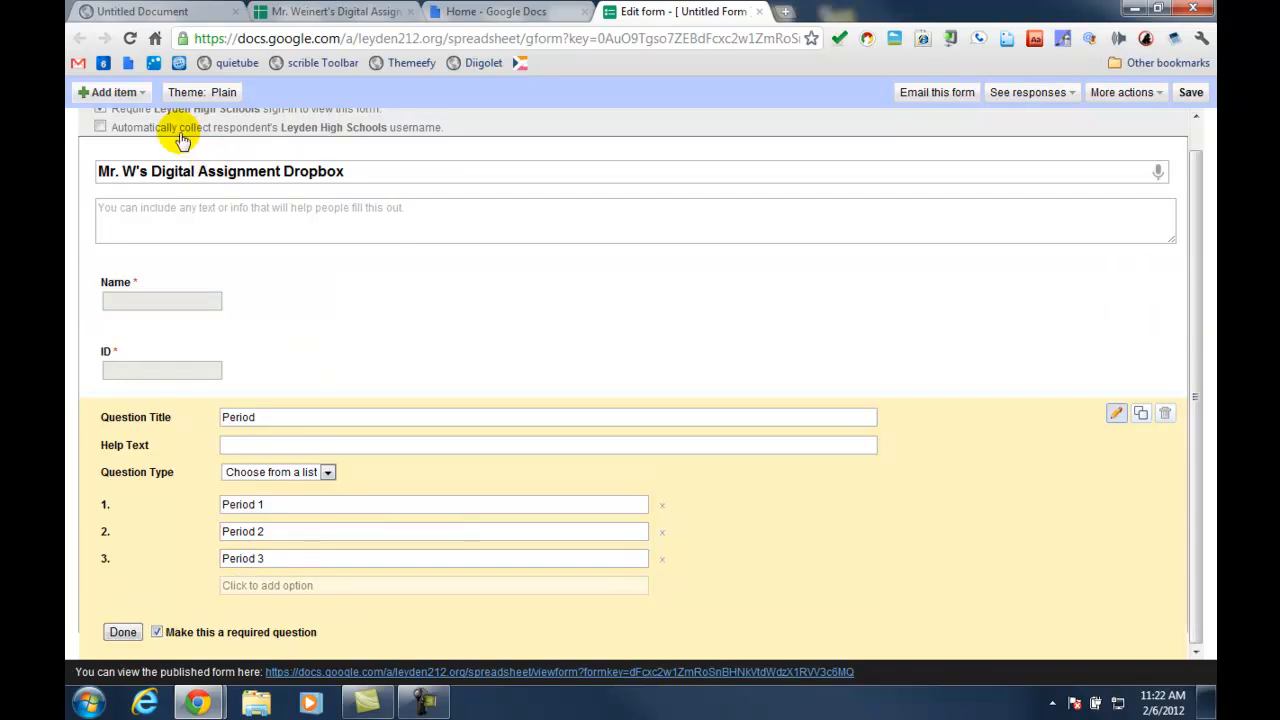
{"action": "left_click", "coordinate": [113, 92]}
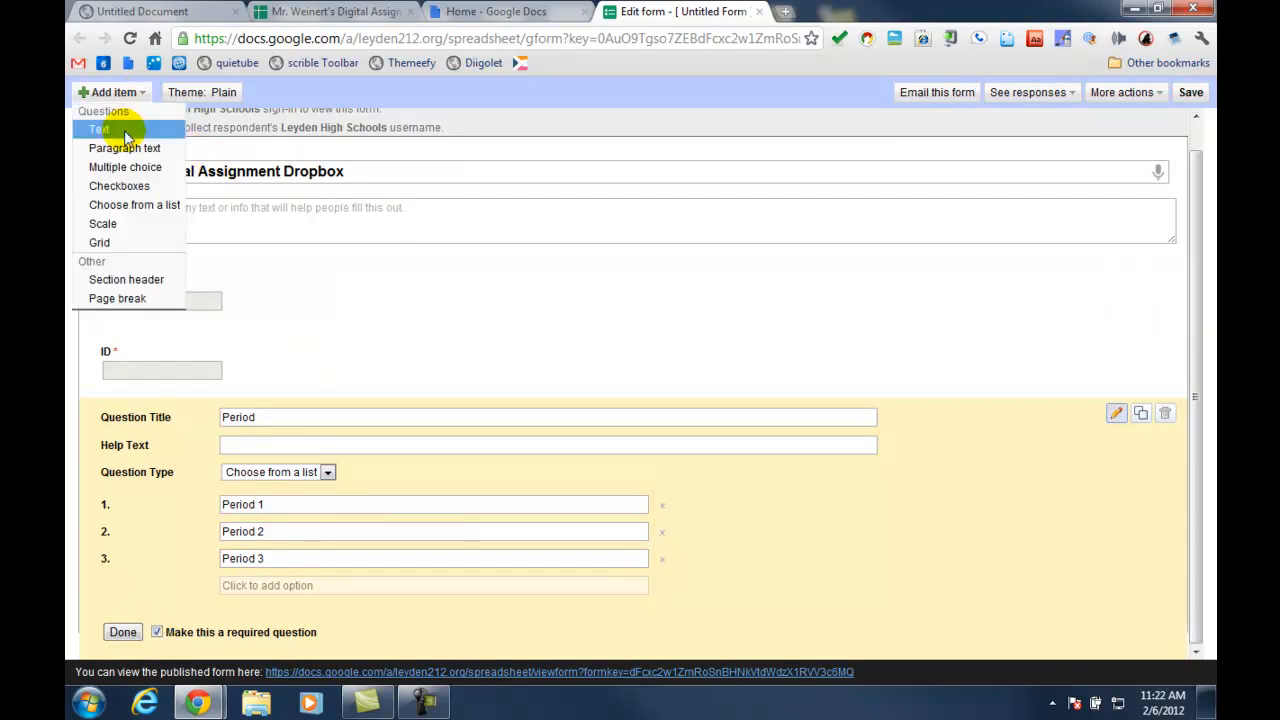
Add a required Assignment list question with options Assignment 1 and Assignment 2
{"action": "left_click", "coordinate": [98, 129]}
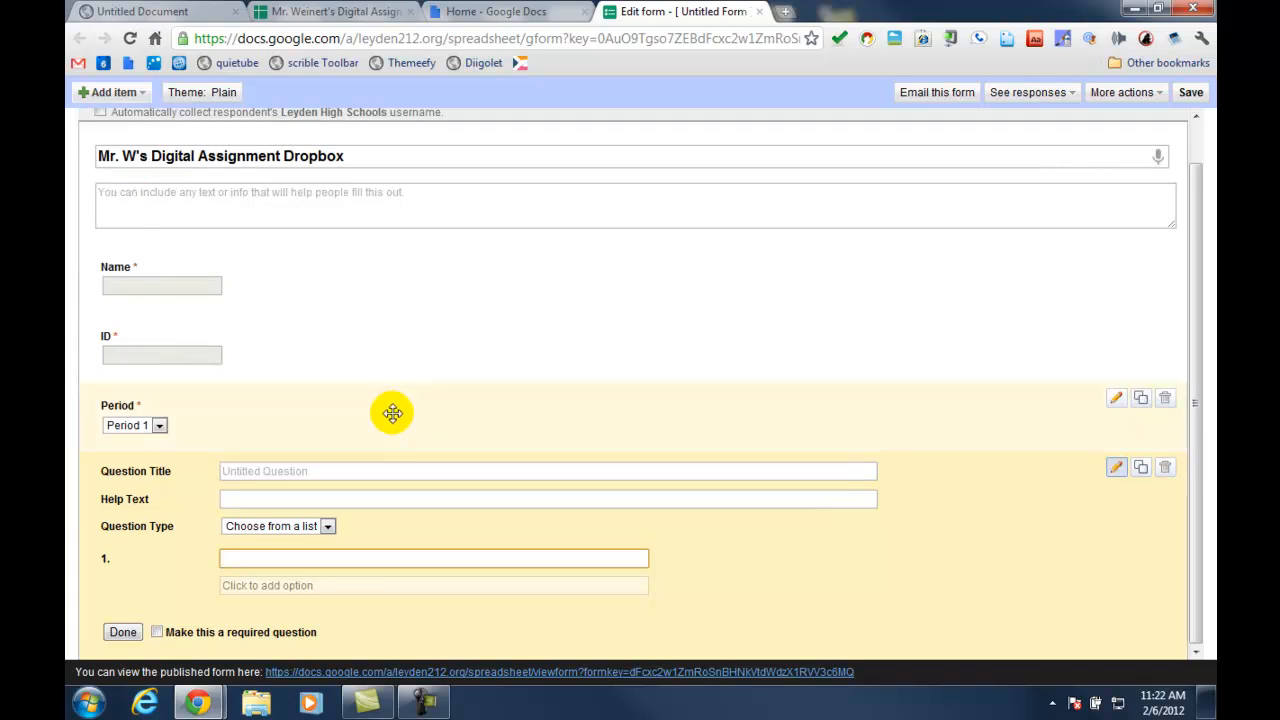
{"action": "type", "text": "Assignment"}
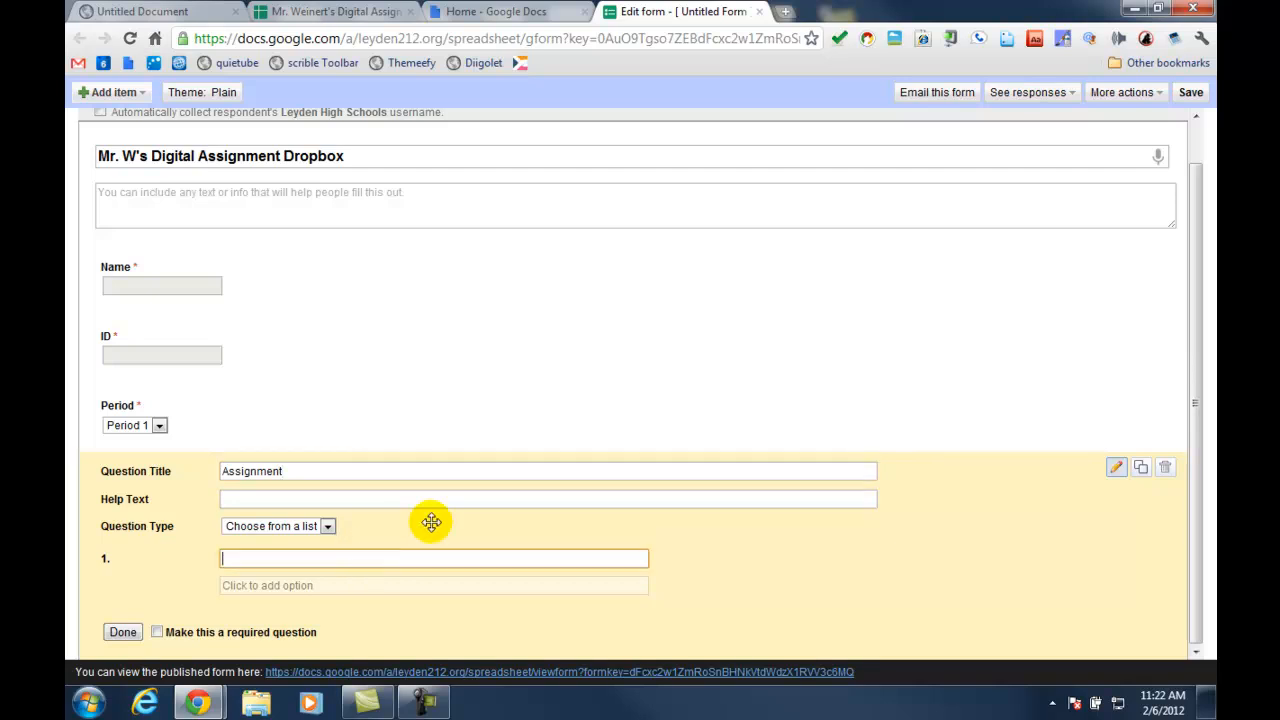
{"action": "type", "text": "Assignment 1"}
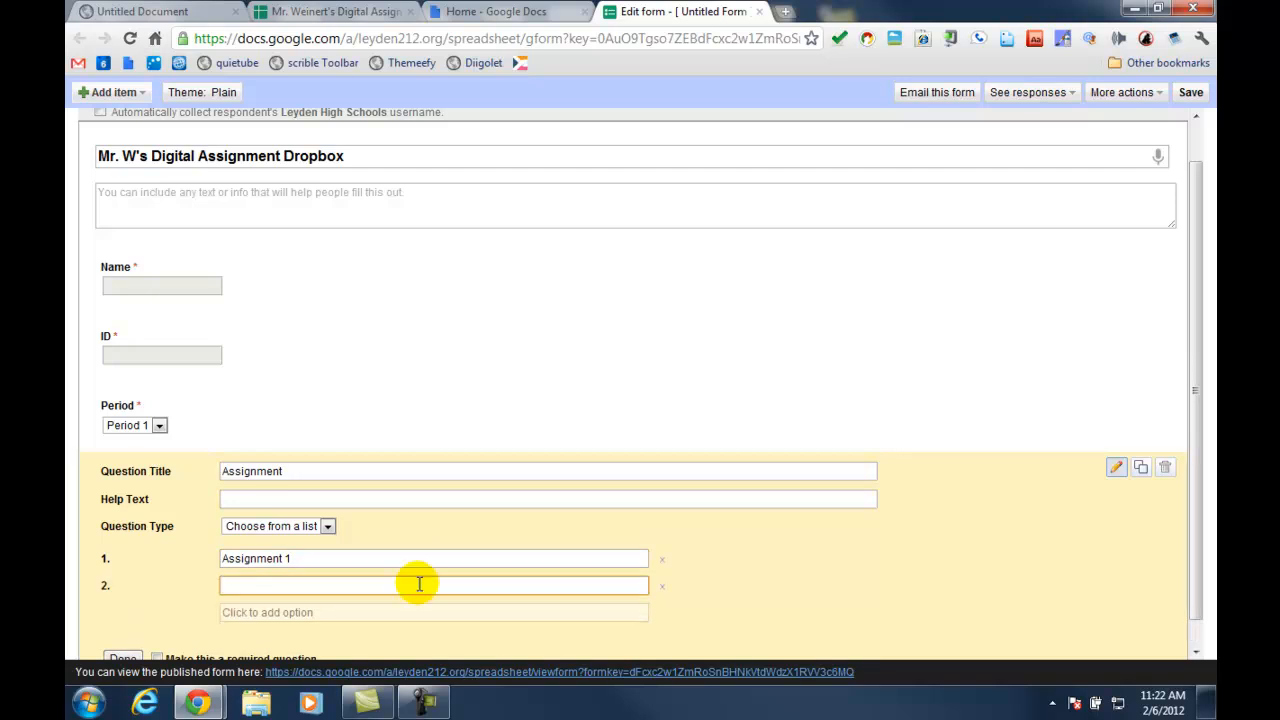
{"action": "left_click", "coordinate": [433, 585]}
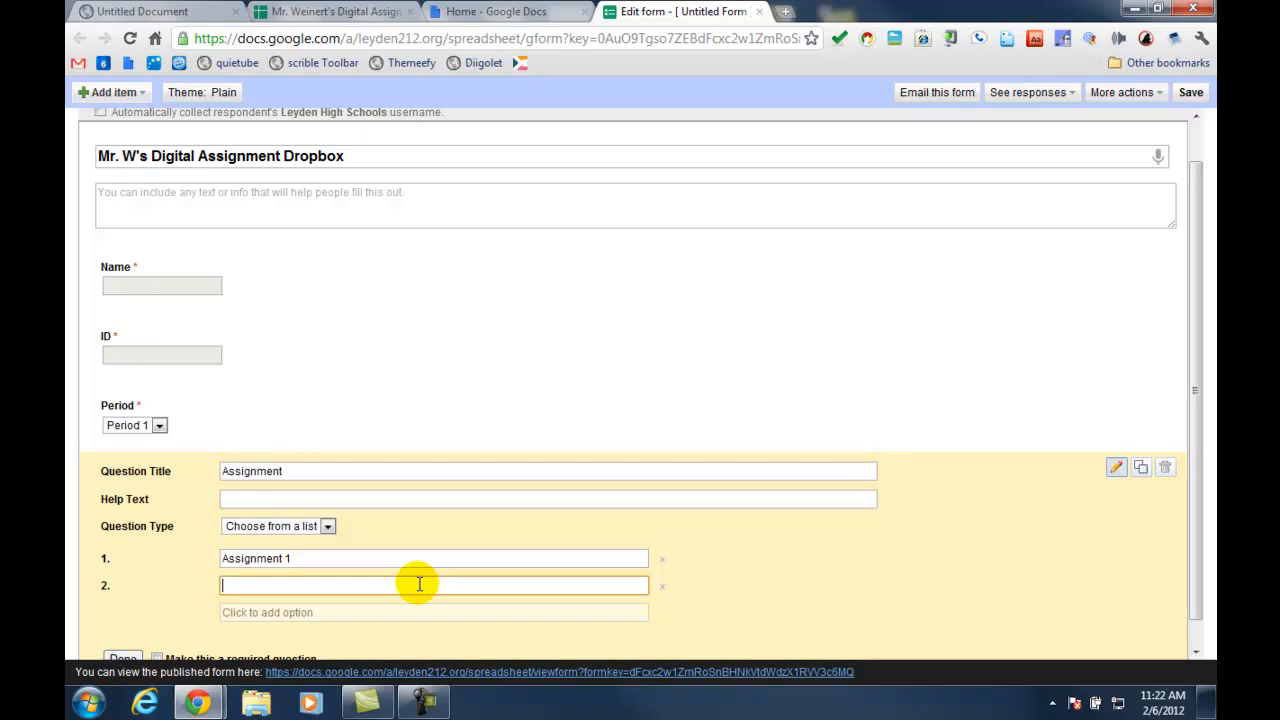
{"action": "type", "text": "Assignment 2"}
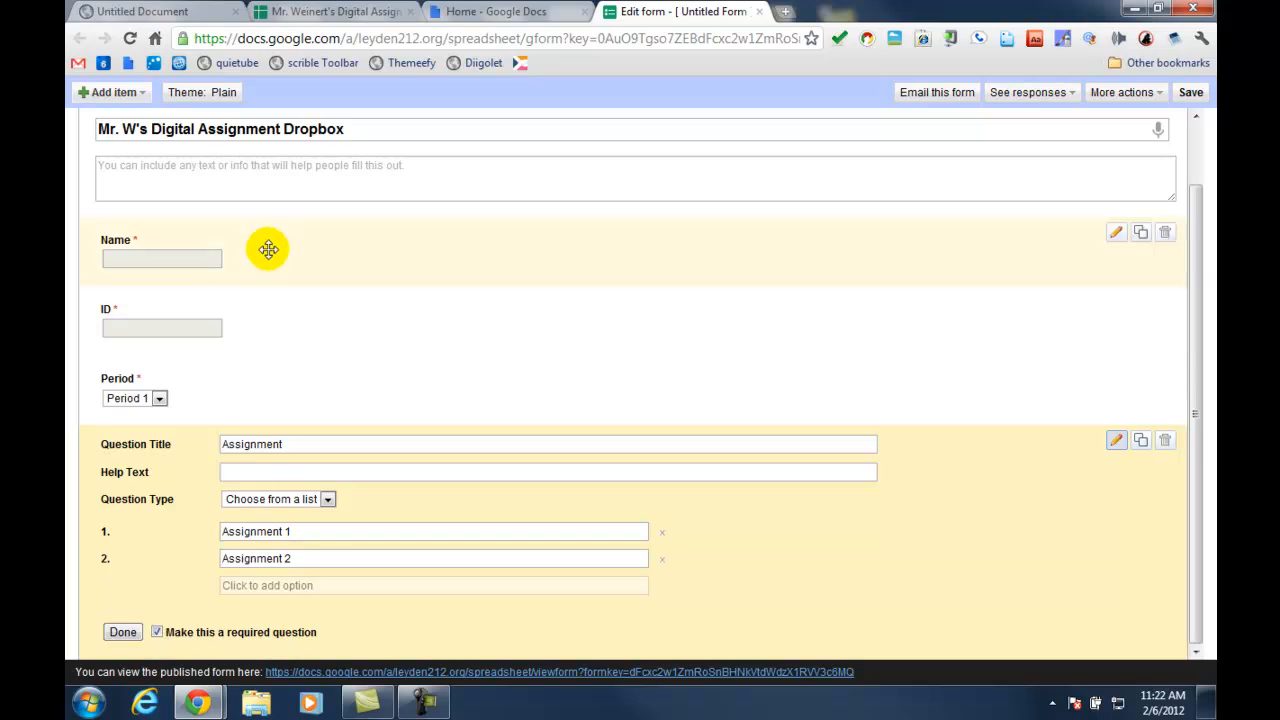
{"action": "left_click", "coordinate": [110, 92]}
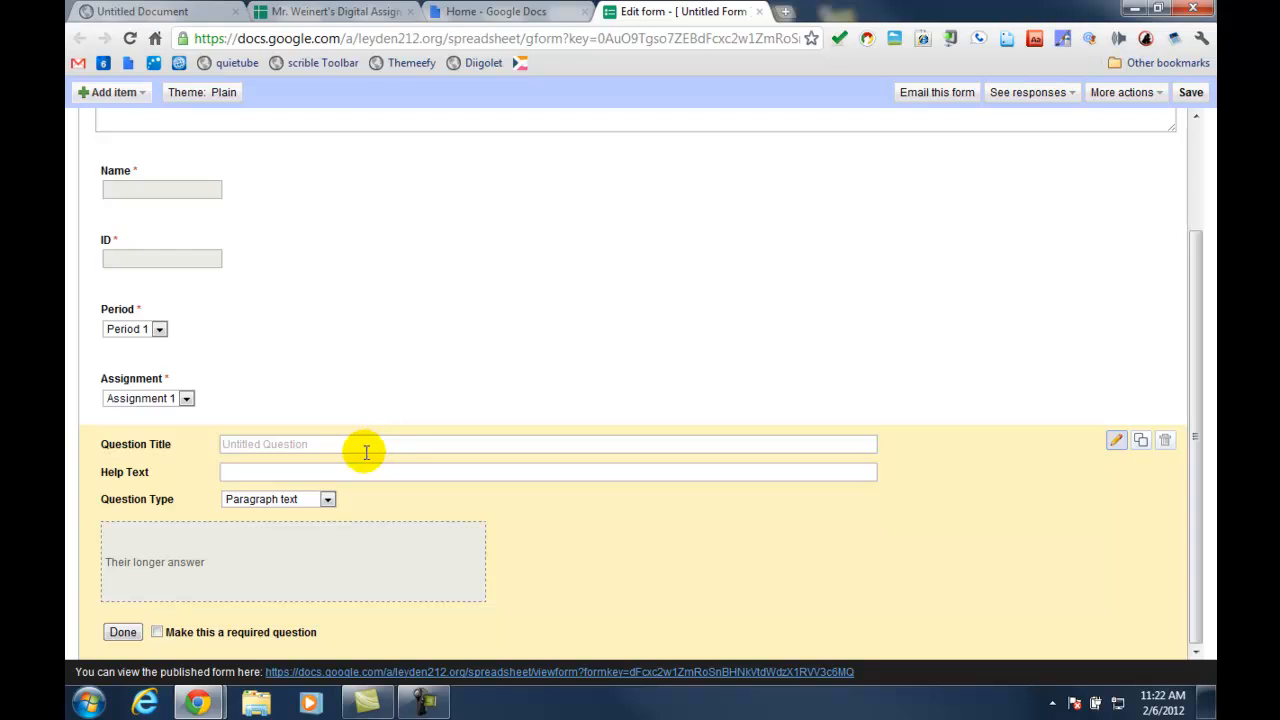
Add a required 'Link to your work' paragraph question and an optional 'Comments' paragraph question
{"action": "type", "text": "Link to your work"}
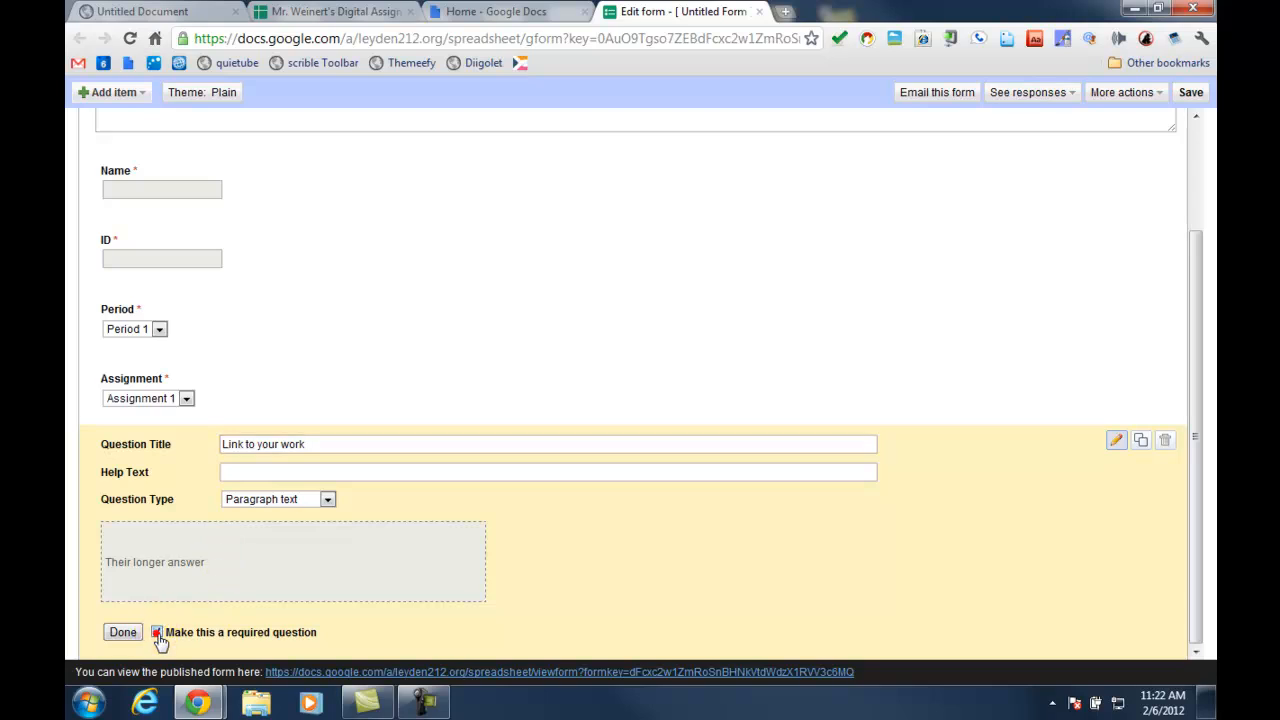
{"action": "left_click", "coordinate": [110, 92]}
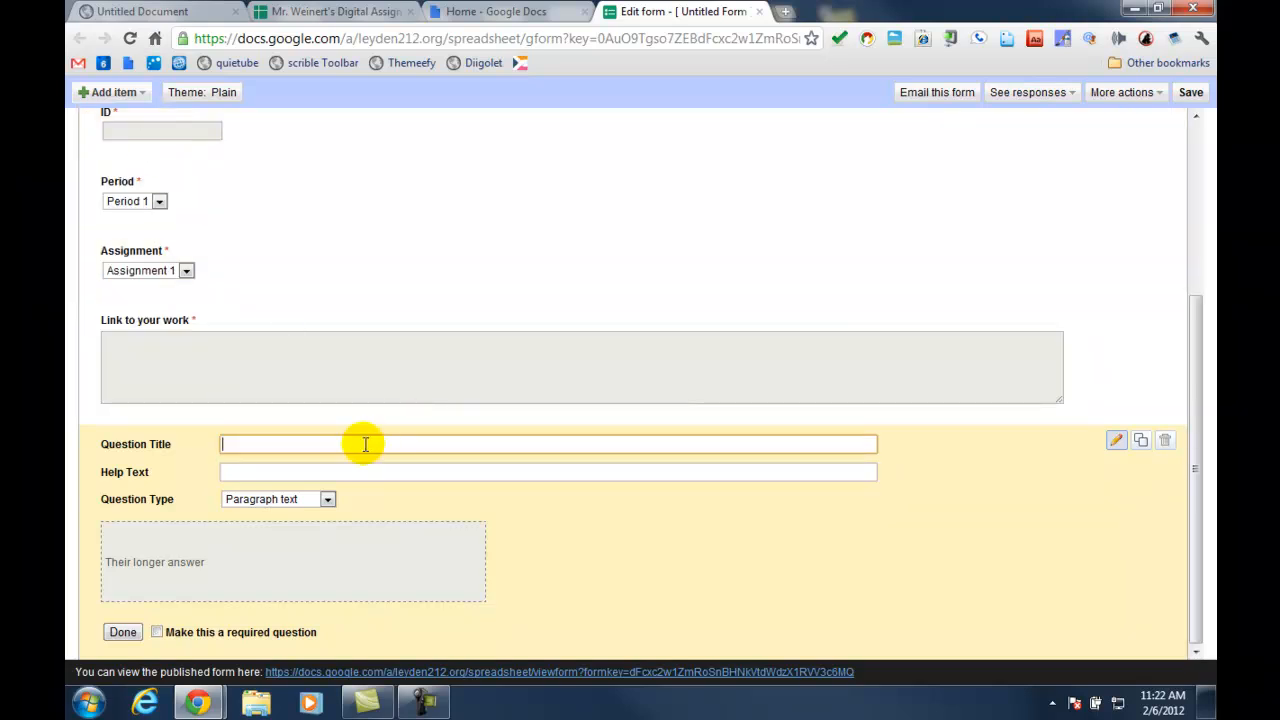
{"action": "type", "text": "Comments"}
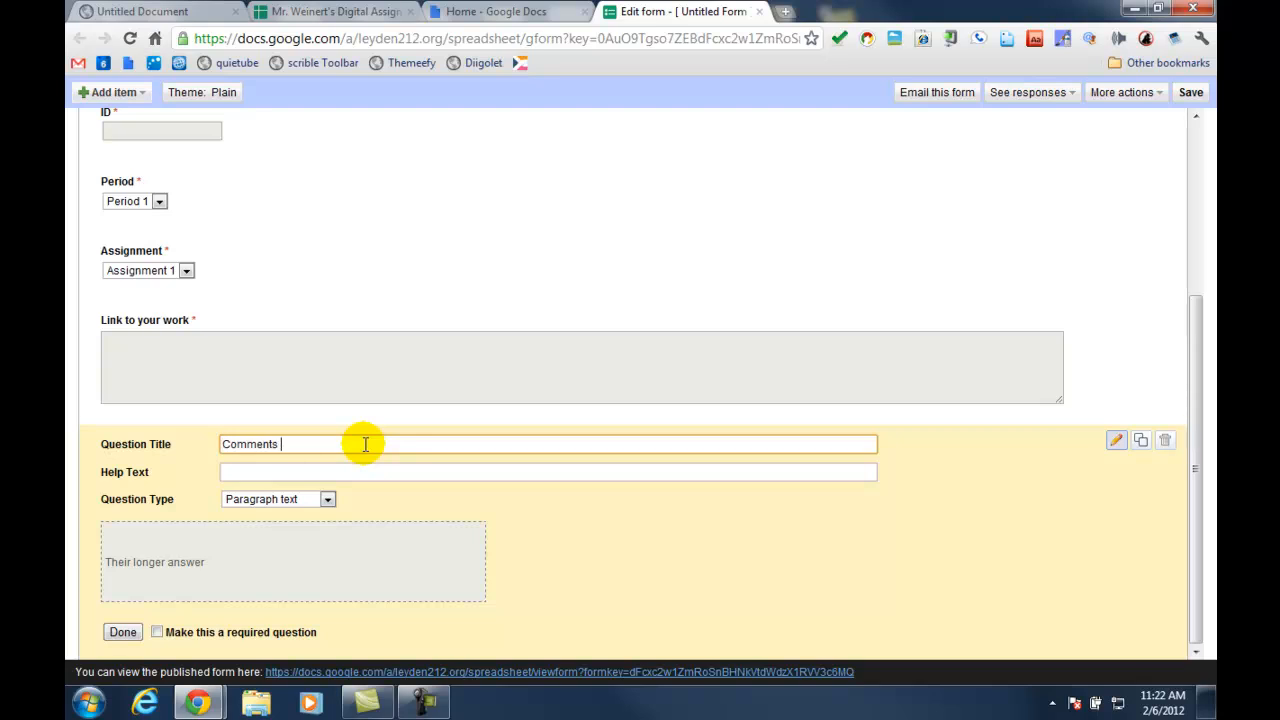
{"action": "type", "text": "(option"}
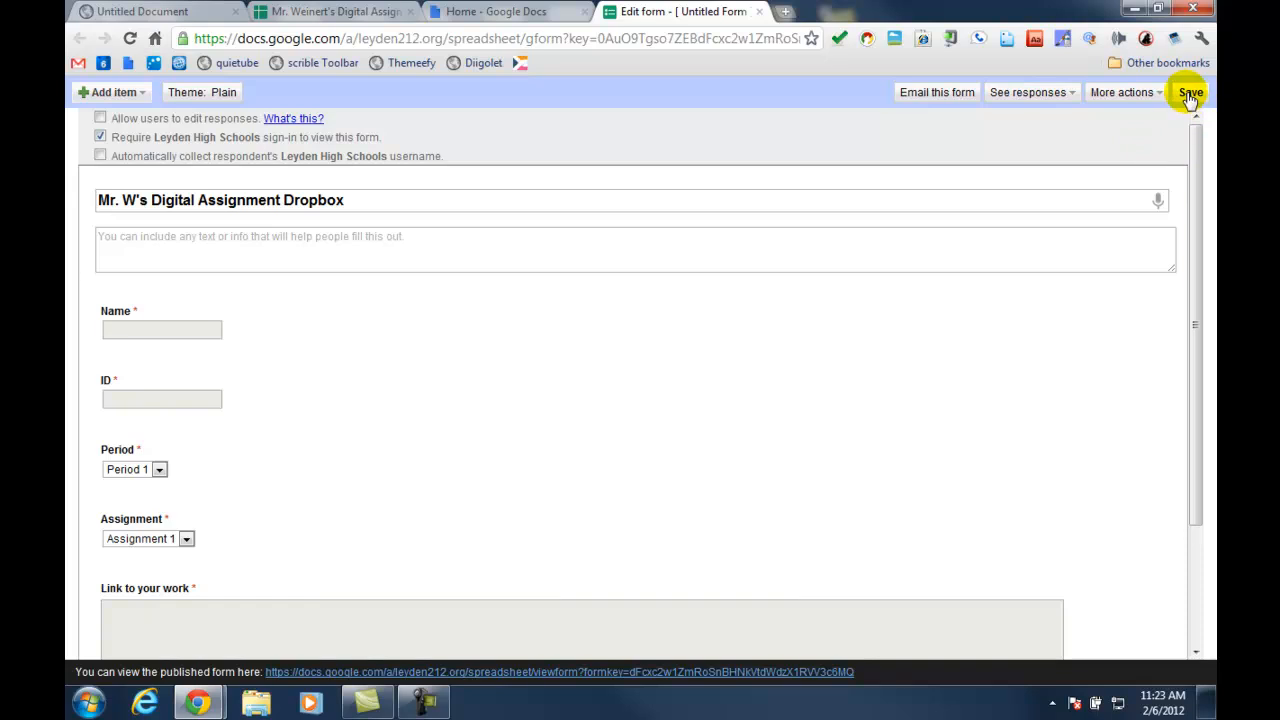
Save Mr. W's Digital Assignment Dropbox form, preview the live version, then close both tabs
{"action": "left_click", "coordinate": [1189, 92]}
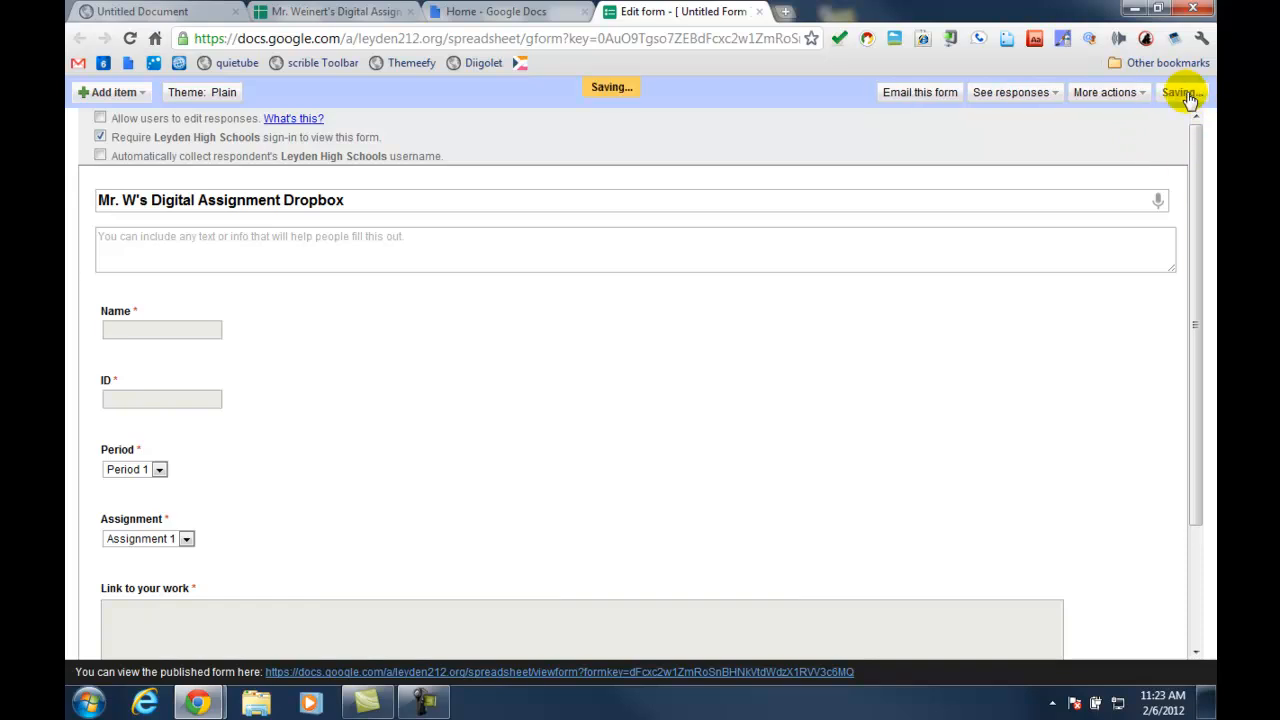
{"action": "mouse_move", "coordinate": [1020, 135]}
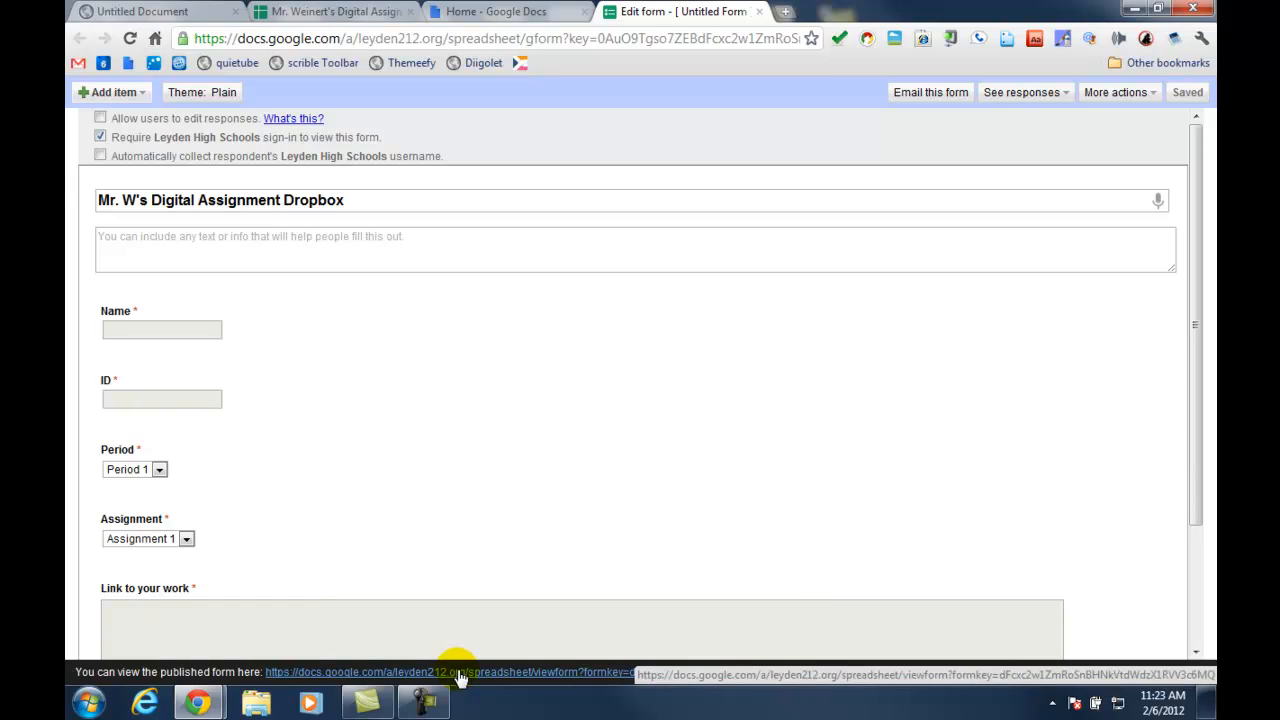
{"action": "left_click", "coordinate": [450, 672]}
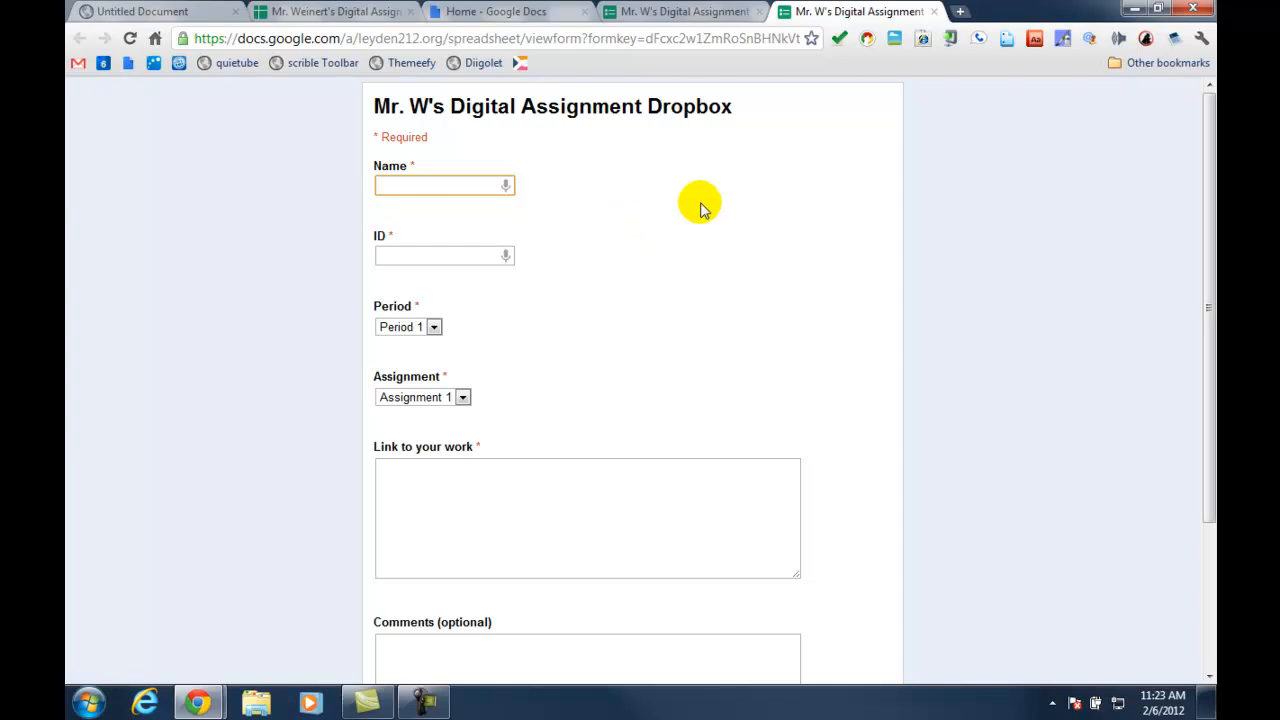
{"action": "mouse_move", "coordinate": [935, 14]}
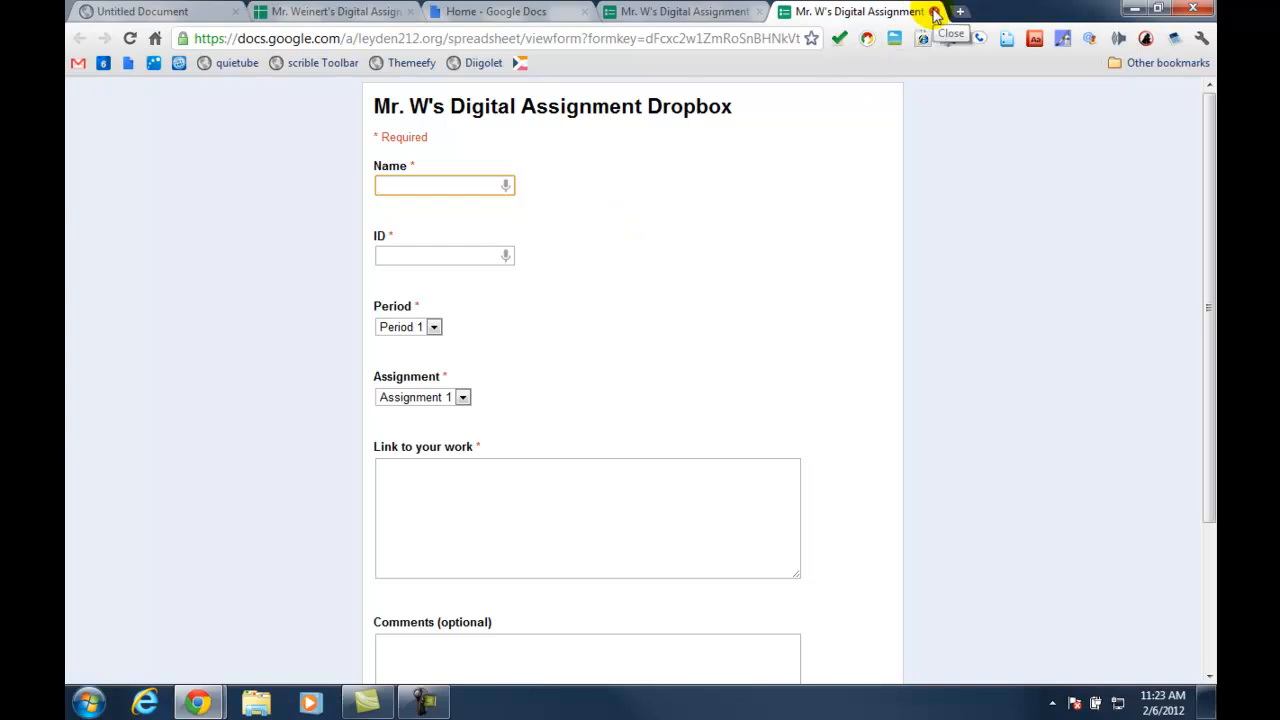
{"action": "left_click", "coordinate": [444, 185]}
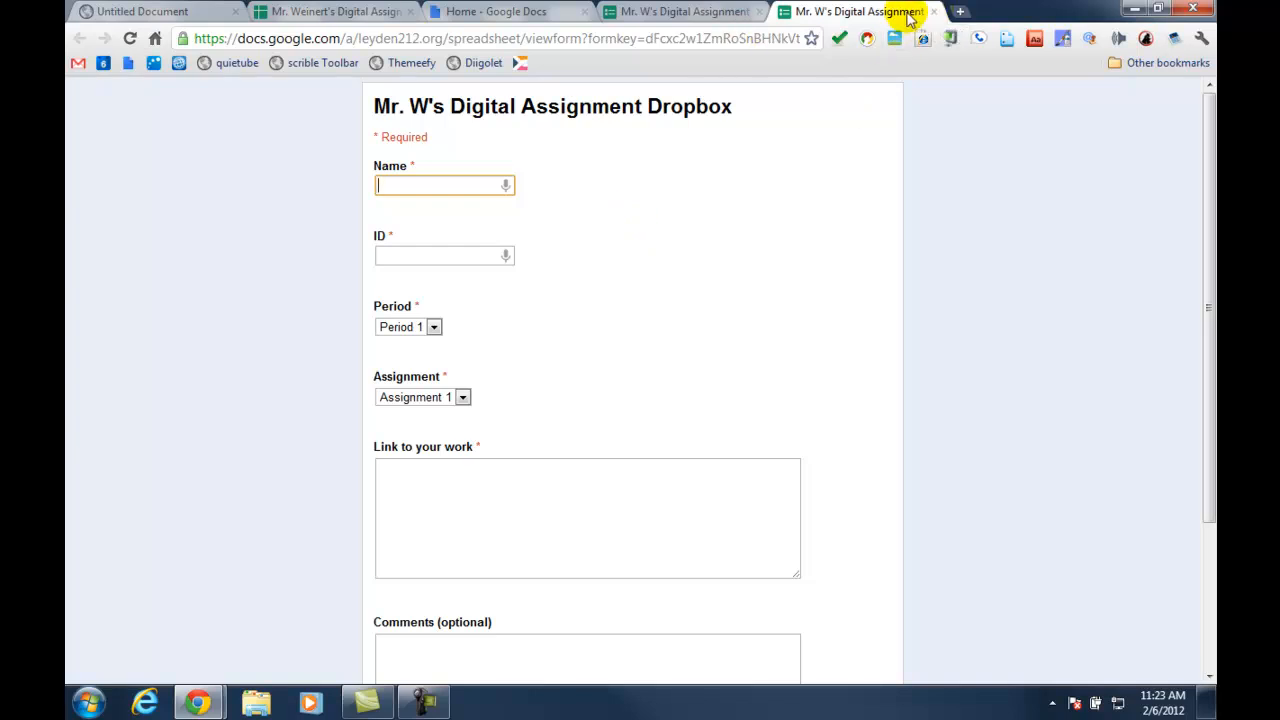
{"action": "left_click", "coordinate": [934, 11]}
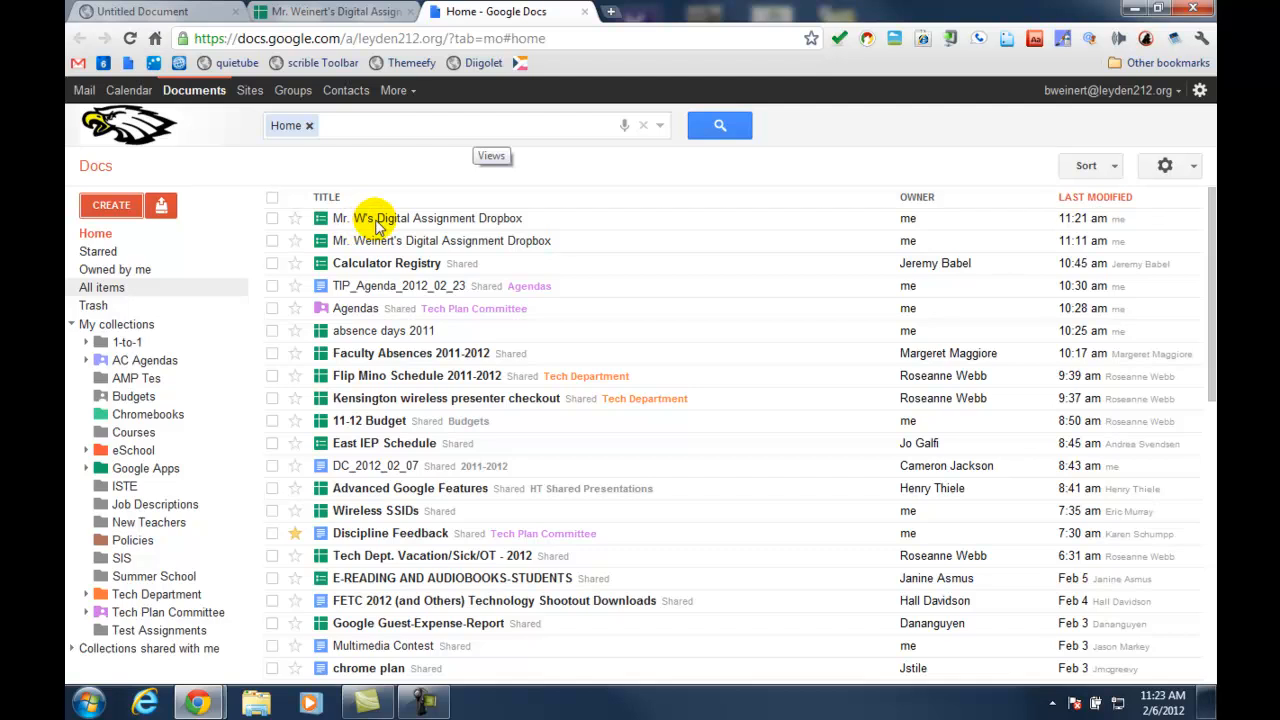
{"action": "mouse_move", "coordinate": [375, 218]}
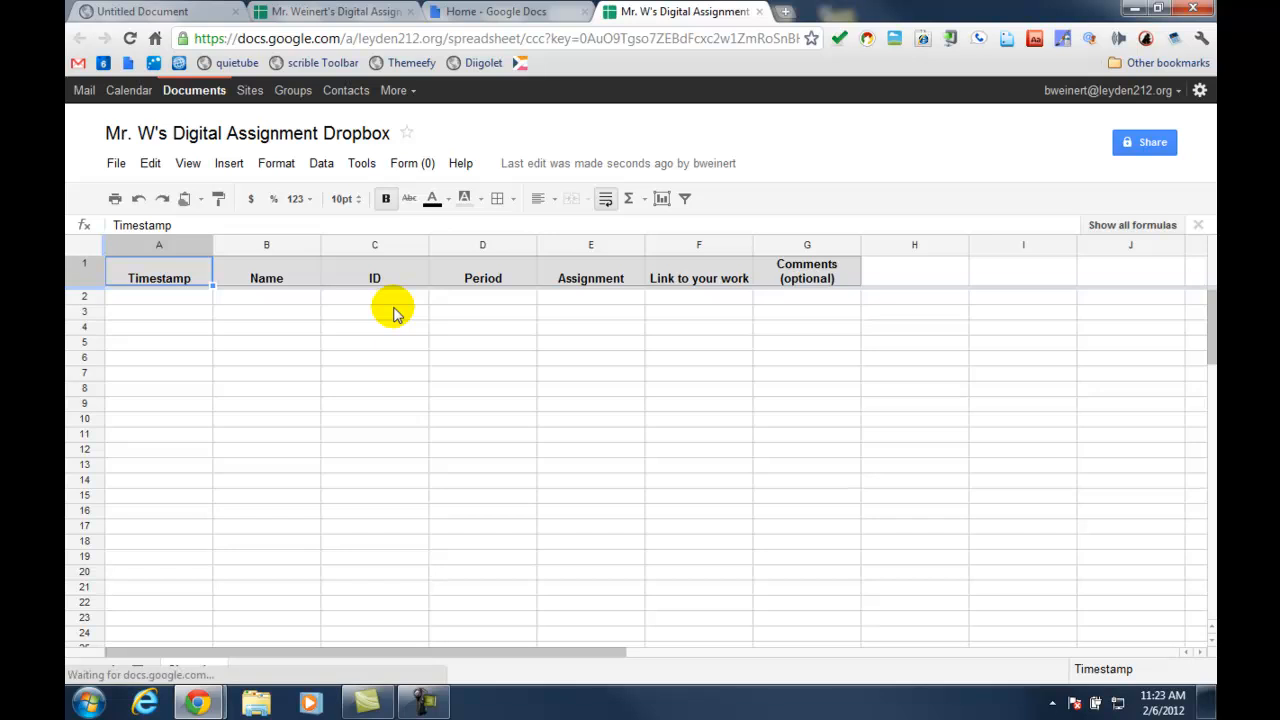
Add a filter to the header row and type 'Score' in cell H1 beside Comments
{"action": "left_click", "coordinate": [159, 278]}
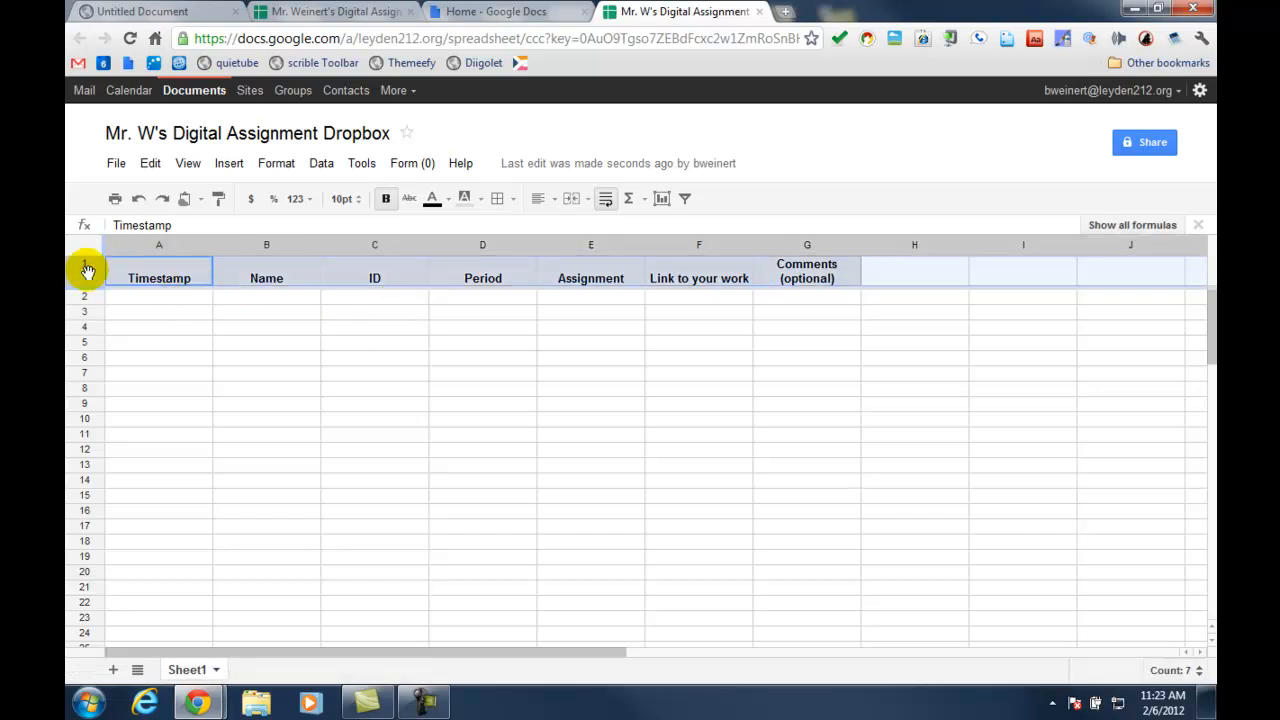
{"action": "left_click", "coordinate": [321, 163]}
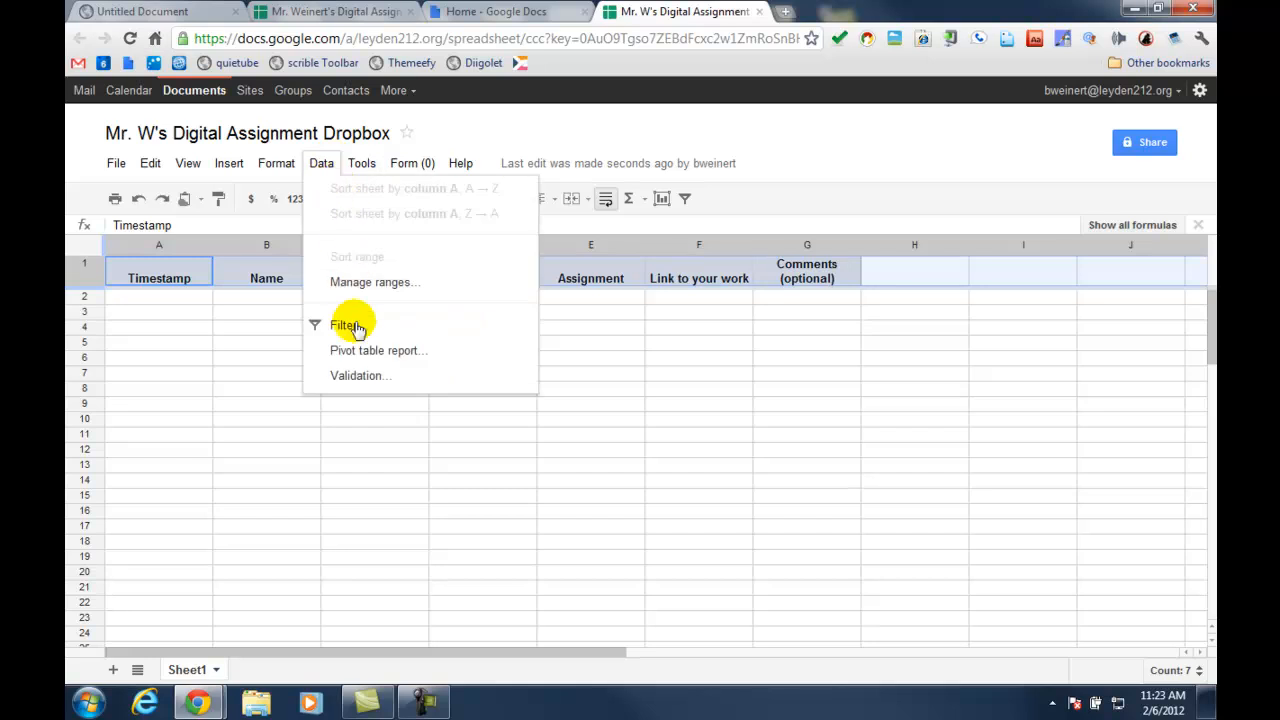
{"action": "left_click", "coordinate": [347, 325]}
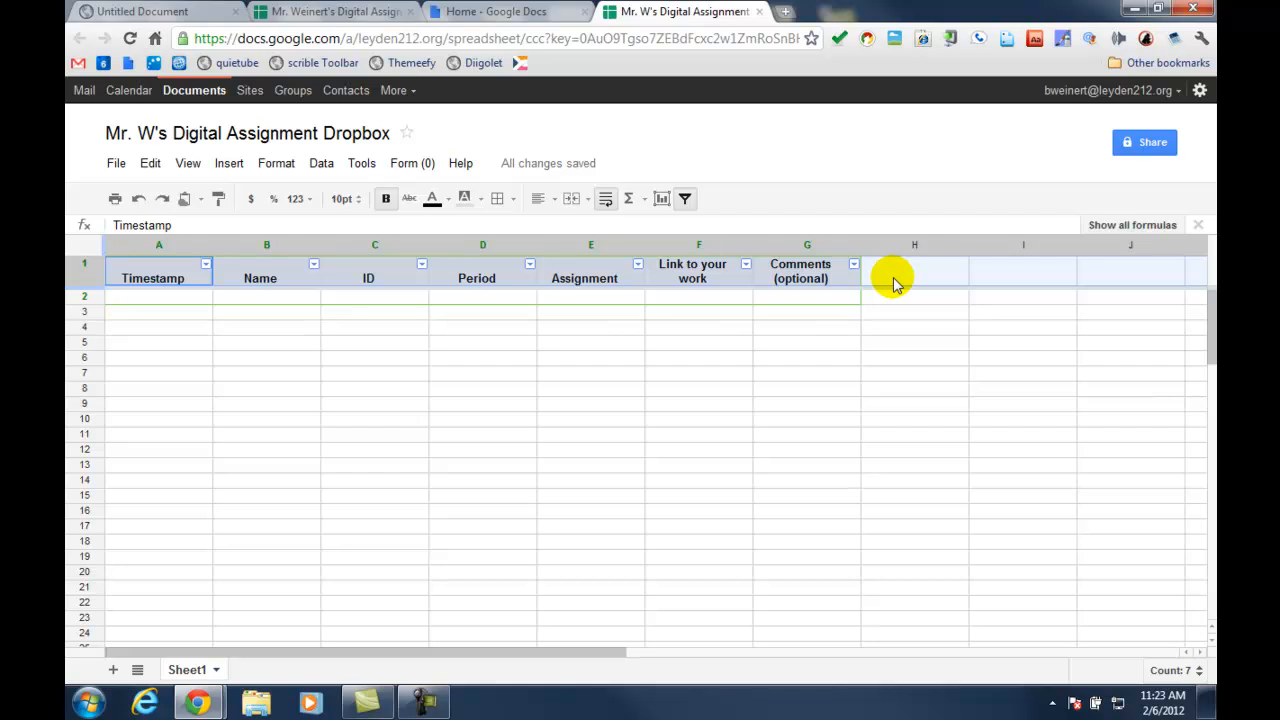
{"action": "left_click", "coordinate": [913, 271]}
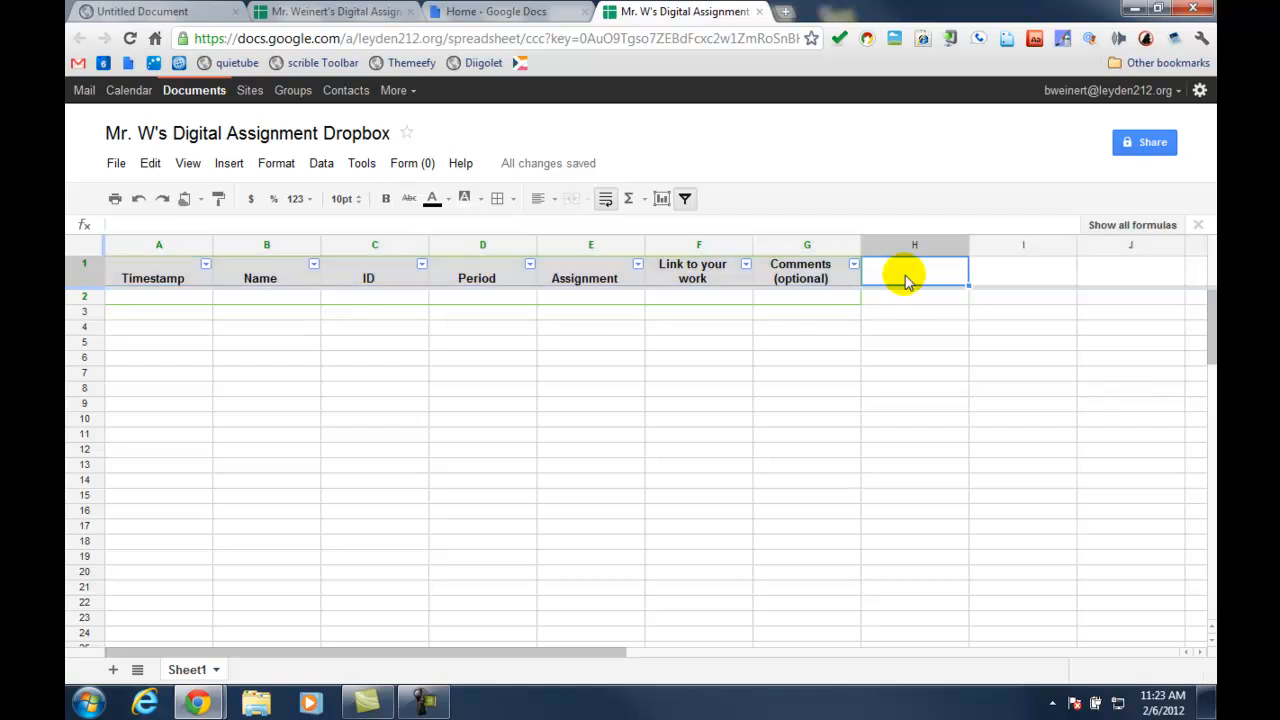
{"action": "type", "text": "Score"}
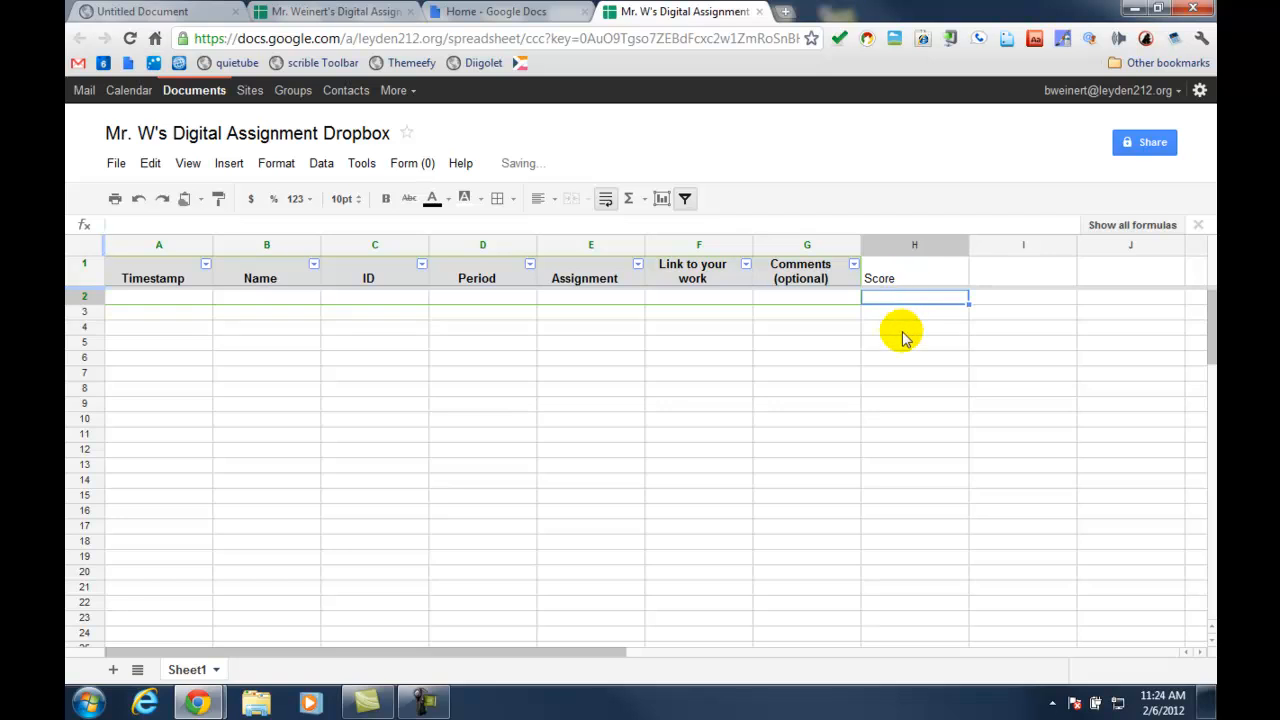
{"action": "mouse_move", "coordinate": [893, 422]}
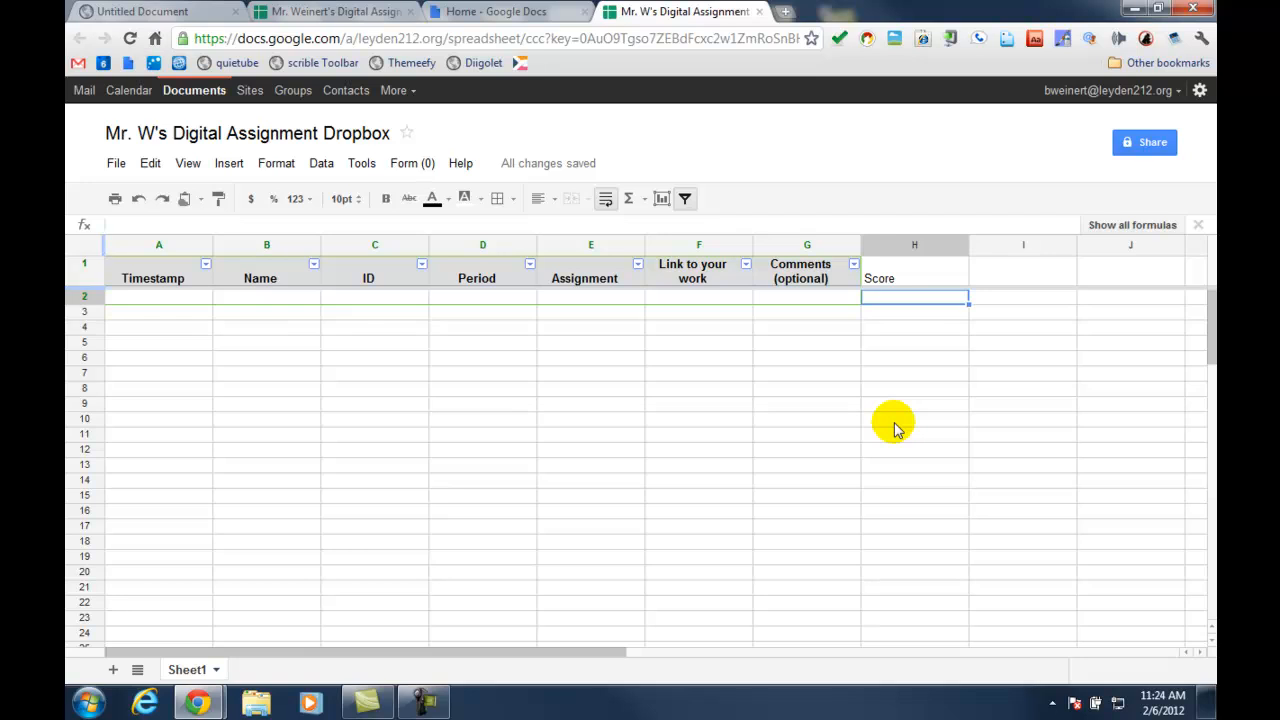
{"action": "mouse_move", "coordinate": [567, 135]}
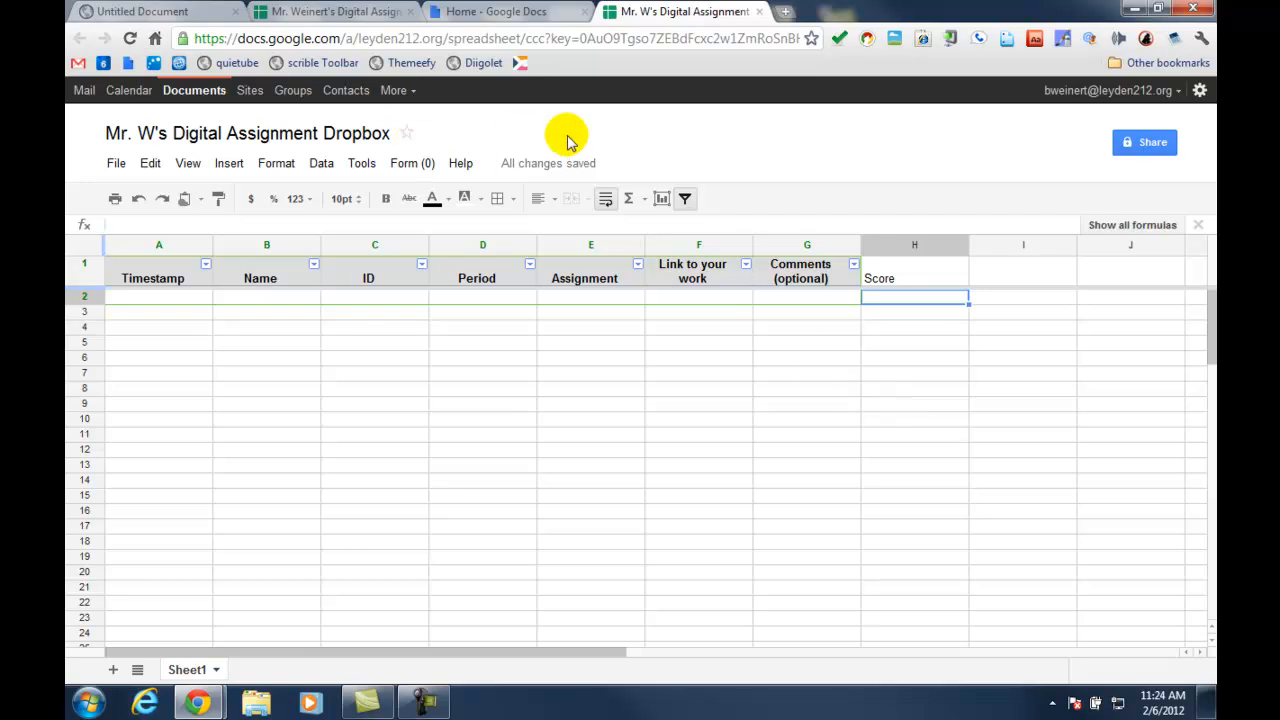